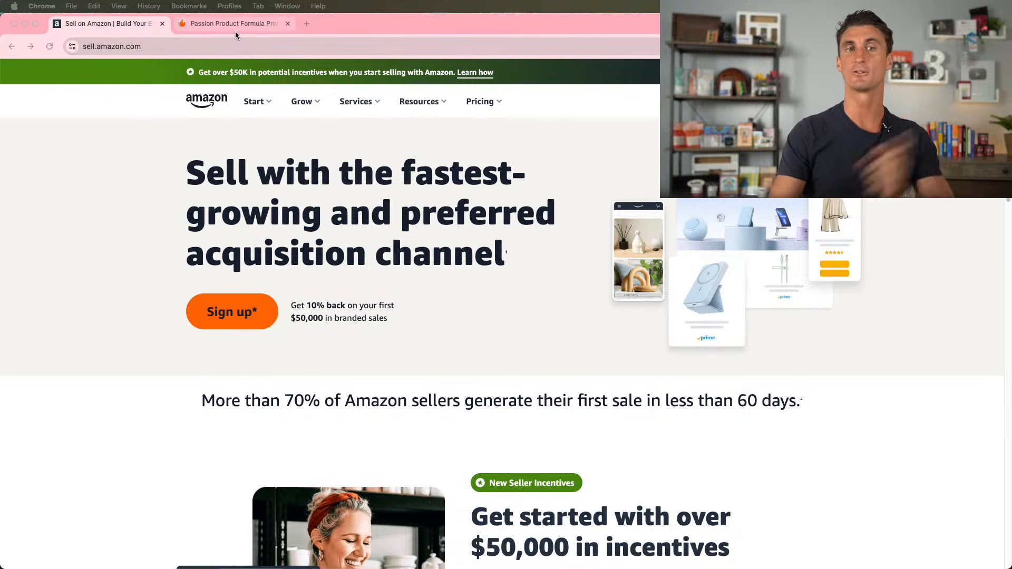
Browse the Passion Product Formula page through its bonus courses and Training Q+A Calls sections
{"action": "left_click", "coordinate": [232, 23]}
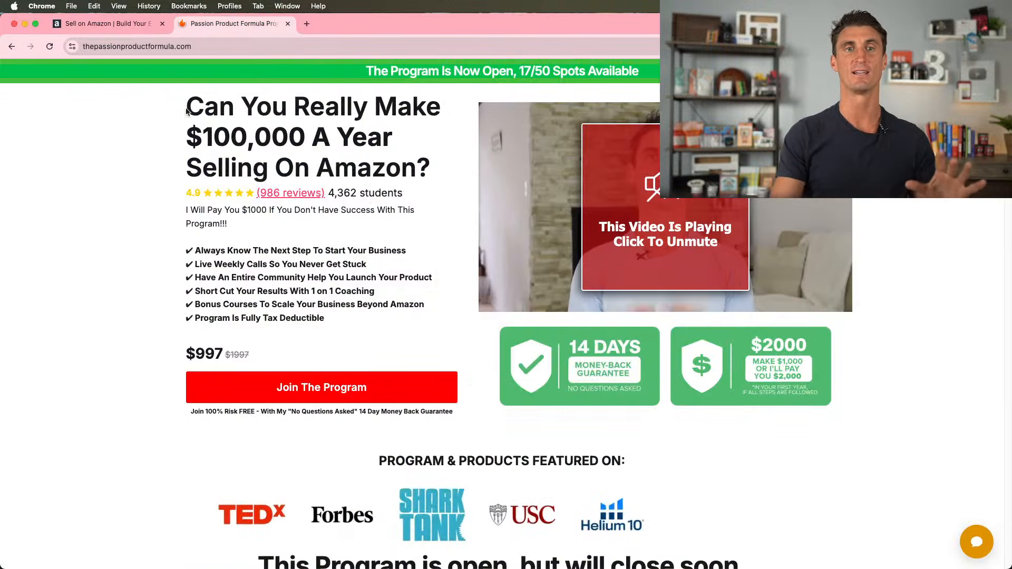
{"action": "mouse_move", "coordinate": [372, 158]}
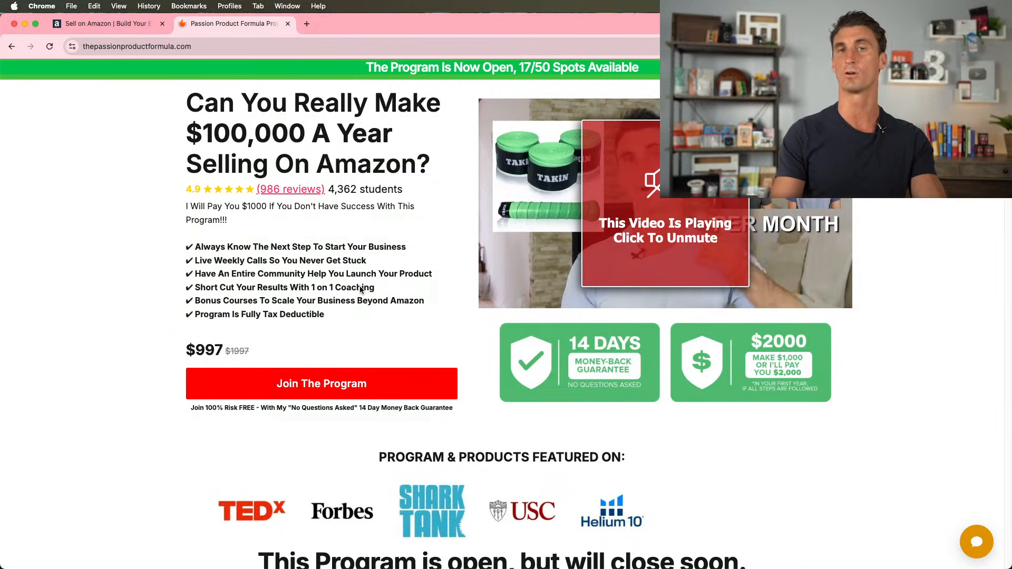
{"action": "mouse_move", "coordinate": [324, 239]}
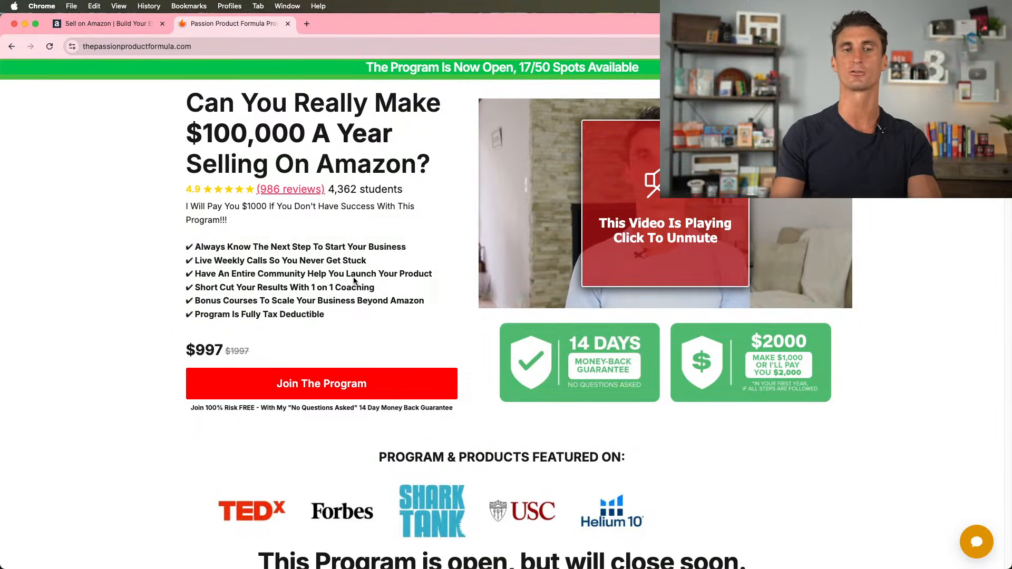
{"action": "scroll", "scroll_direction": "down", "scroll_amount": 3}
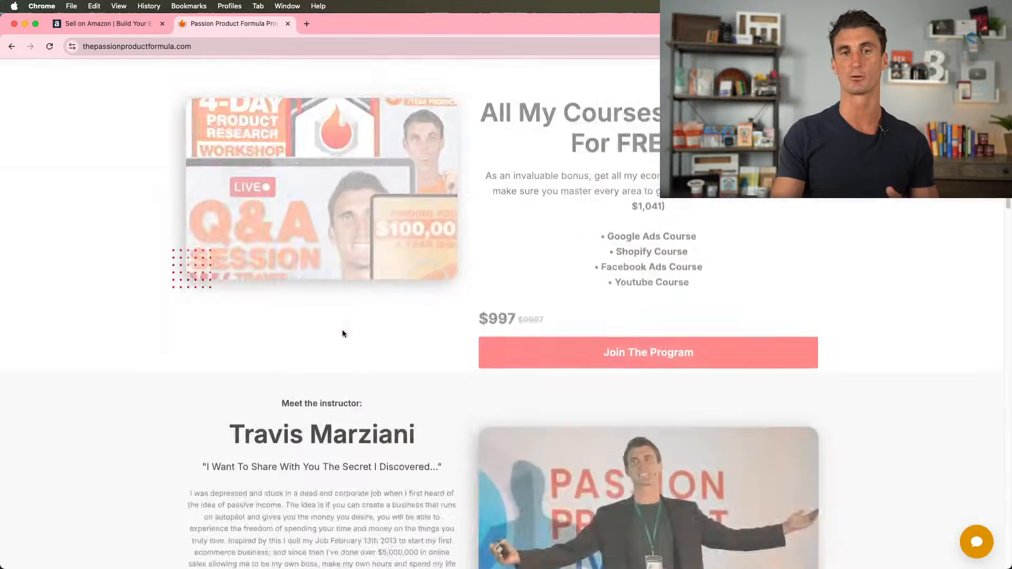
{"action": "scroll", "scroll_direction": "down", "scroll_amount": 3}
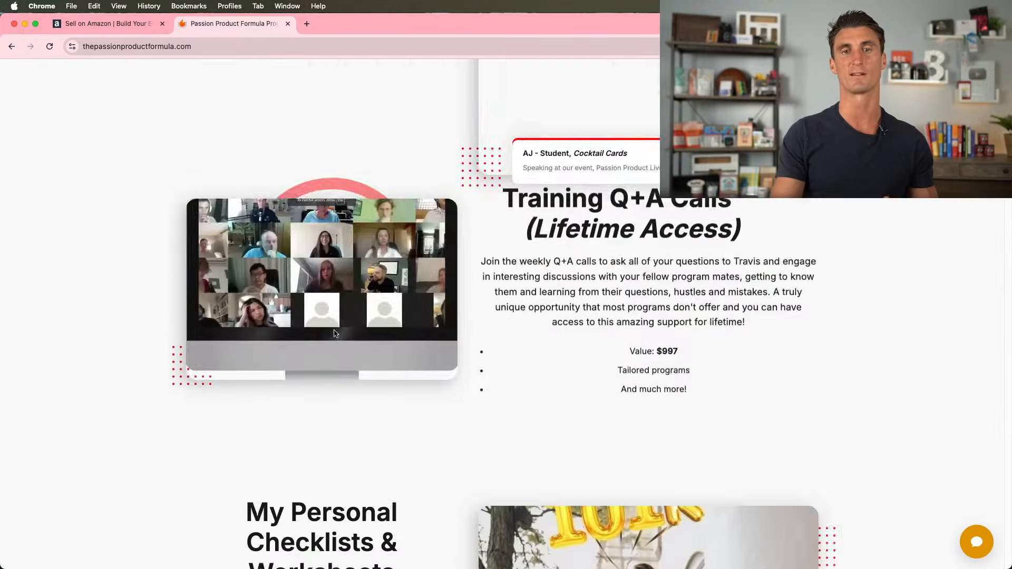
{"action": "scroll", "scroll_direction": "up", "scroll_amount": 3}
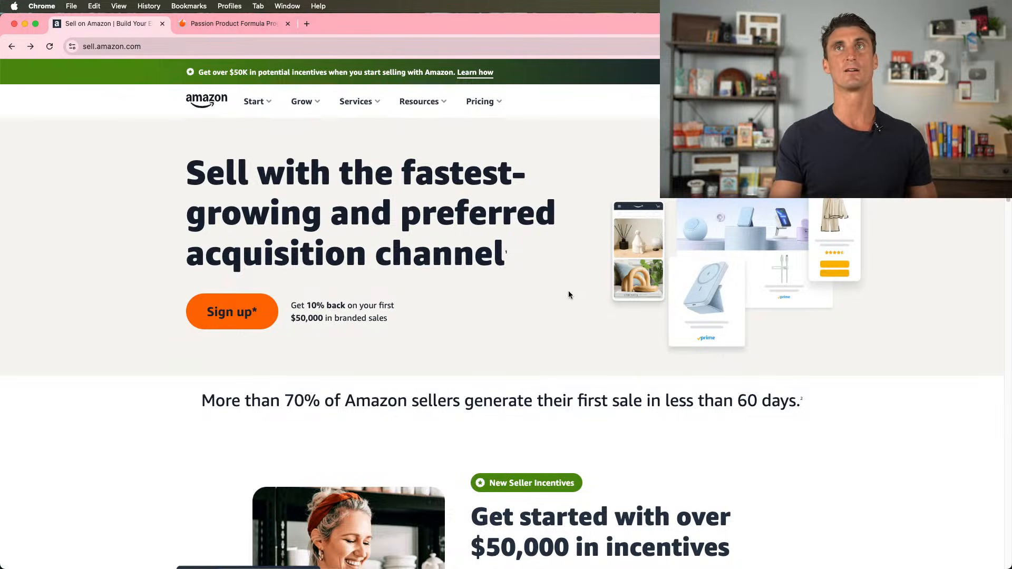
{"action": "mouse_move", "coordinate": [565, 268]}
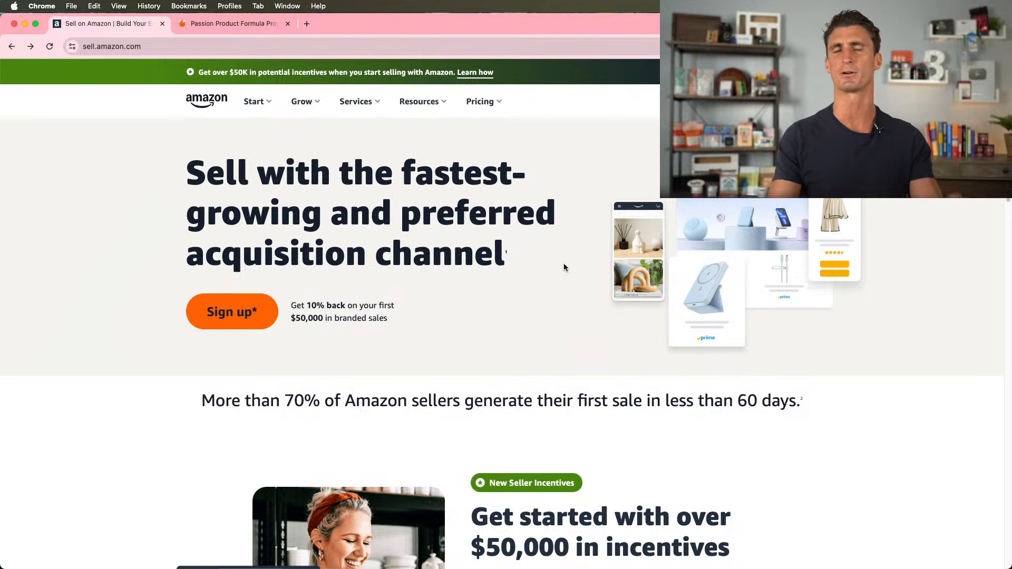
{"action": "mouse_move", "coordinate": [589, 231]}
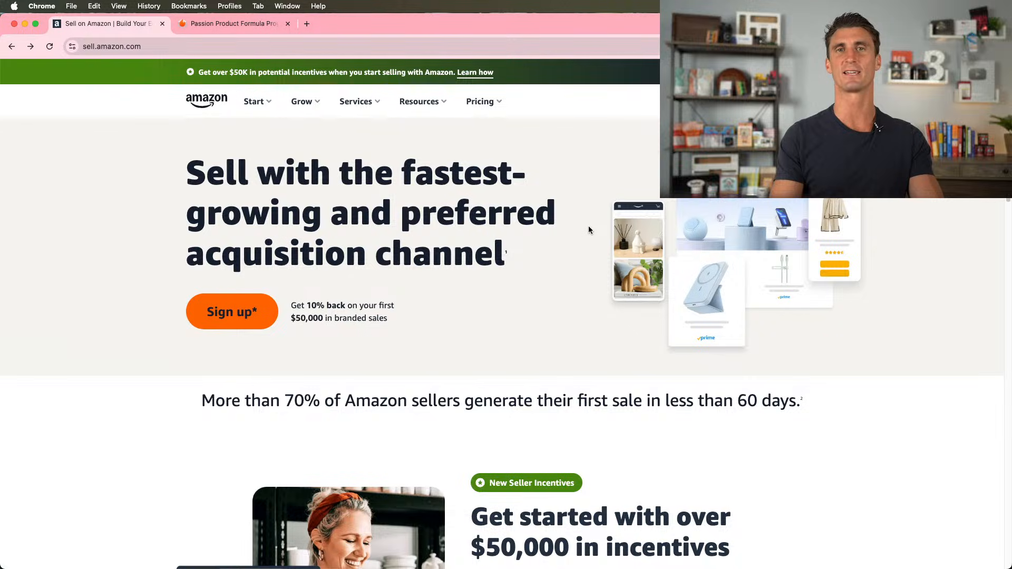
{"action": "mouse_move", "coordinate": [892, 305]}
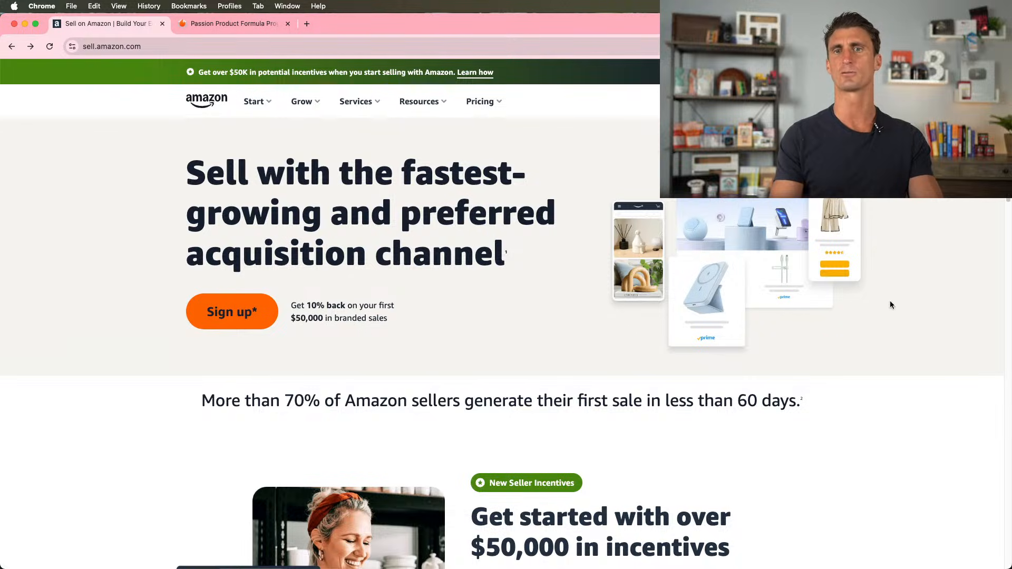
{"action": "mouse_move", "coordinate": [932, 341]}
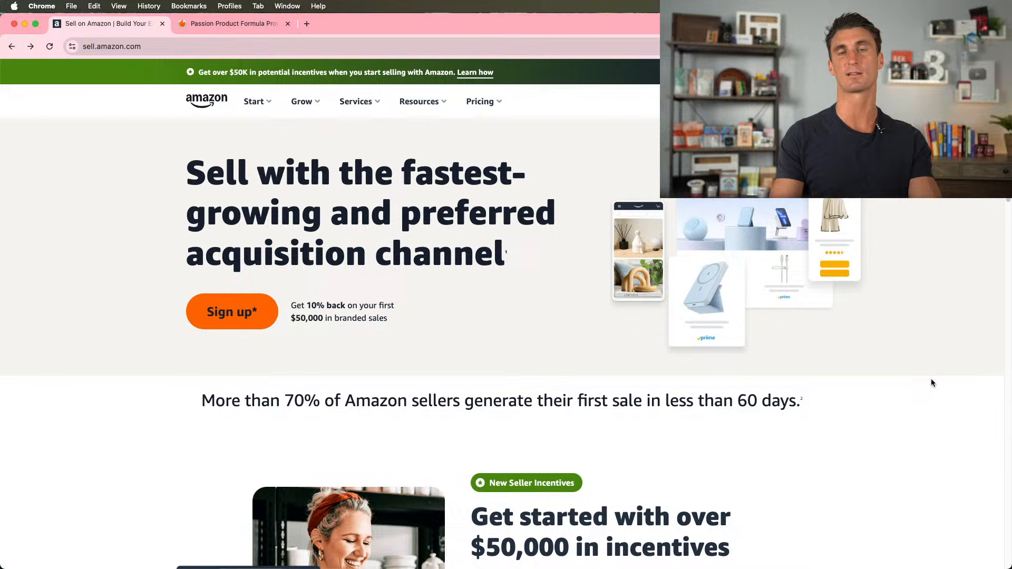
{"action": "mouse_move", "coordinate": [838, 401]}
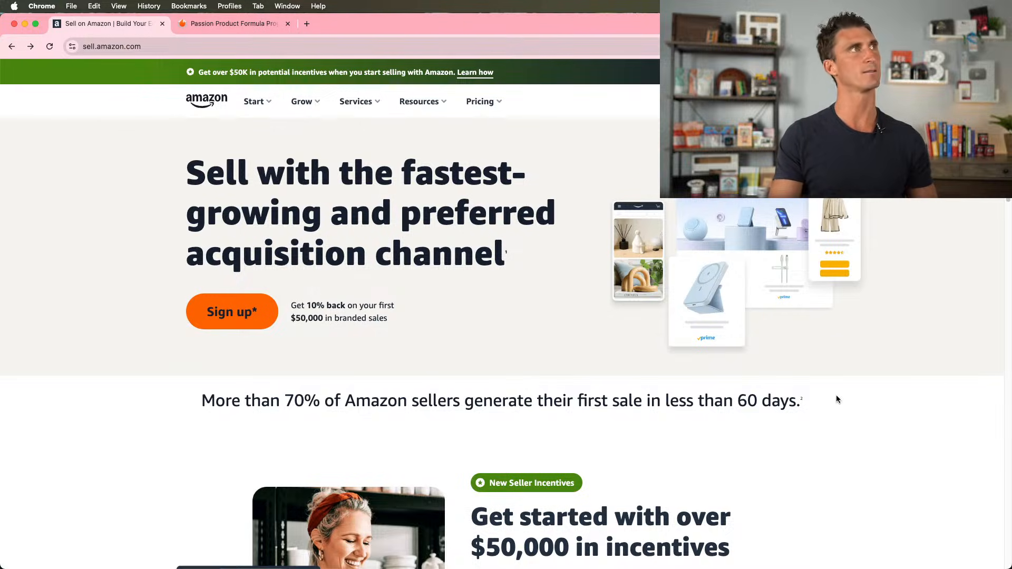
{"action": "mouse_move", "coordinate": [698, 345]}
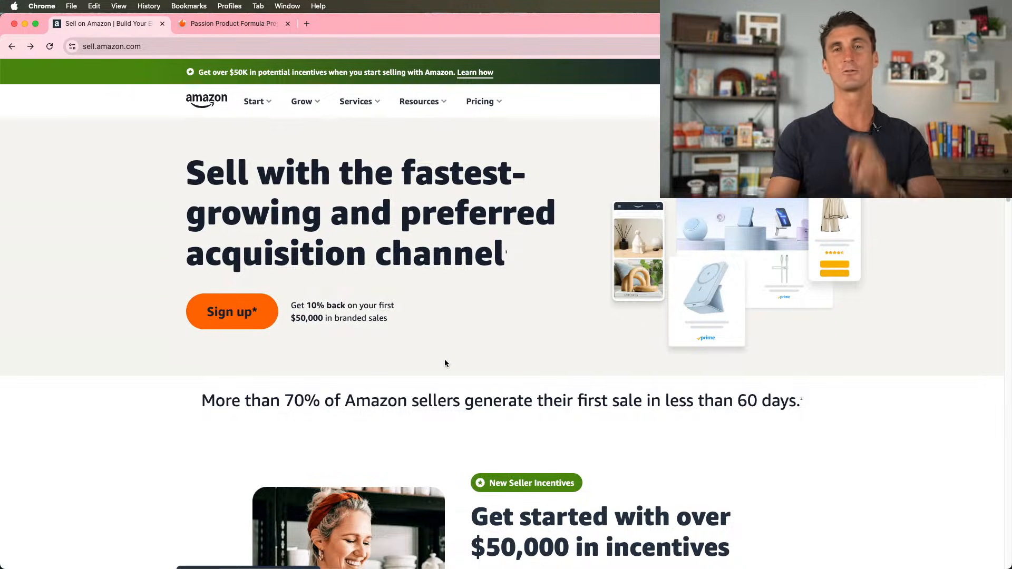
{"action": "mouse_move", "coordinate": [451, 364]}
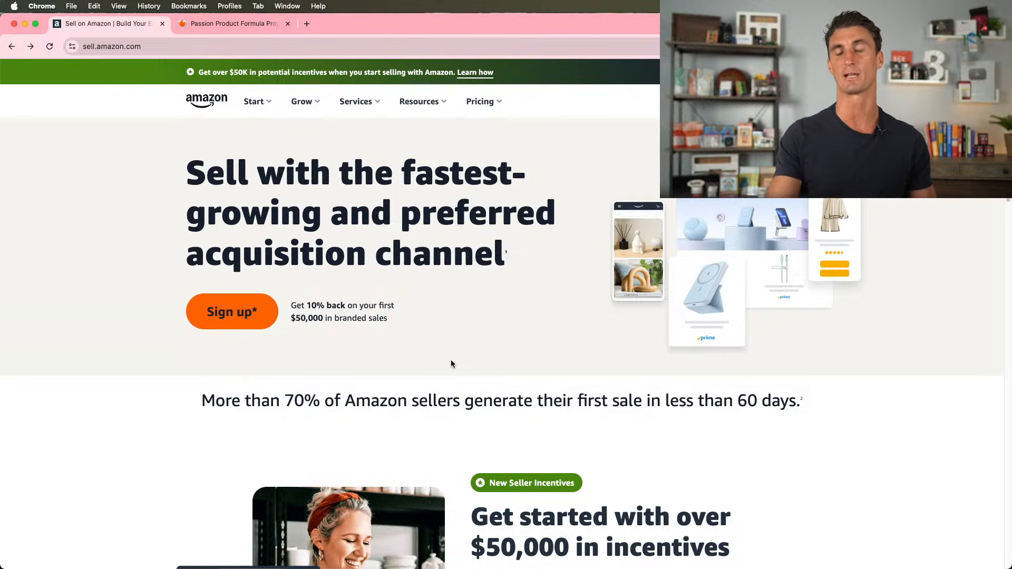
{"action": "mouse_move", "coordinate": [553, 342]}
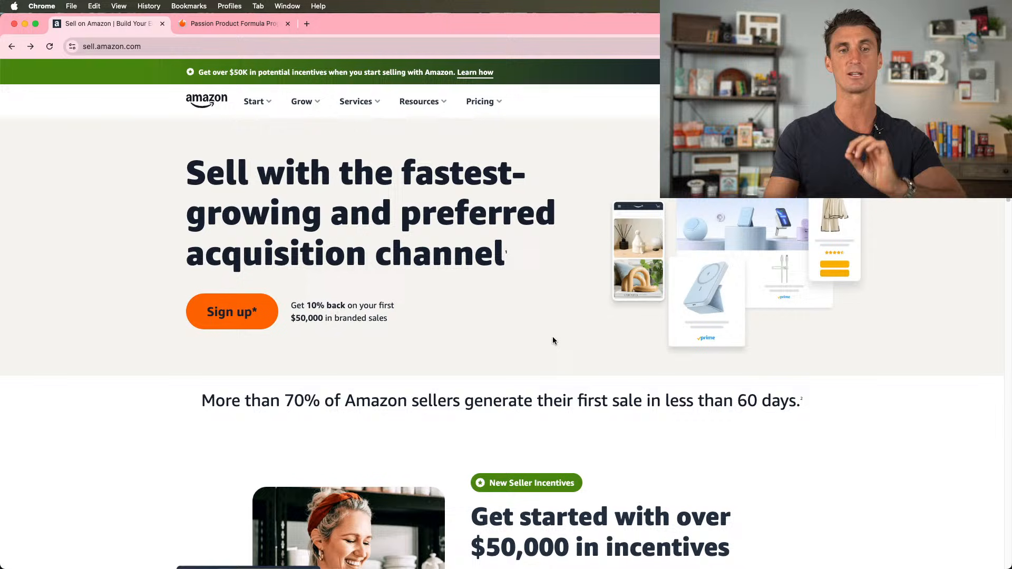
{"action": "scroll", "scroll_direction": "down", "scroll_amount": 3}
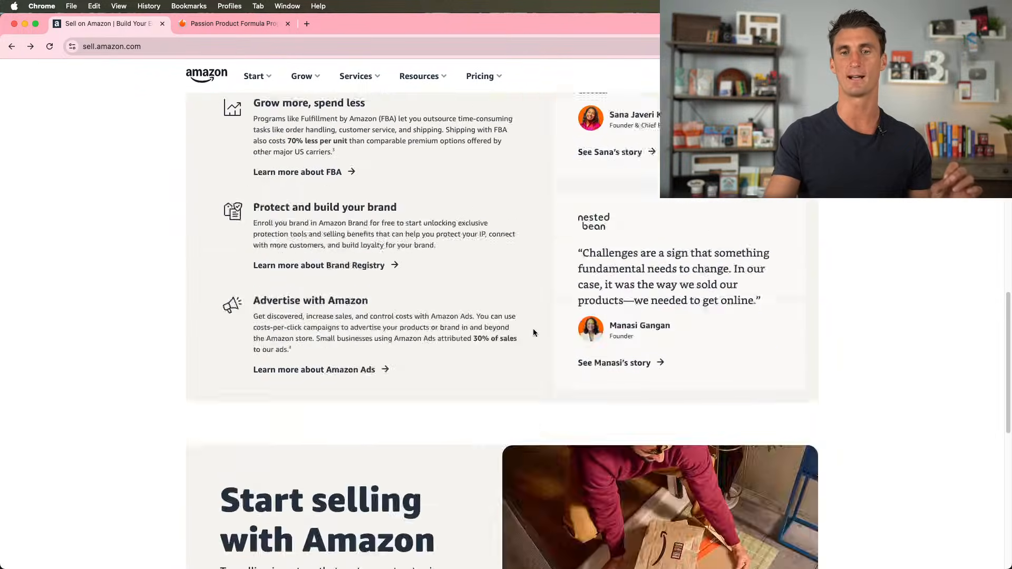
{"action": "scroll", "scroll_direction": "down", "scroll_amount": 3}
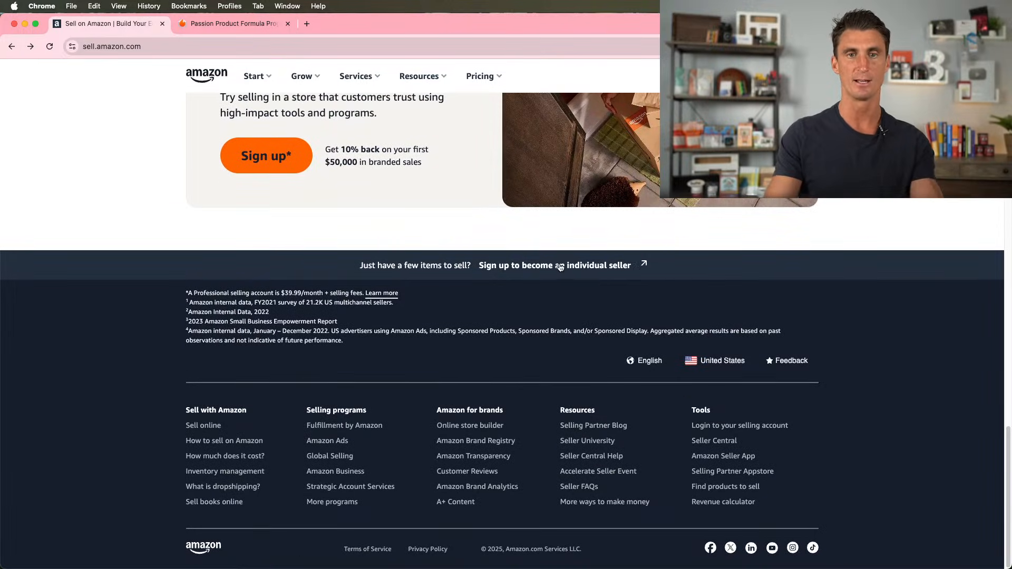
{"action": "mouse_move", "coordinate": [554, 266]}
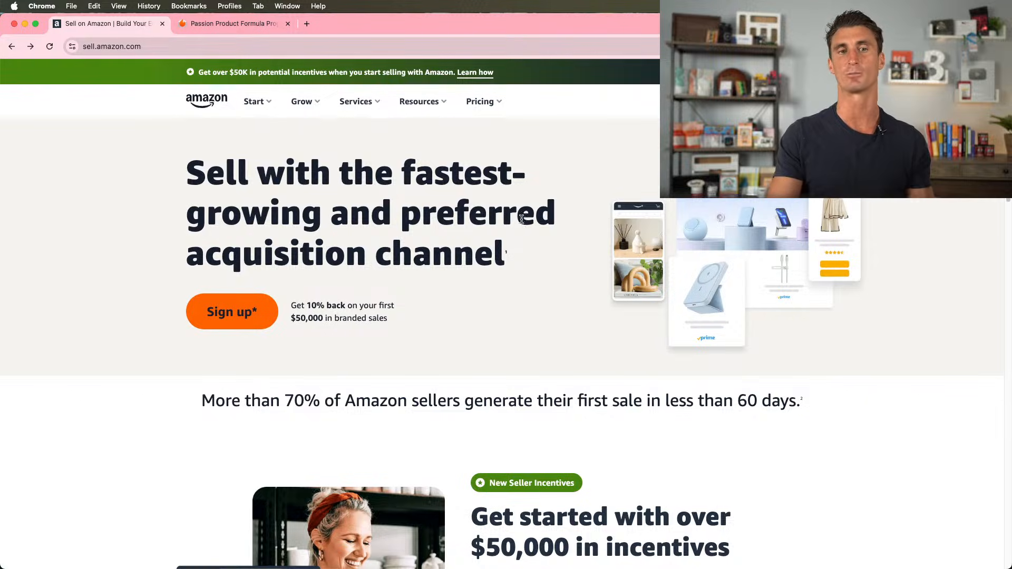
Start a new Amazon seller account with the name Travis Marziani and an email address
{"action": "left_click", "coordinate": [232, 313]}
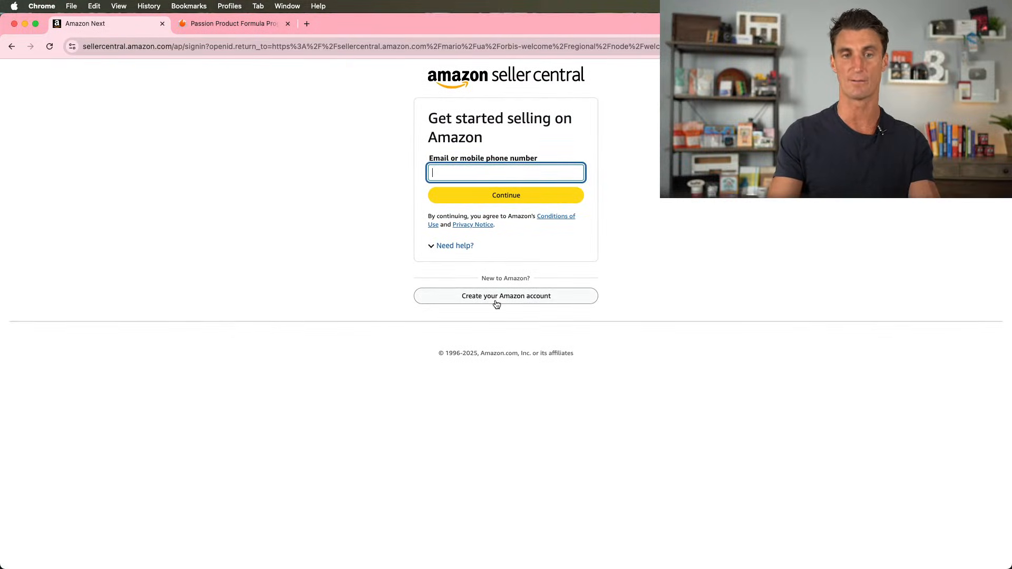
{"action": "left_click", "coordinate": [505, 295]}
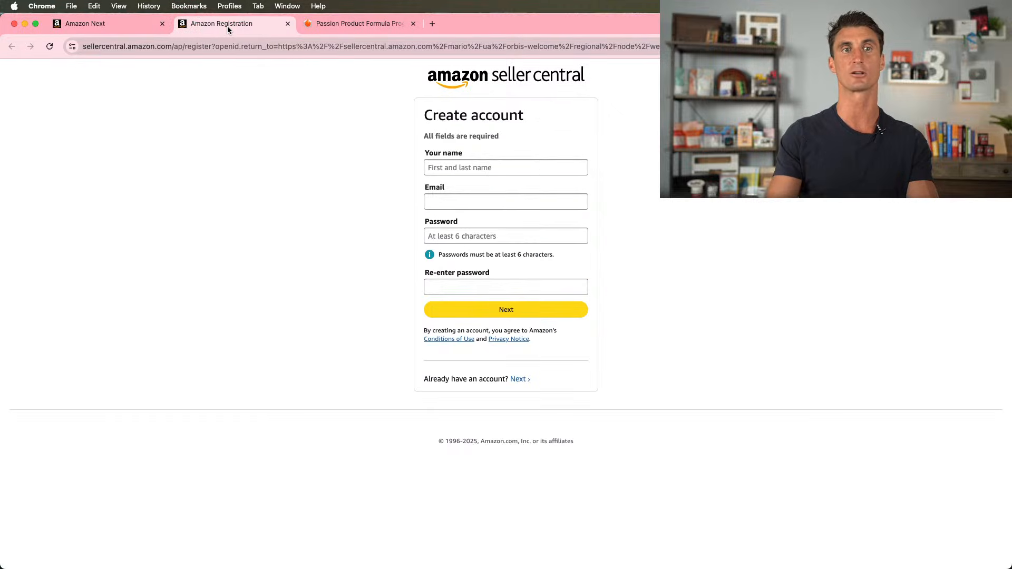
{"action": "type", "text": "T"}
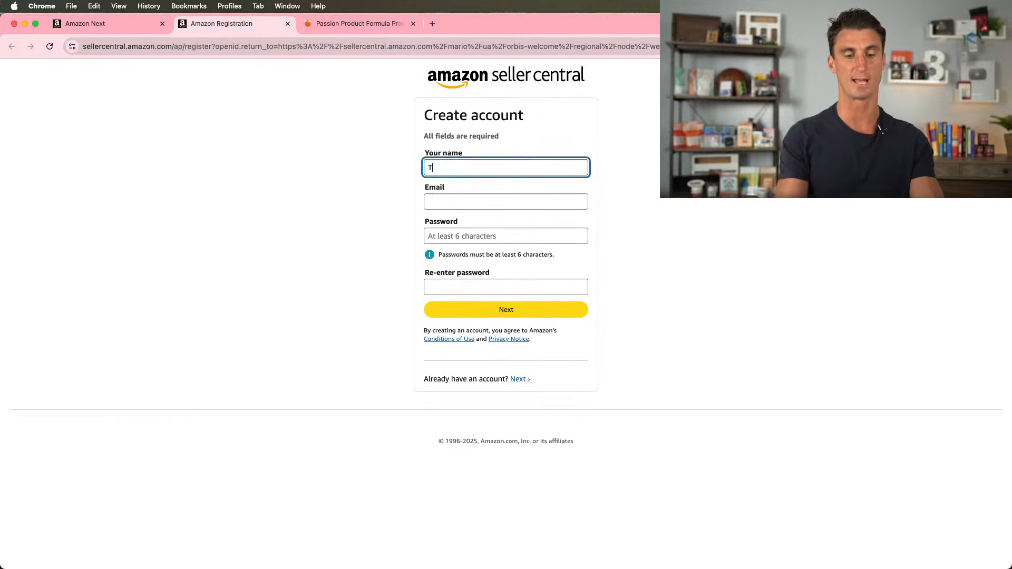
{"action": "type", "text": "Travis Marziani"}
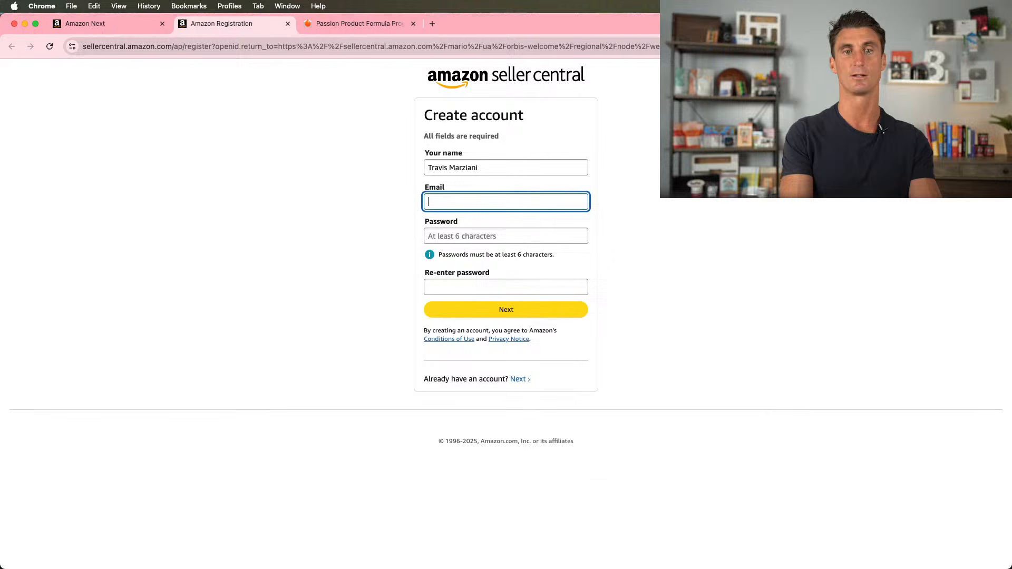
{"action": "type", "text": "email@email.com"}
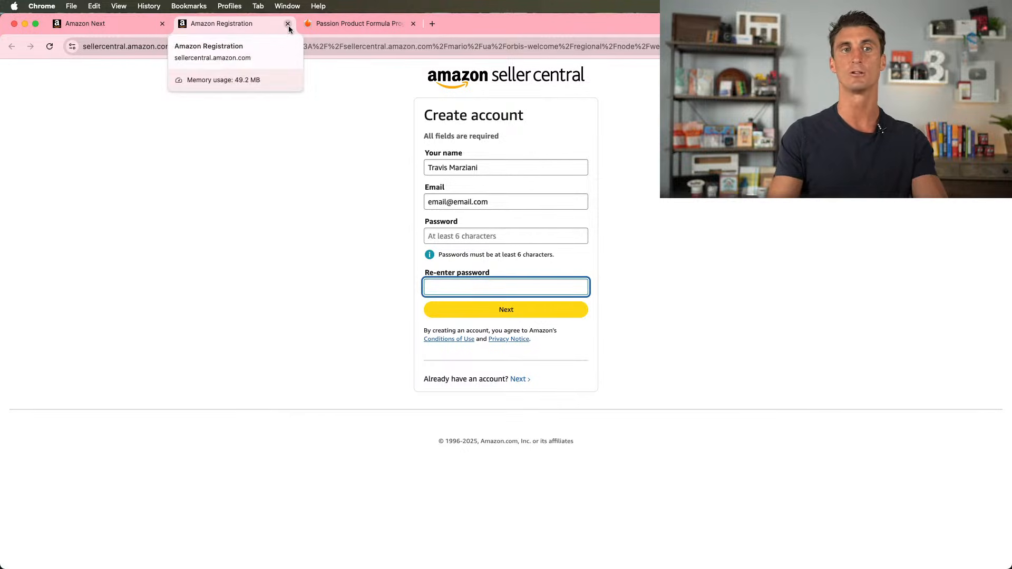
{"action": "mouse_move", "coordinate": [278, 27]}
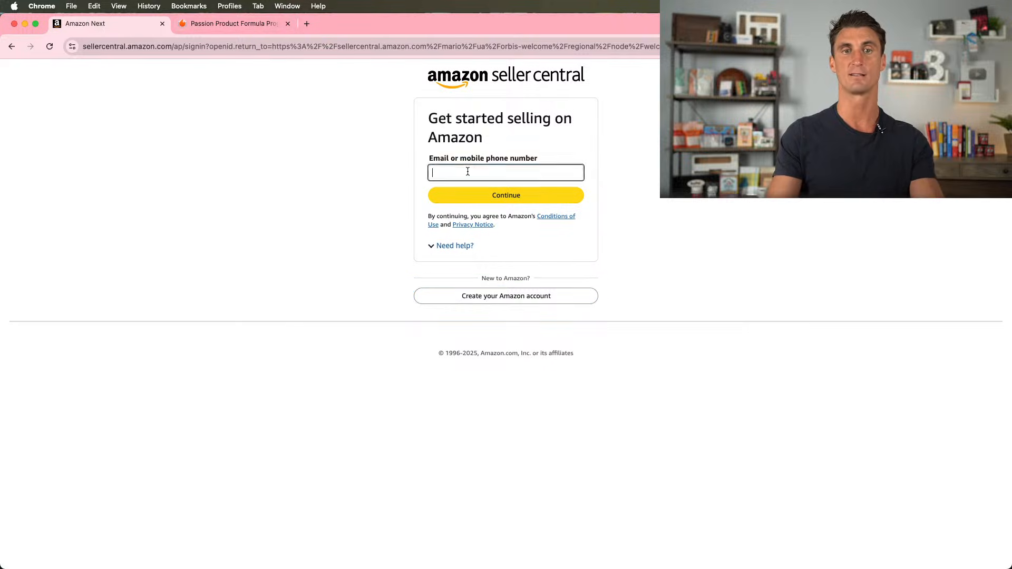
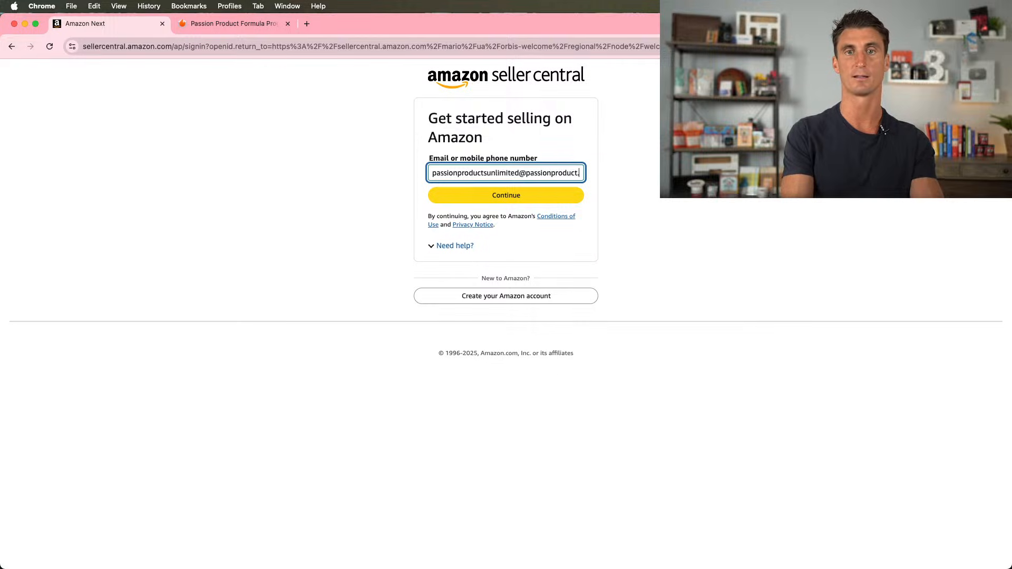
Sign in as passionproductsunlimited with the password and submit the one-time verification code
{"action": "left_click", "coordinate": [505, 195]}
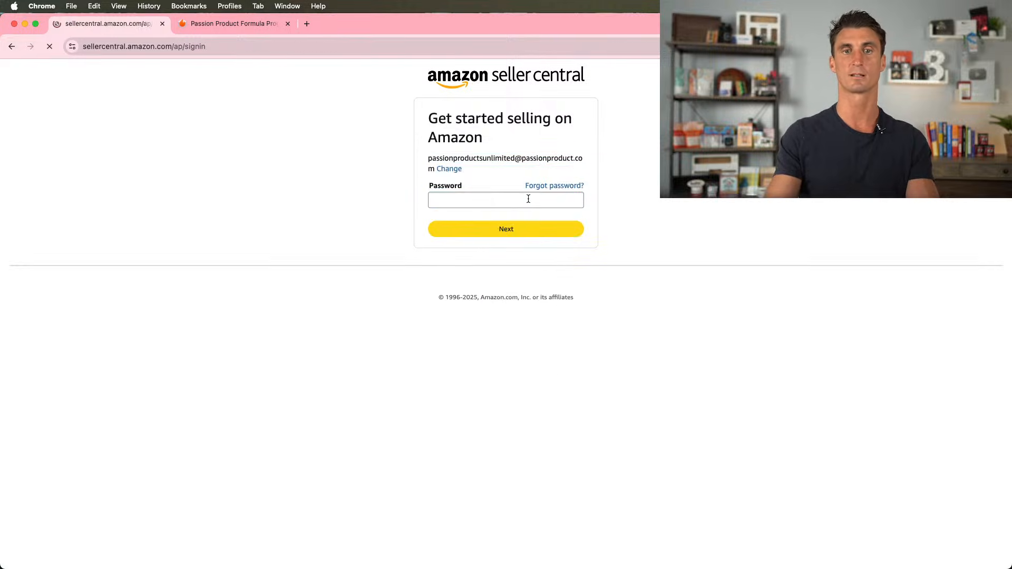
{"action": "type", "text": "••••"}
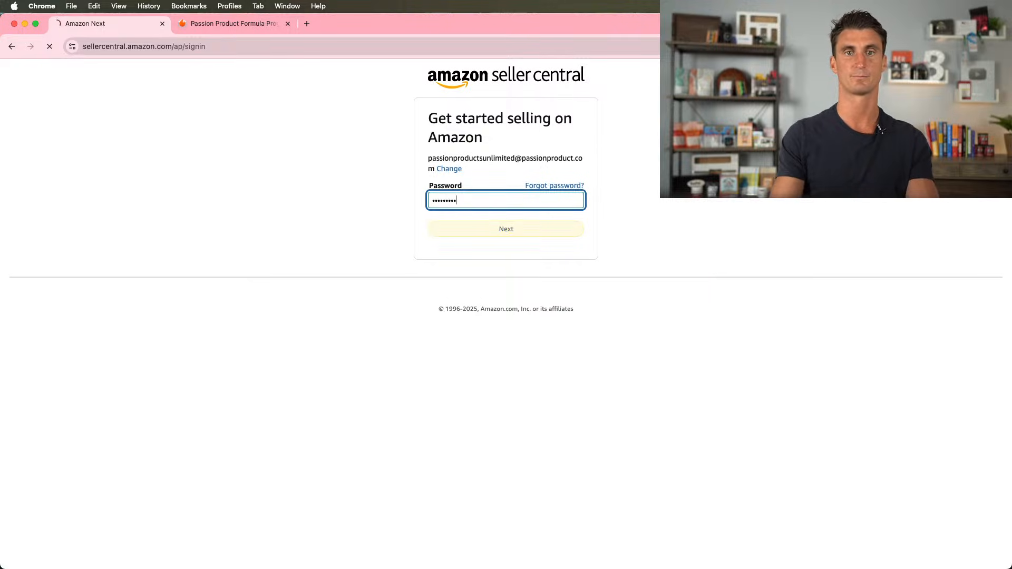
{"action": "left_click", "coordinate": [505, 229]}
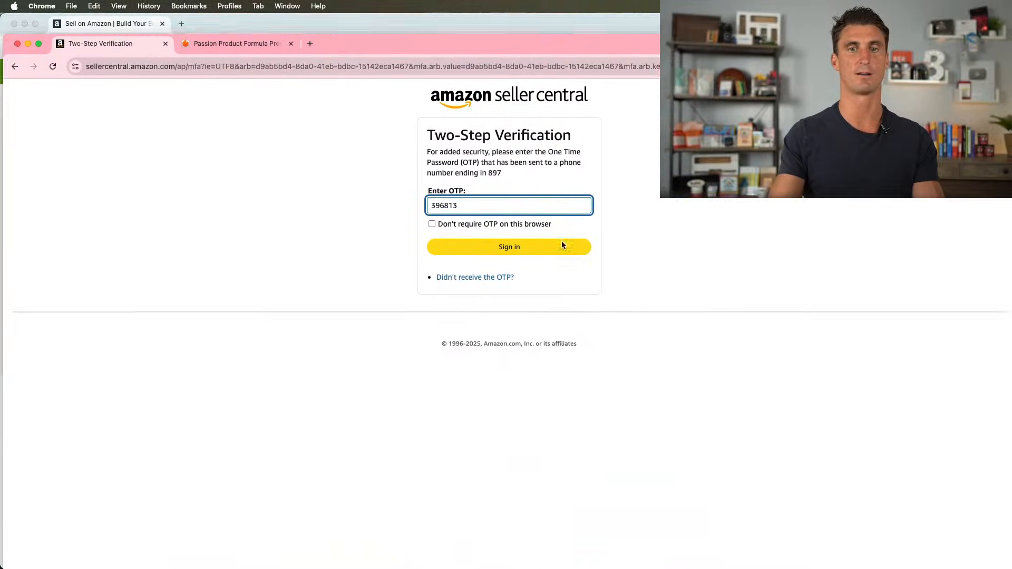
{"action": "left_click", "coordinate": [508, 247]}
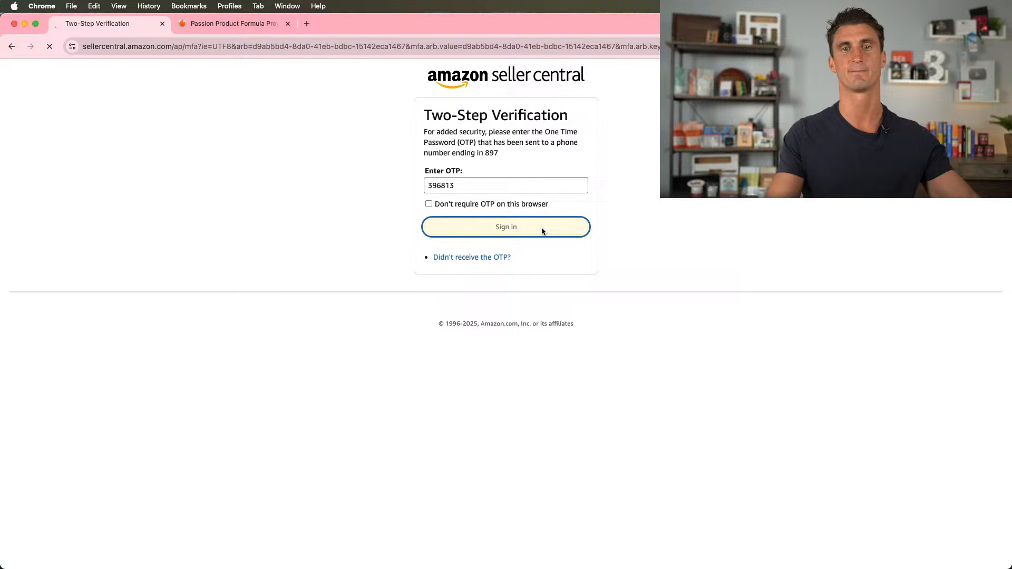
Choose United States as the country where the business is registered
{"action": "left_click", "coordinate": [507, 227]}
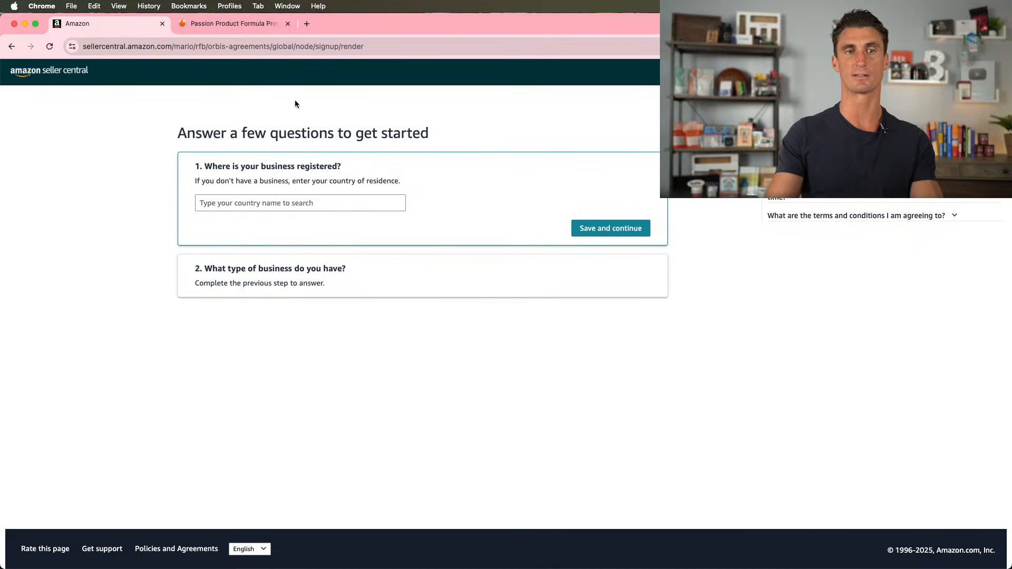
{"action": "mouse_move", "coordinate": [255, 219]}
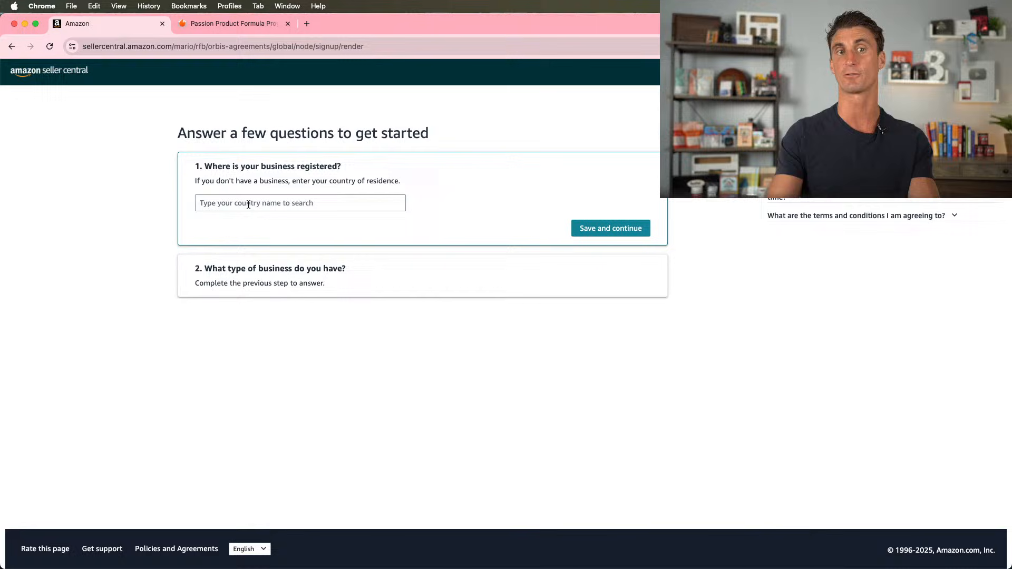
{"action": "mouse_move", "coordinate": [239, 218]}
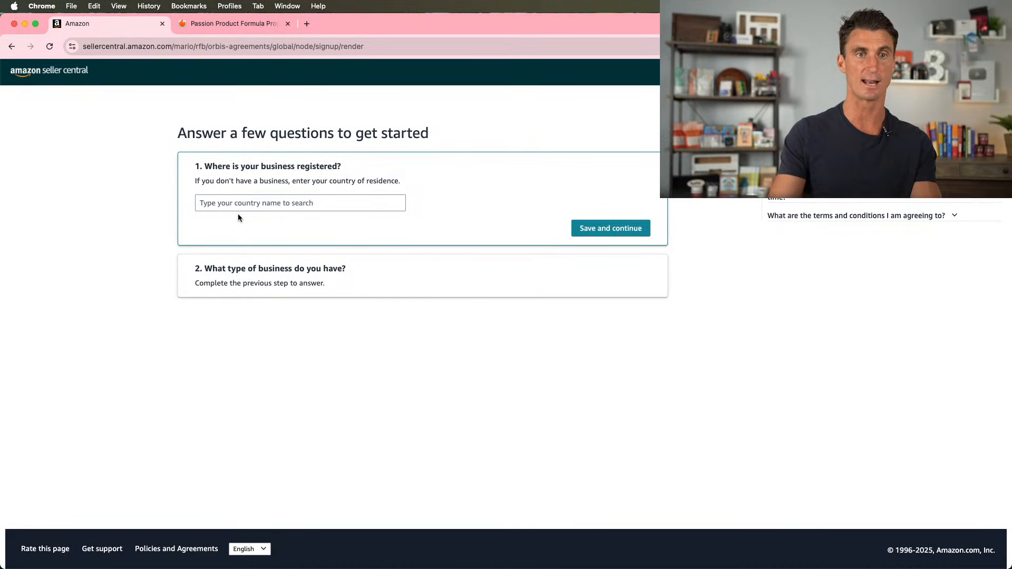
{"action": "left_click", "coordinate": [299, 202]}
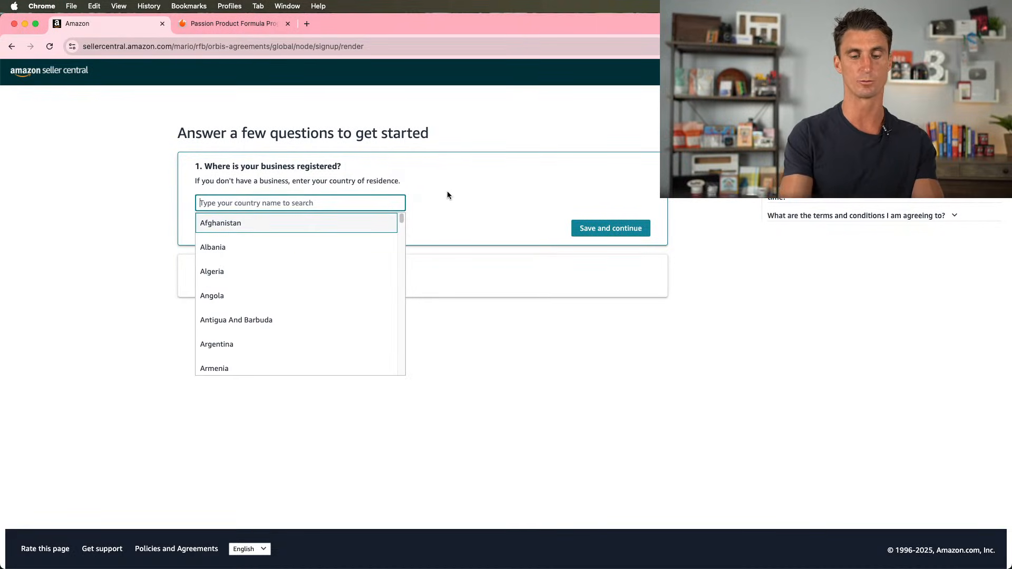
{"action": "type", "text": "United"}
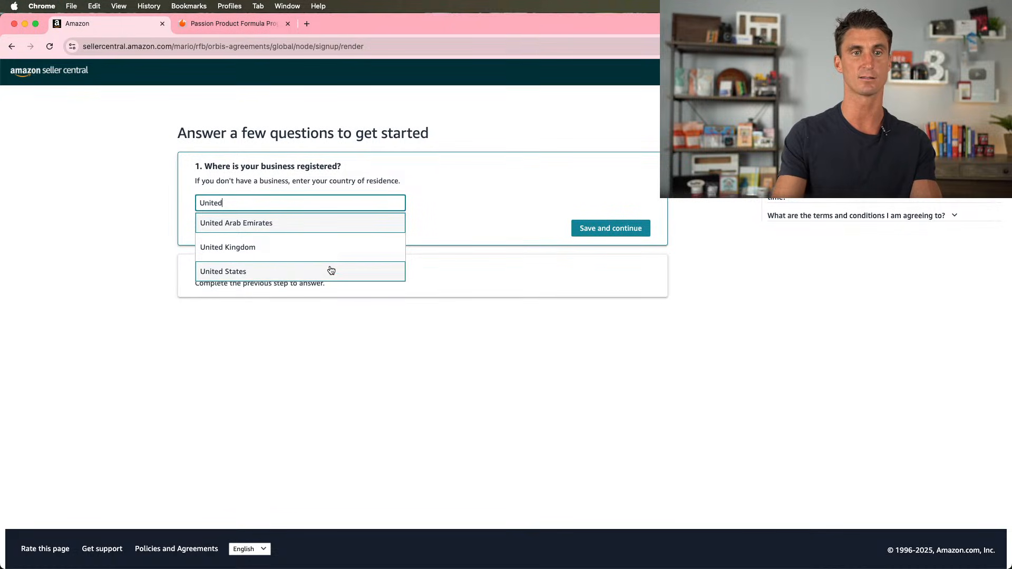
{"action": "left_click", "coordinate": [223, 271]}
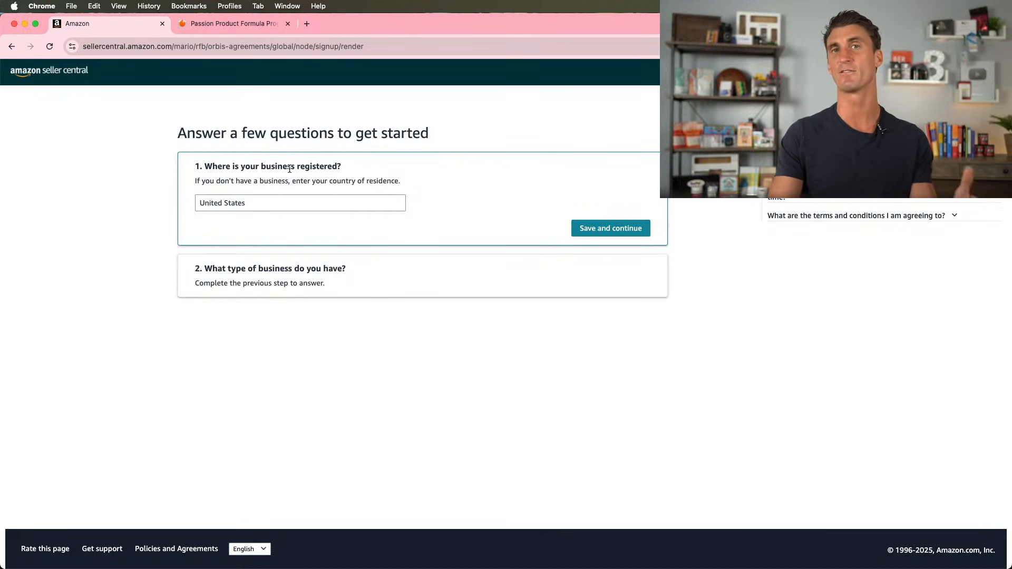
{"action": "left_click", "coordinate": [232, 23]}
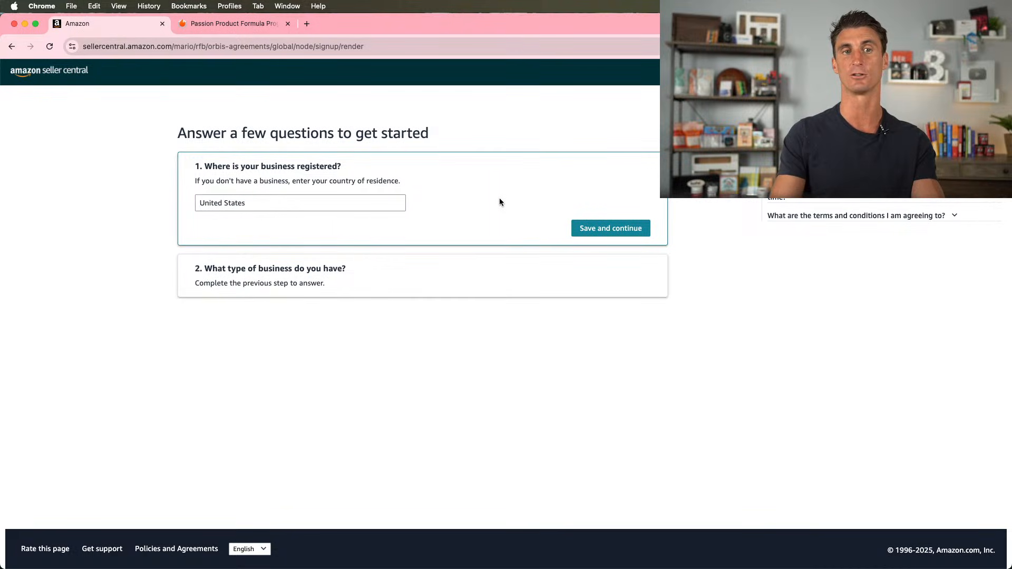
{"action": "mouse_move", "coordinate": [434, 217]}
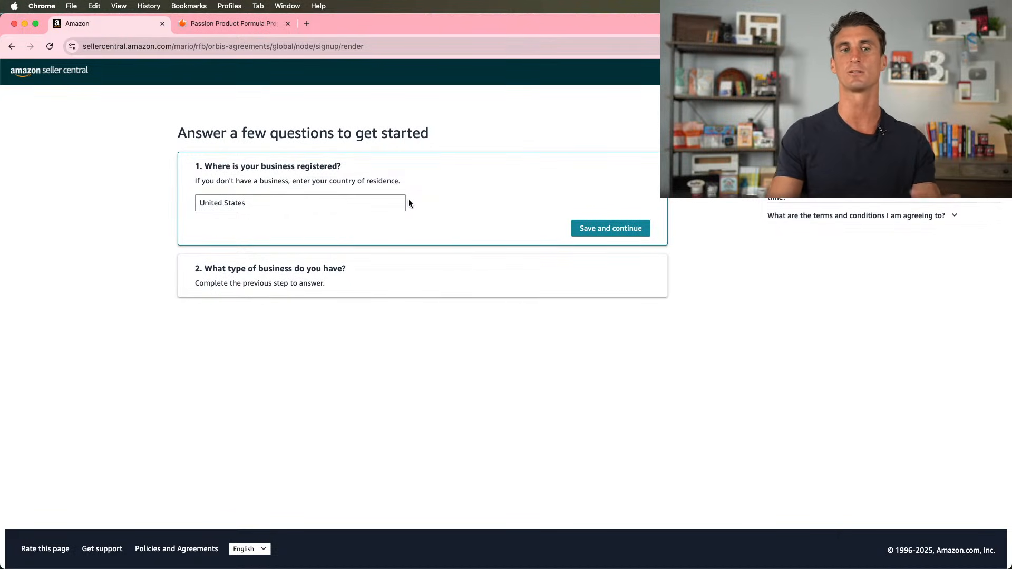
Save the US location, mark the business privately-owned and begin the name Passion Products Unlimited
{"action": "left_click", "coordinate": [610, 228]}
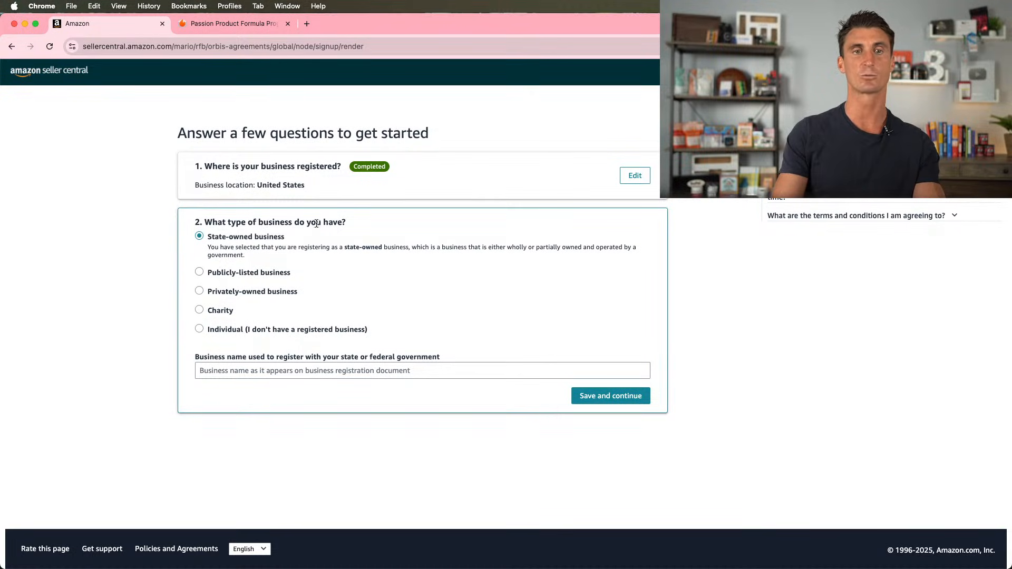
{"action": "mouse_move", "coordinate": [210, 231]}
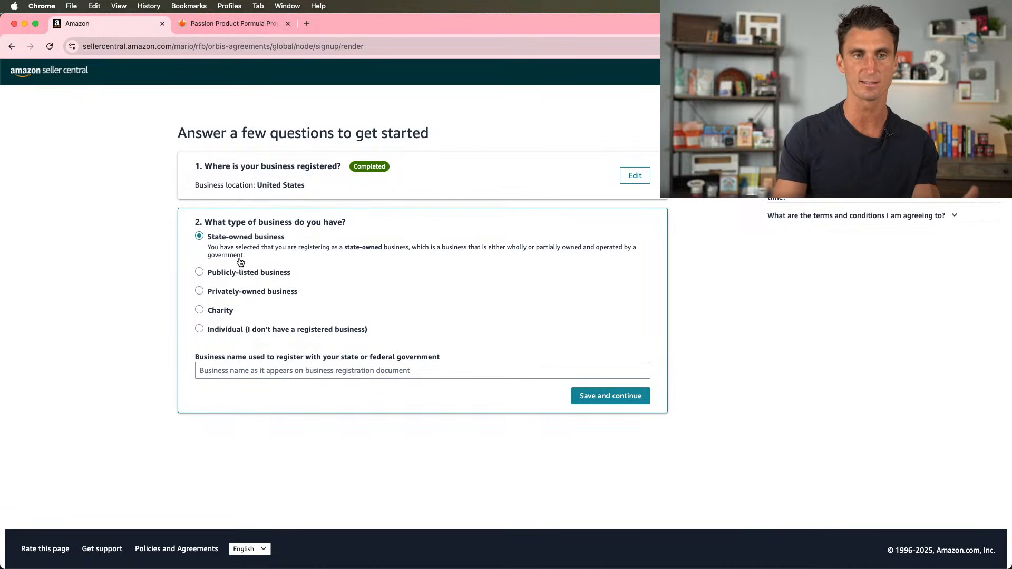
{"action": "mouse_move", "coordinate": [231, 279]}
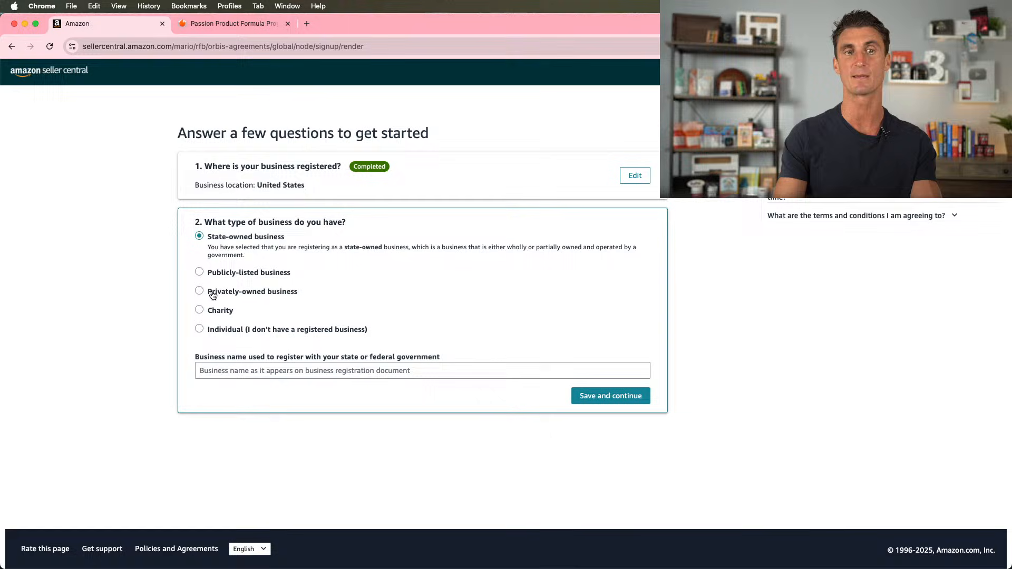
{"action": "left_click", "coordinate": [199, 291]}
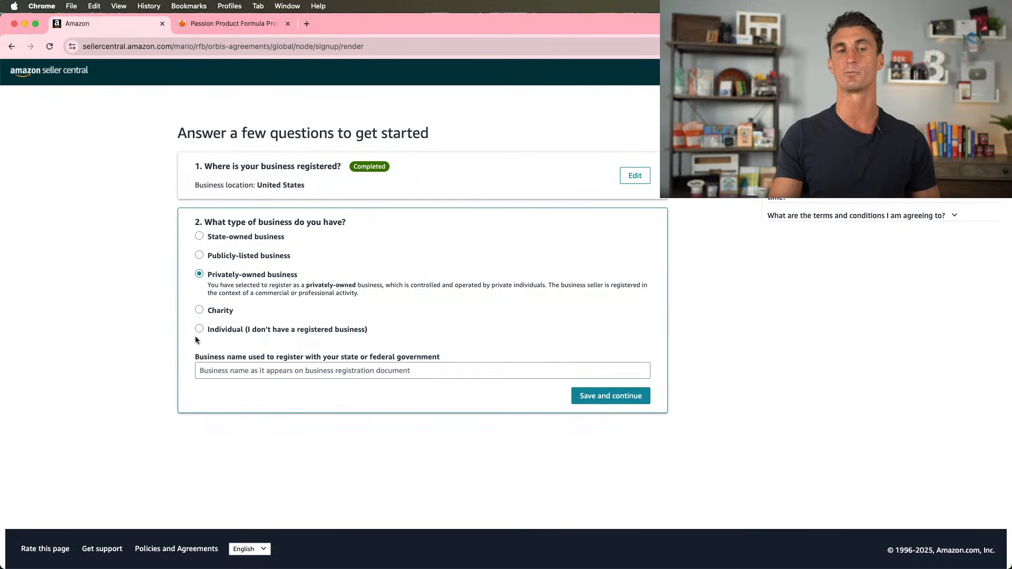
{"action": "mouse_move", "coordinate": [260, 306]}
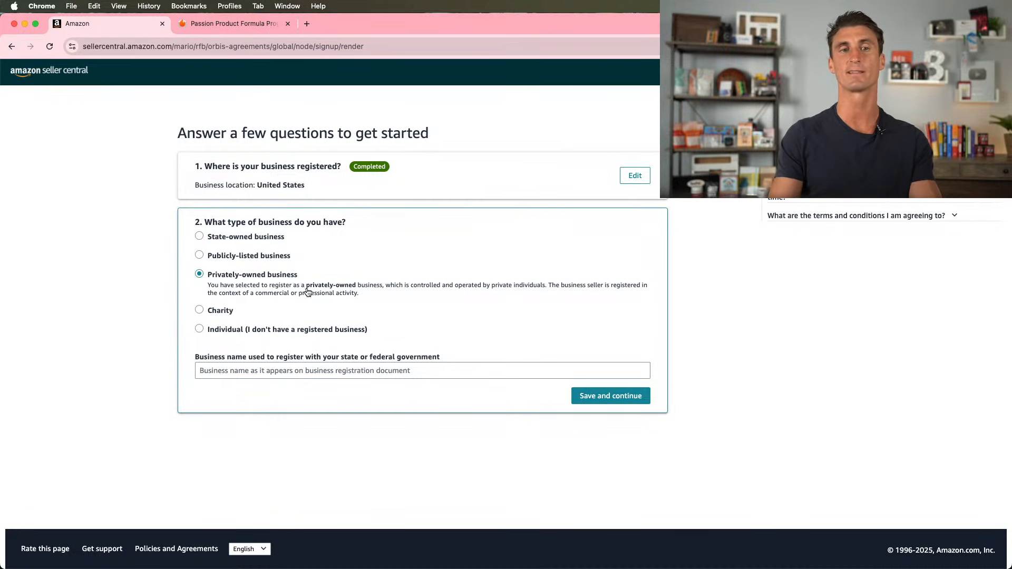
{"action": "left_click", "coordinate": [421, 370]}
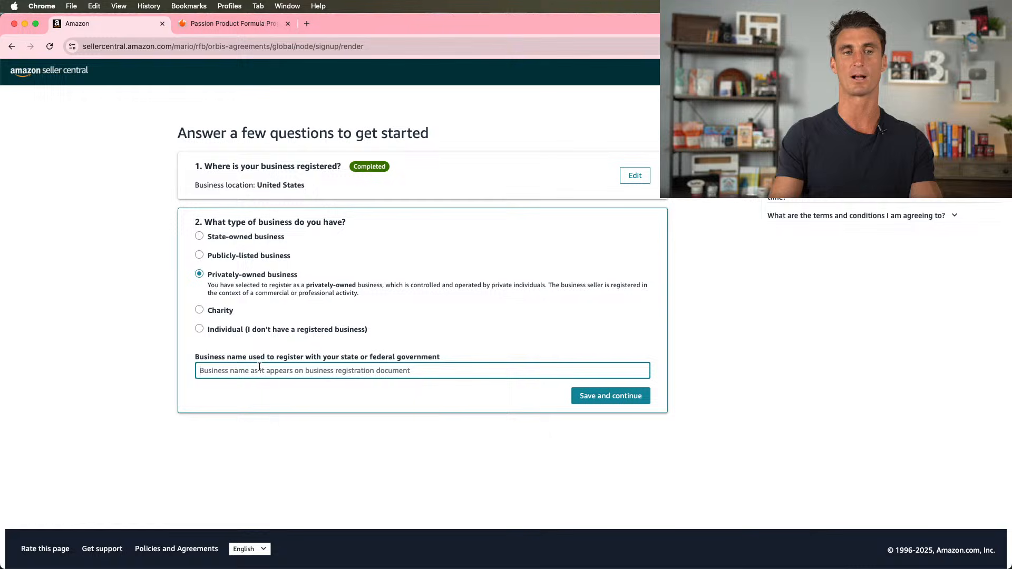
{"action": "type", "text": "Passion Products Unlimited"}
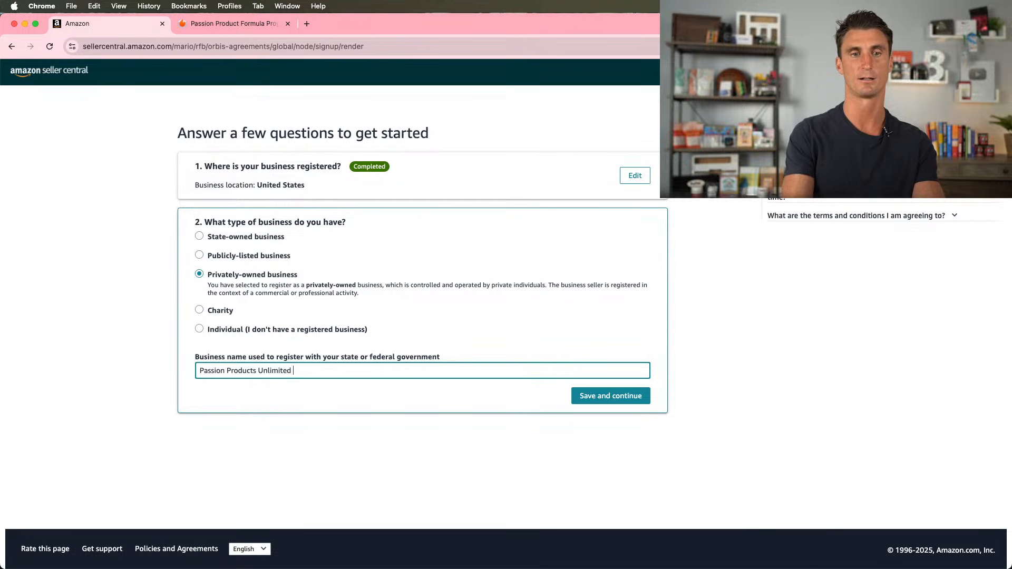
Save the business type and name, confirm the details and agree to the terms to continue
{"action": "left_click", "coordinate": [610, 395]}
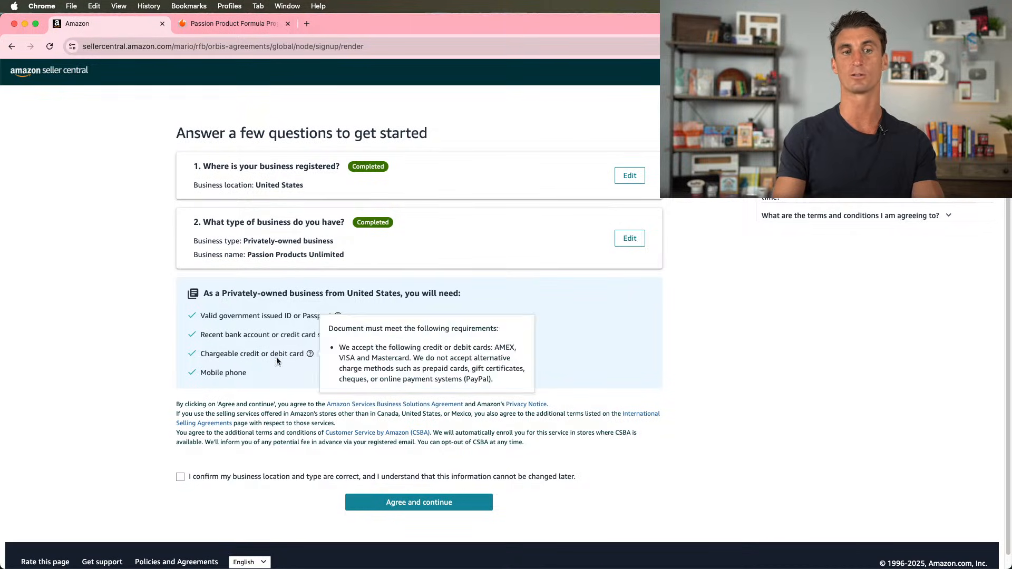
{"action": "mouse_move", "coordinate": [355, 375]}
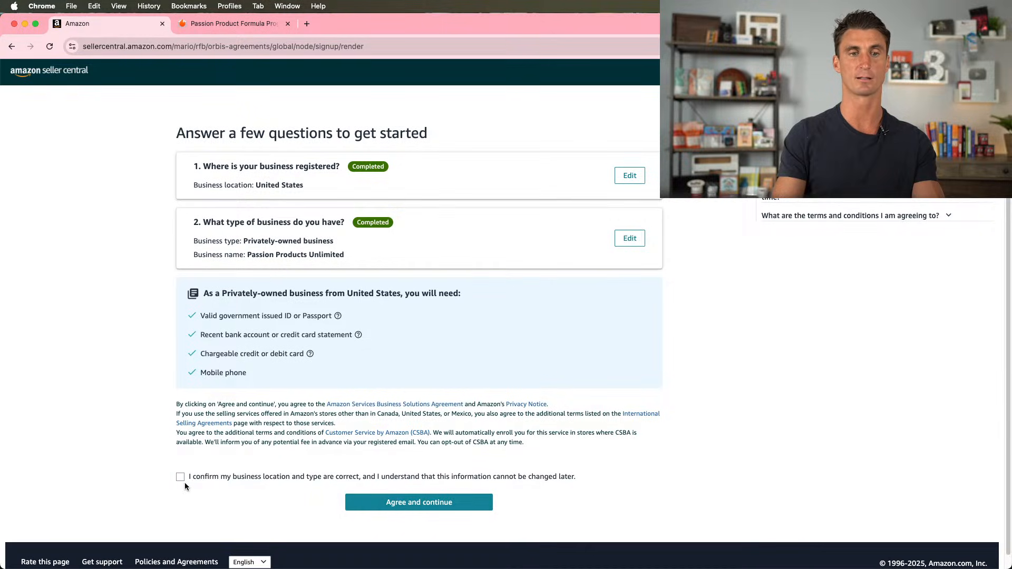
{"action": "left_click", "coordinate": [419, 502]}
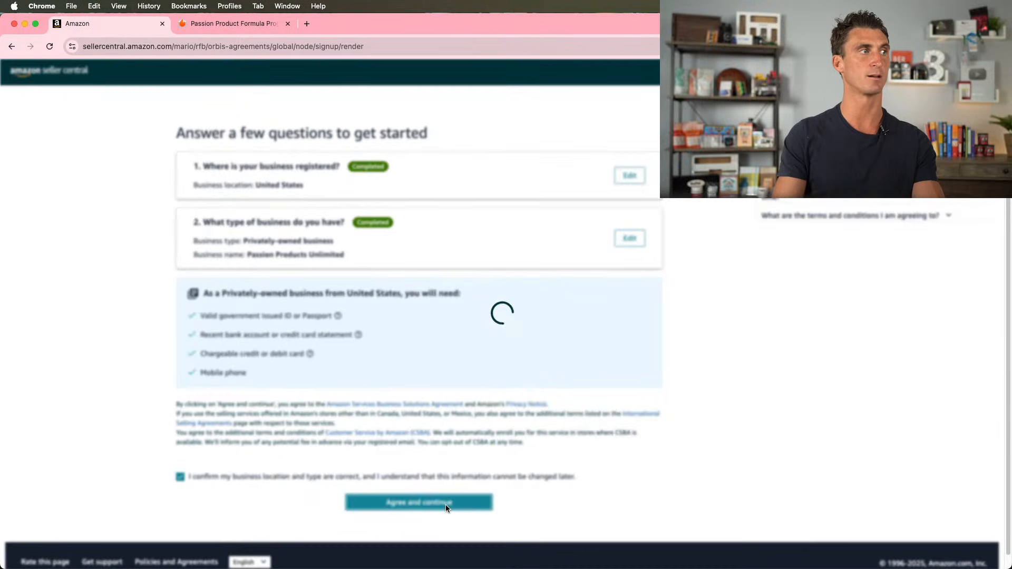
{"action": "left_click", "coordinate": [419, 502]}
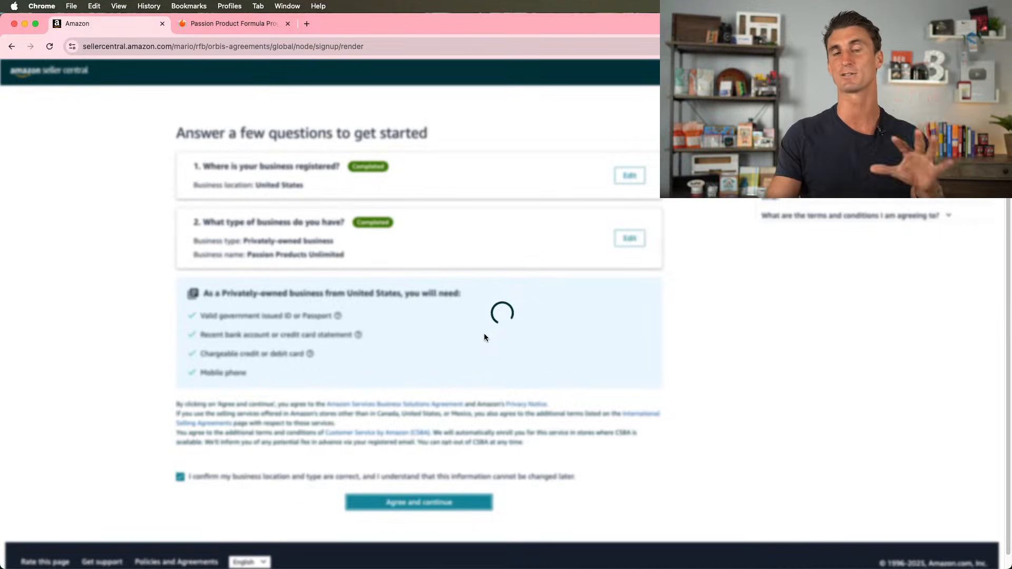
{"action": "mouse_move", "coordinate": [536, 289]}
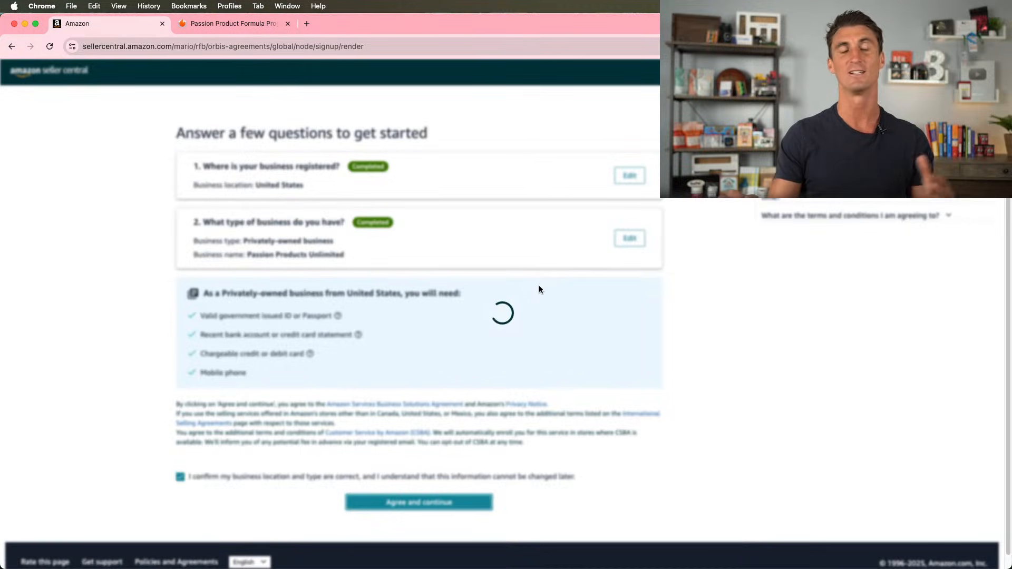
{"action": "left_click", "coordinate": [419, 502]}
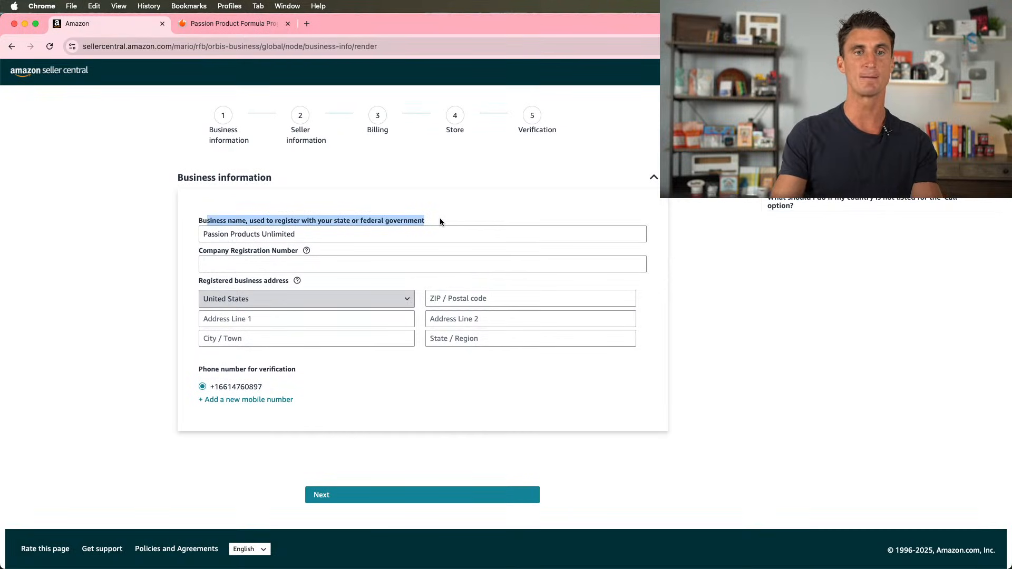
Select the Company Registration Number field and search Google for 'ein'
{"action": "left_click", "coordinate": [422, 263]}
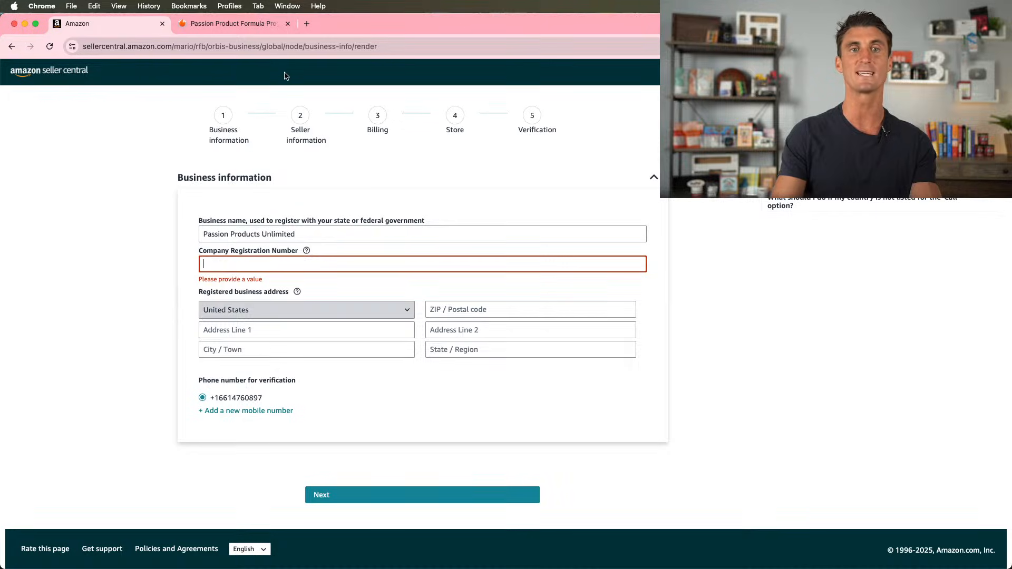
{"action": "type", "text": "ein"}
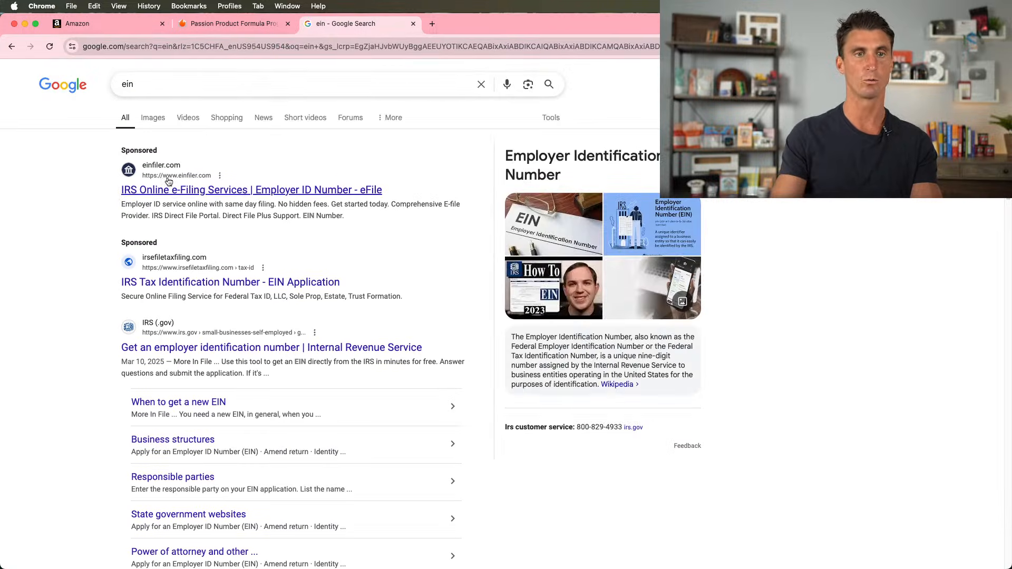
{"action": "mouse_move", "coordinate": [181, 197]}
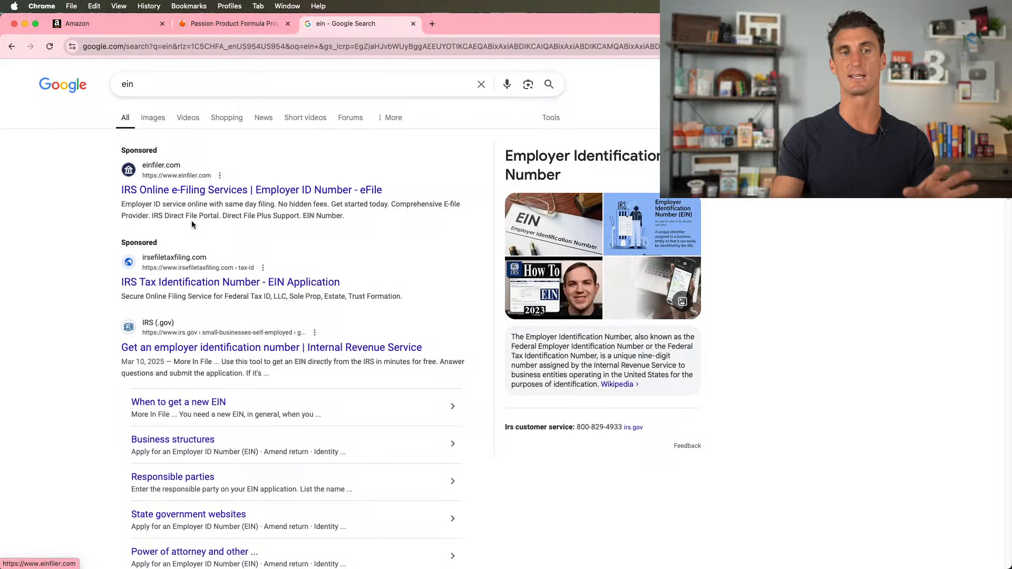
Go to the IRS EIN page and start the online EIN application
{"action": "left_click", "coordinate": [271, 347]}
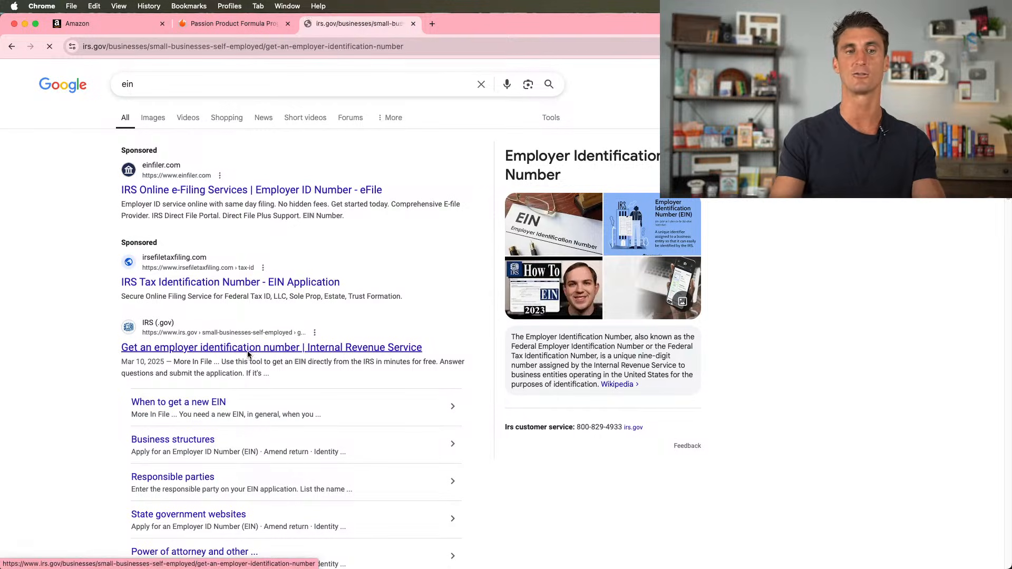
{"action": "left_click", "coordinate": [271, 347]}
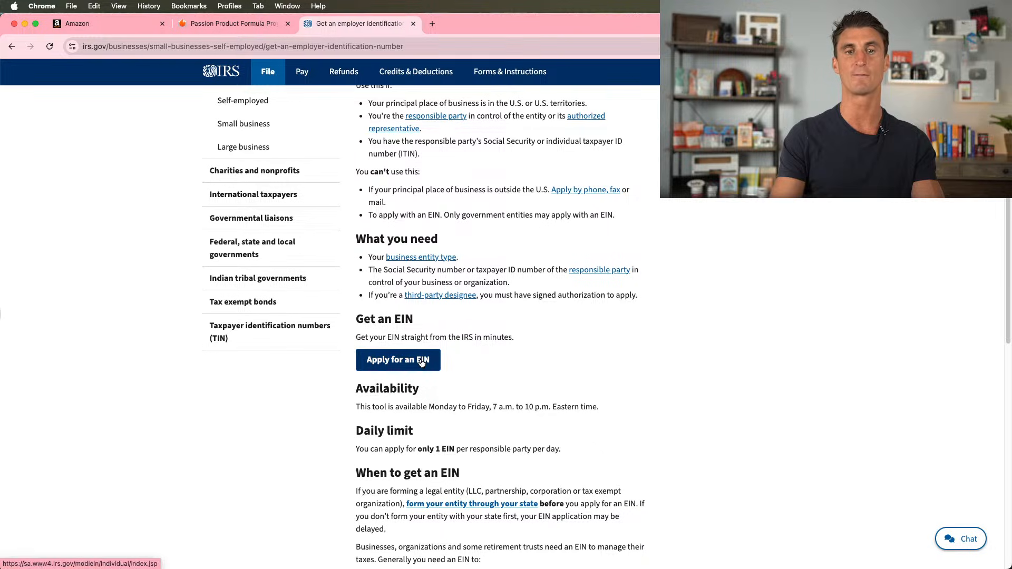
{"action": "mouse_move", "coordinate": [398, 359]}
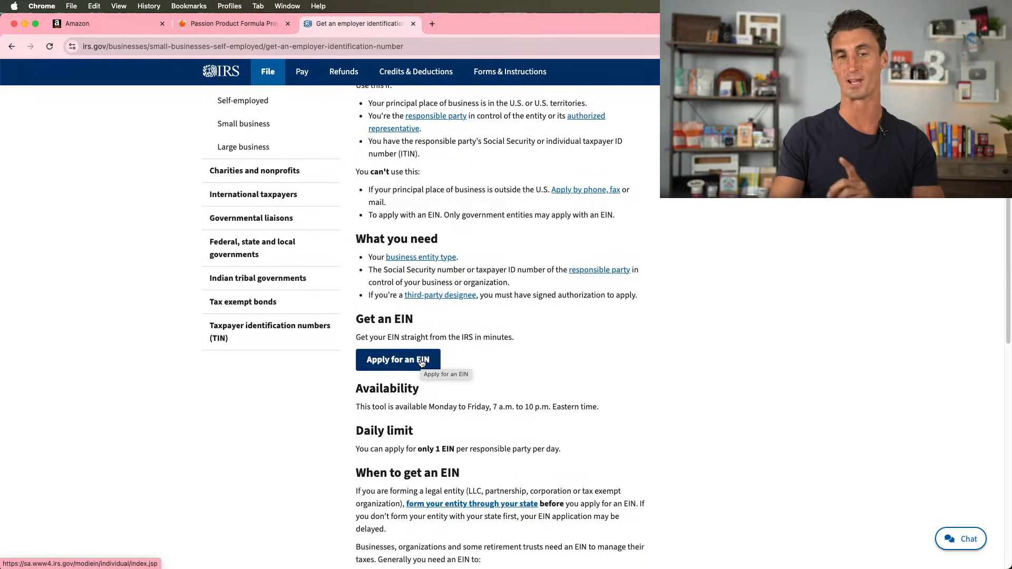
{"action": "mouse_move", "coordinate": [447, 416]}
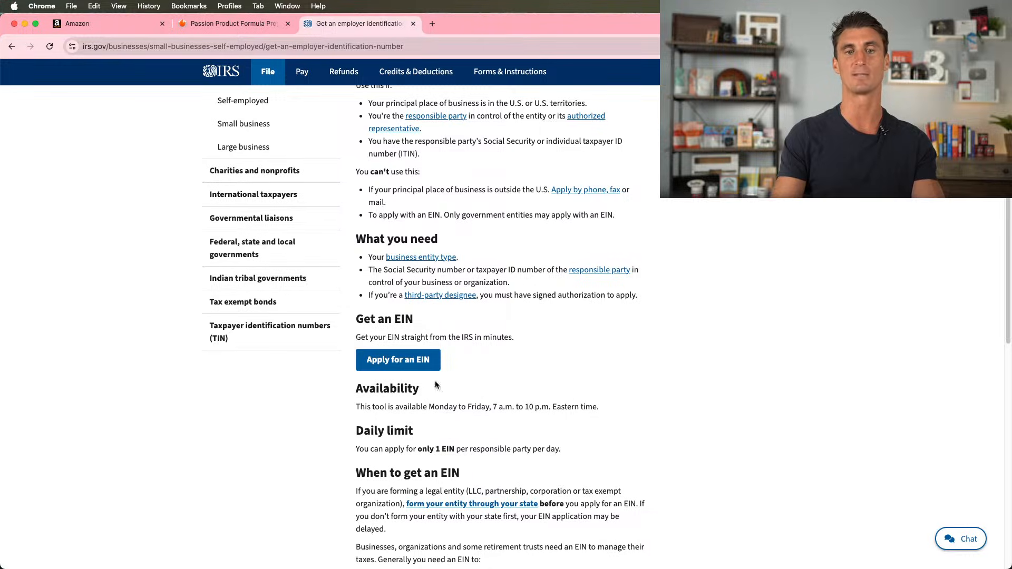
{"action": "left_click", "coordinate": [398, 359]}
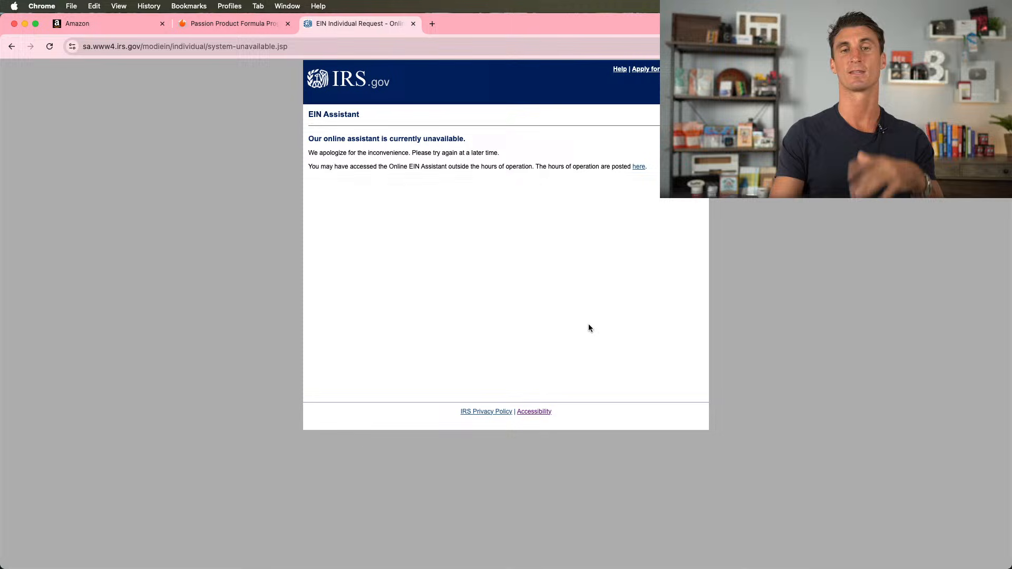
Close the unavailable IRS EIN Assistant page after checking the Passion Product Formula site
{"action": "left_click", "coordinate": [232, 23]}
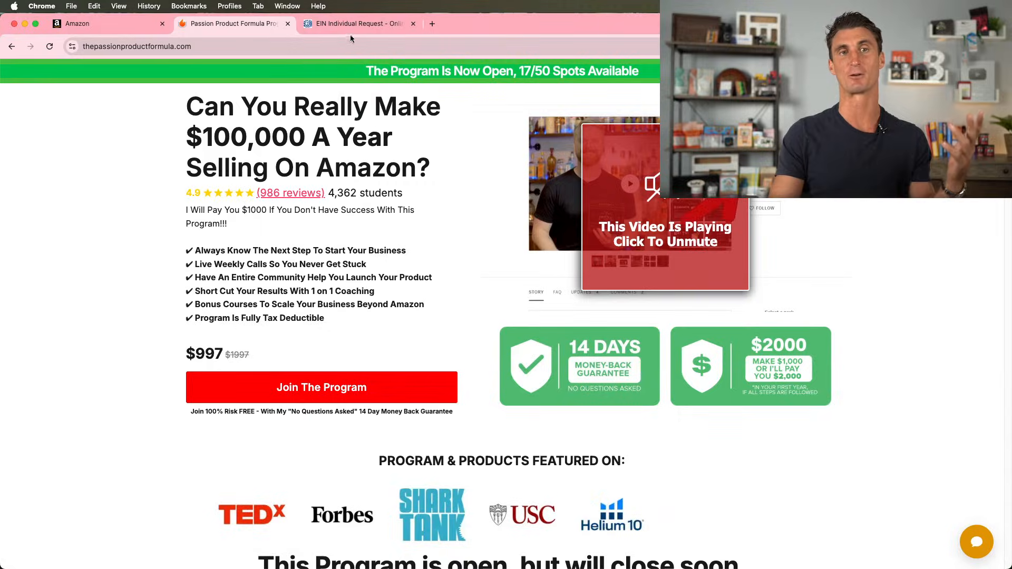
{"action": "left_click", "coordinate": [357, 23]}
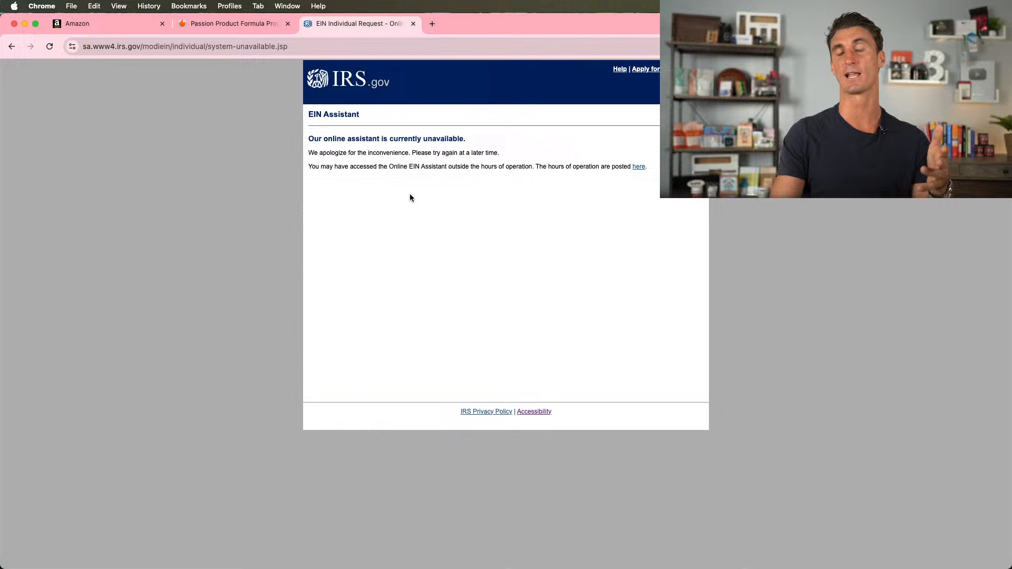
{"action": "mouse_move", "coordinate": [407, 204]}
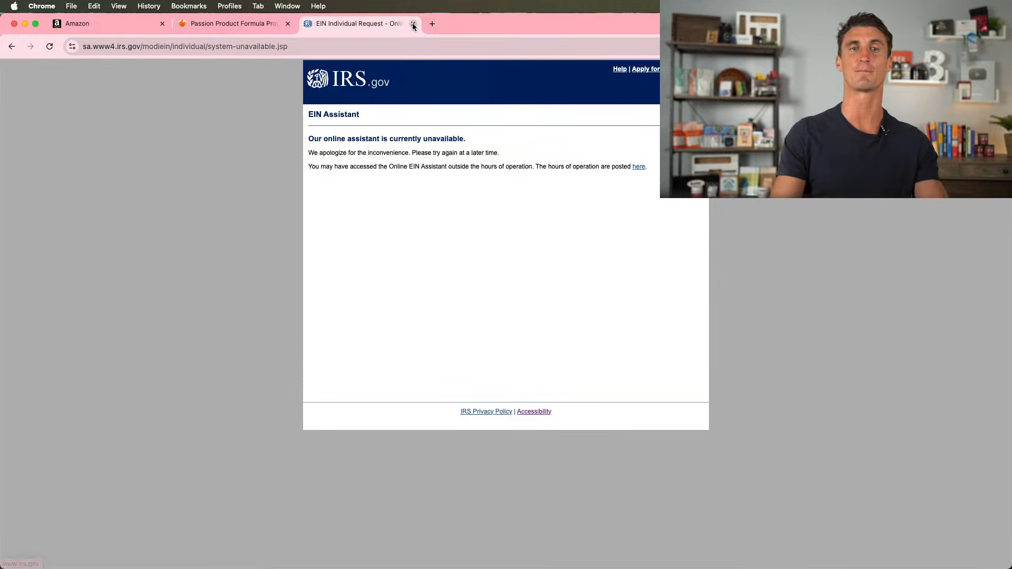
{"action": "left_click", "coordinate": [413, 23]}
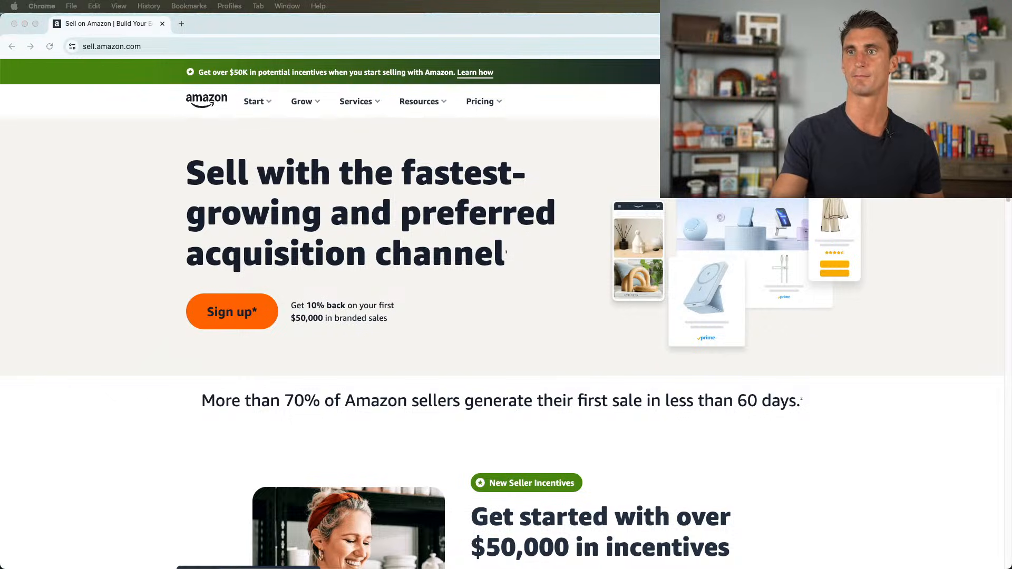
{"action": "mouse_move", "coordinate": [292, 144]}
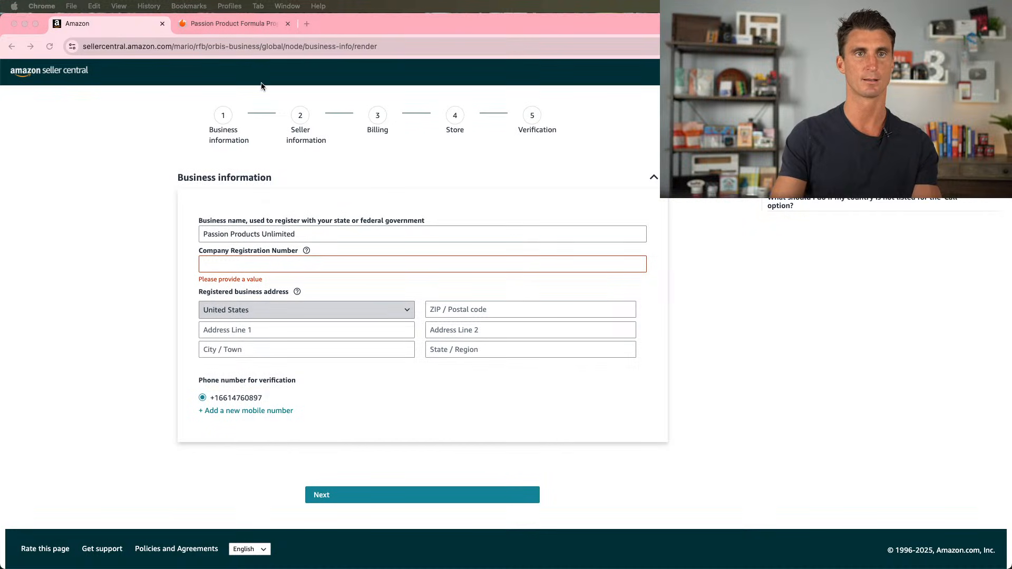
{"action": "left_click", "coordinate": [422, 263]}
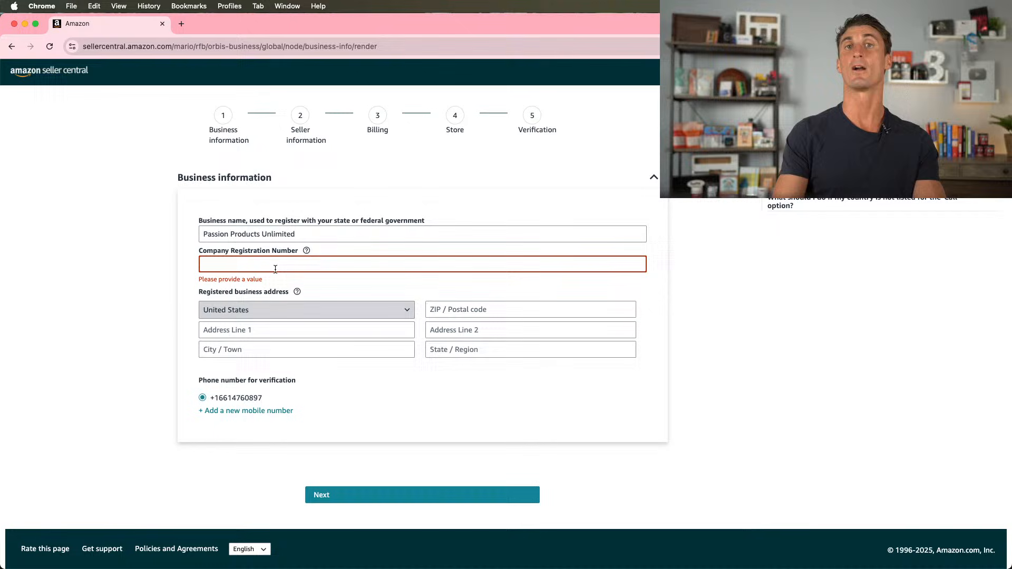
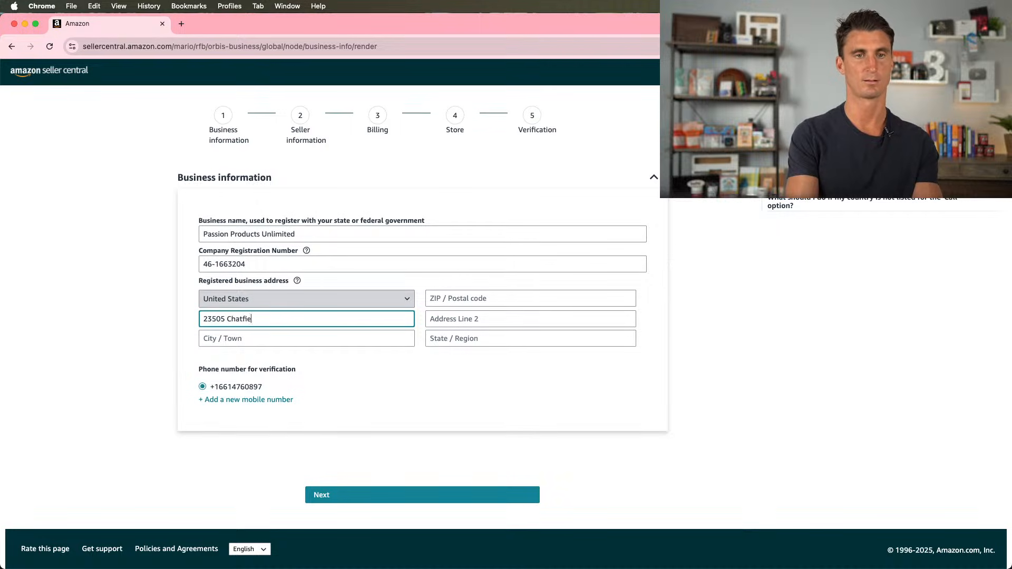
{"action": "left_click", "coordinate": [529, 318]}
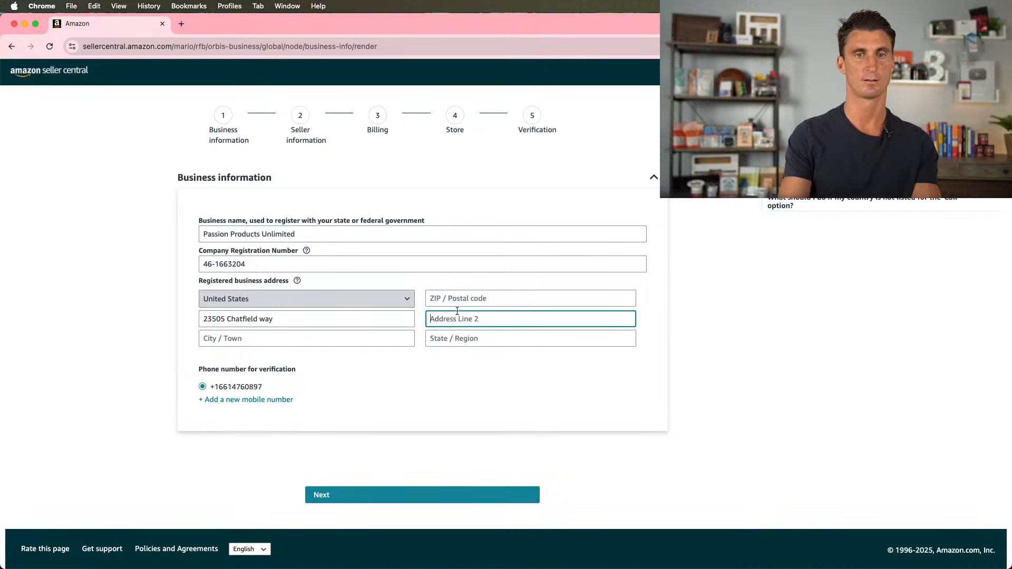
{"action": "type", "text": "91354"}
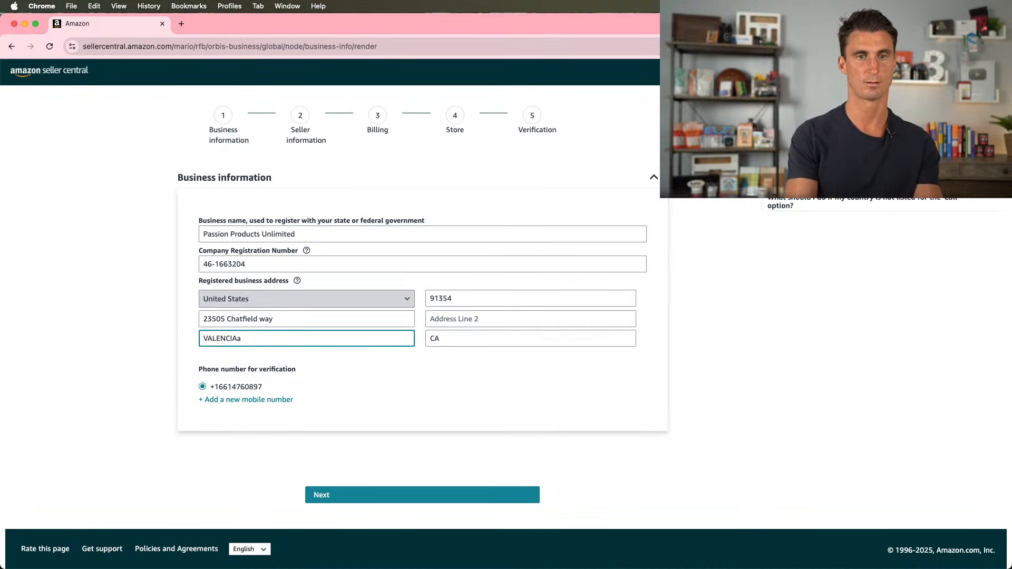
{"action": "left_click", "coordinate": [422, 495]}
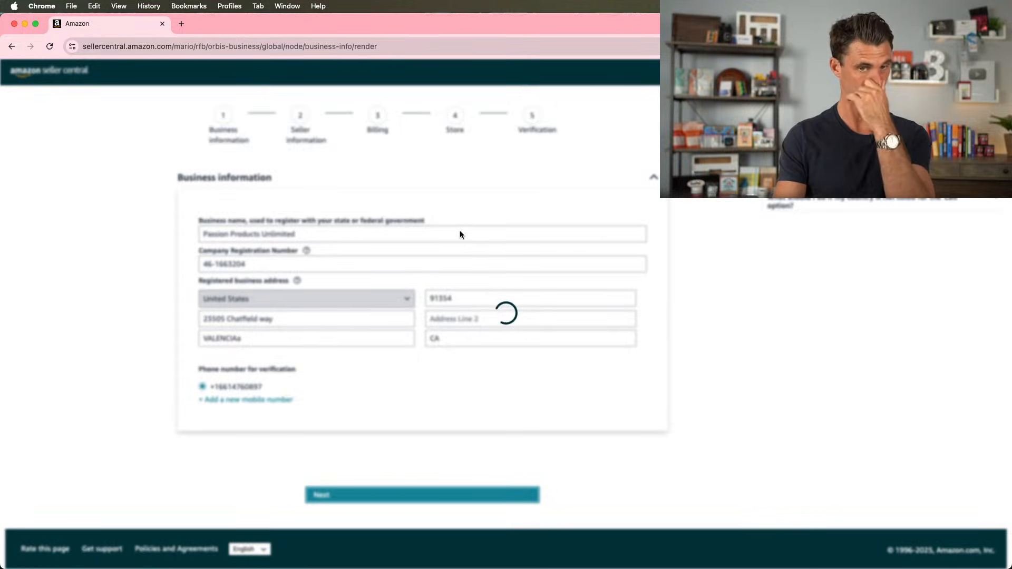
Enter the primary contact's first and last name
{"action": "left_click", "coordinate": [422, 495]}
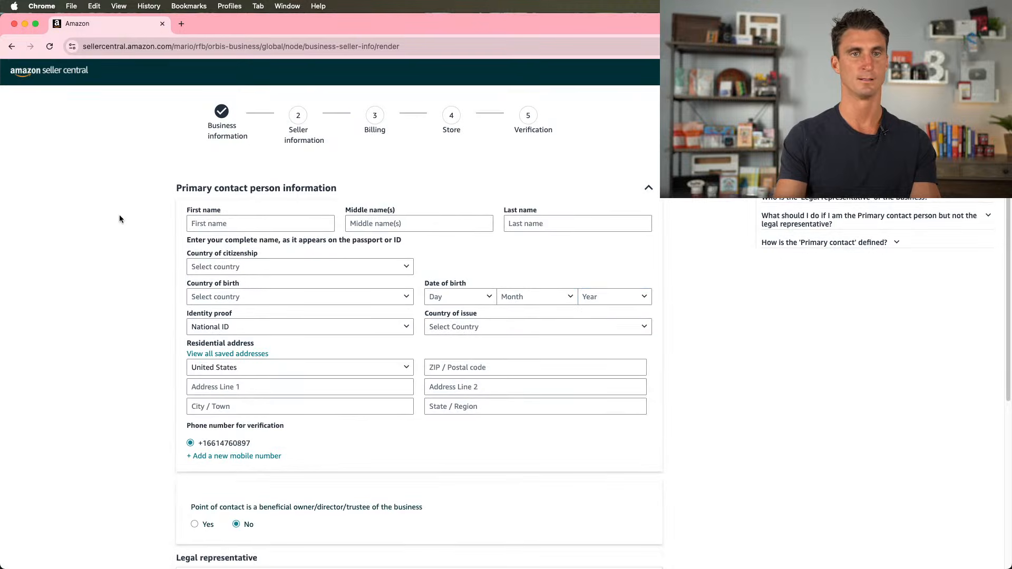
{"action": "type", "text": "T"}
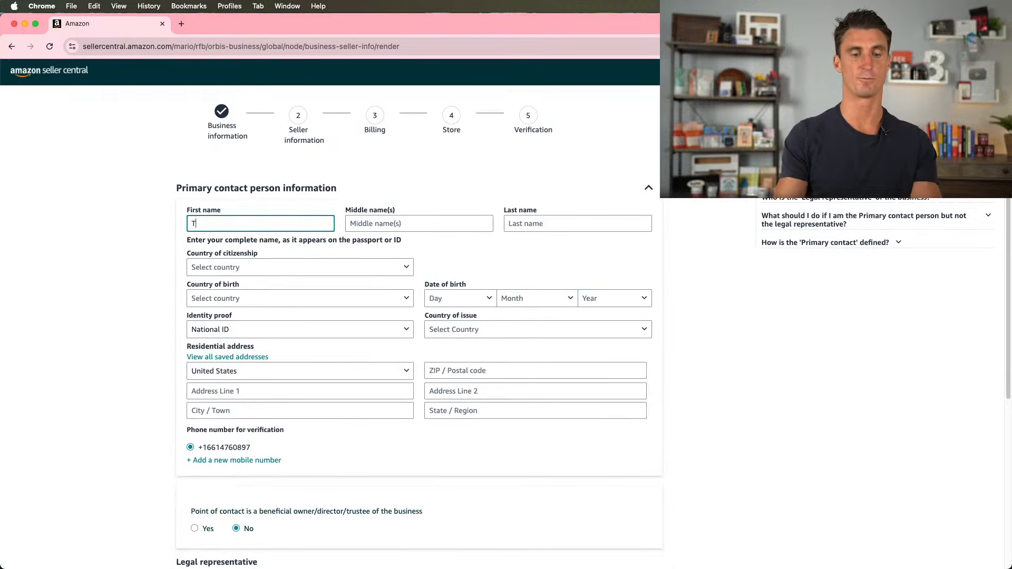
{"action": "type", "text": "Ma"}
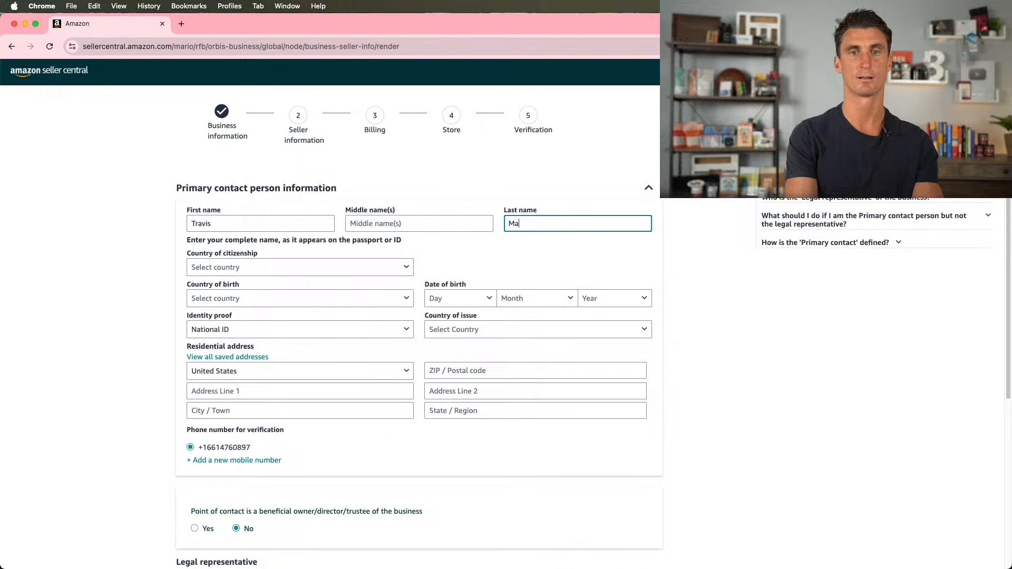
Set both country of citizenship and country of birth to United States
{"action": "left_click", "coordinate": [298, 267]}
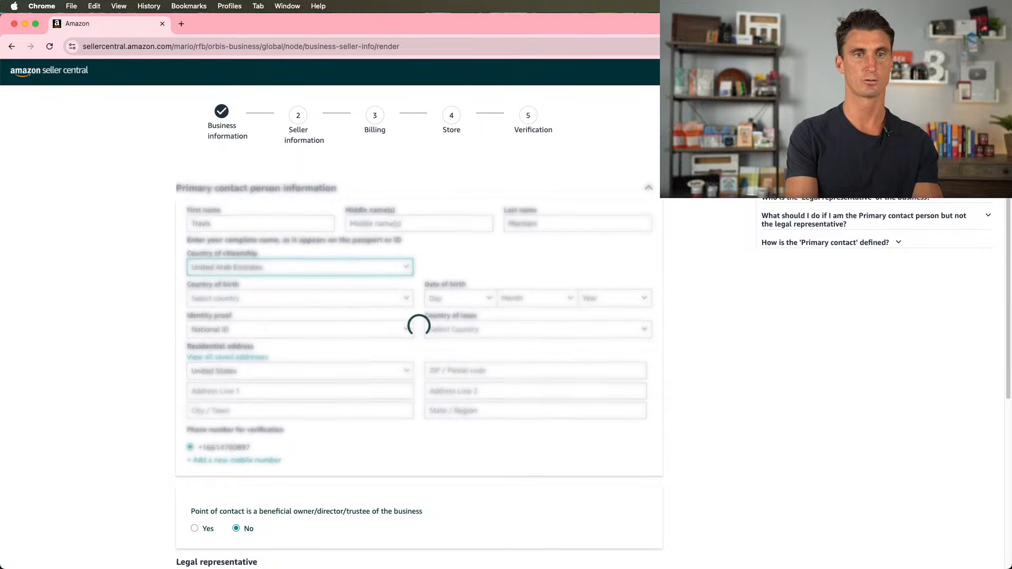
{"action": "left_click", "coordinate": [299, 267]}
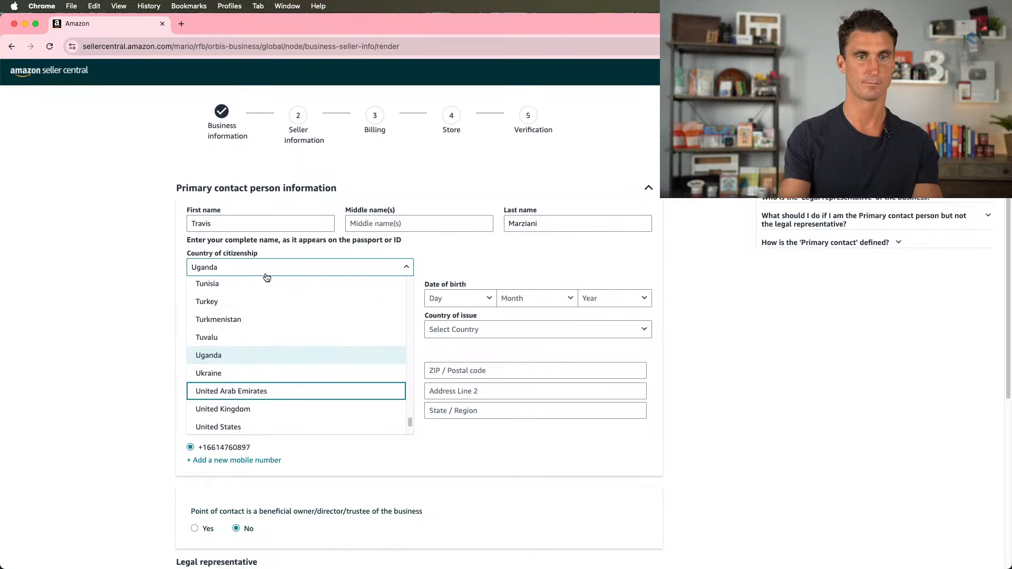
{"action": "left_click", "coordinate": [218, 427]}
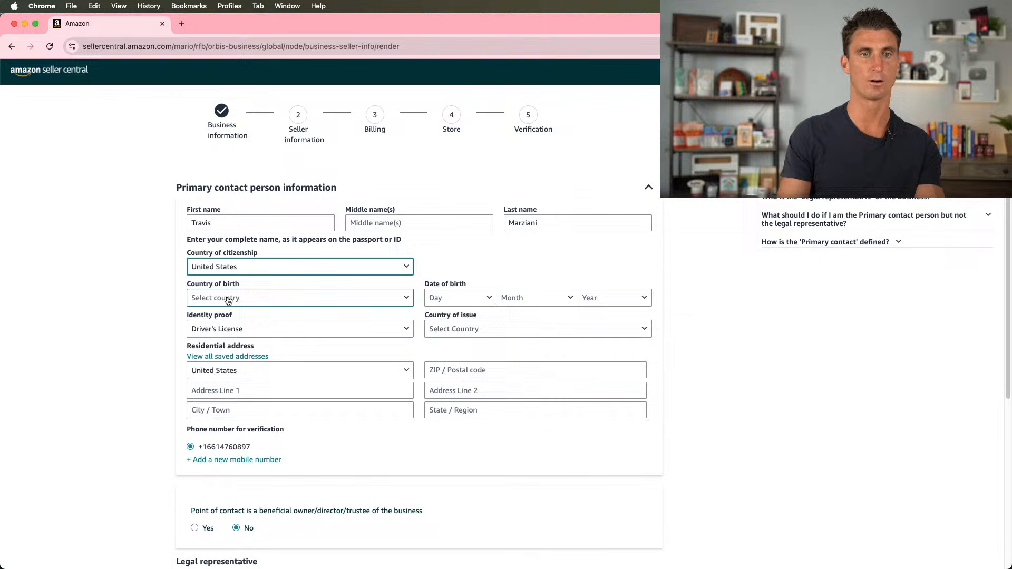
{"action": "left_click", "coordinate": [299, 297]}
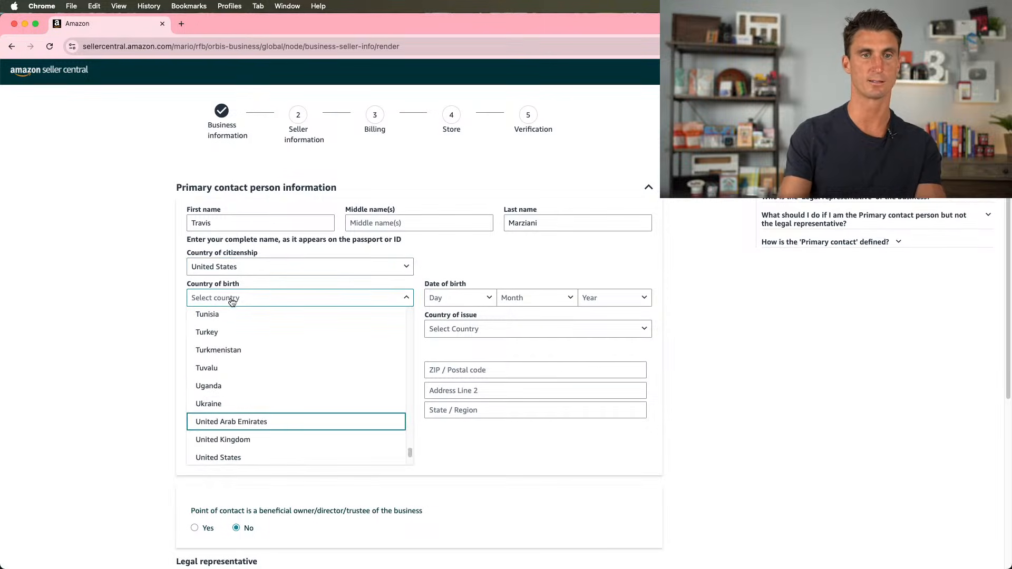
{"action": "left_click", "coordinate": [218, 457]}
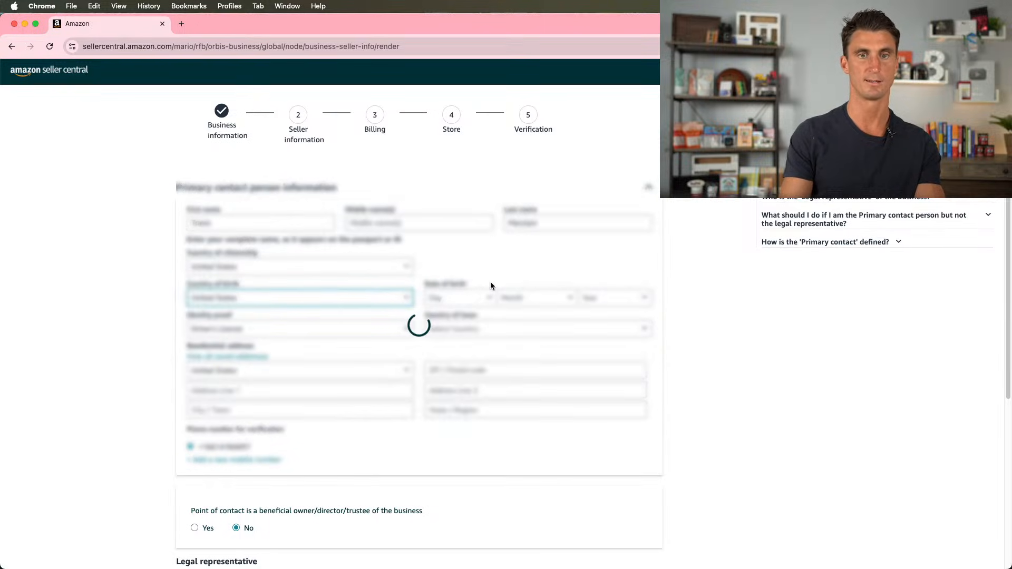
{"action": "left_click", "coordinate": [459, 298]}
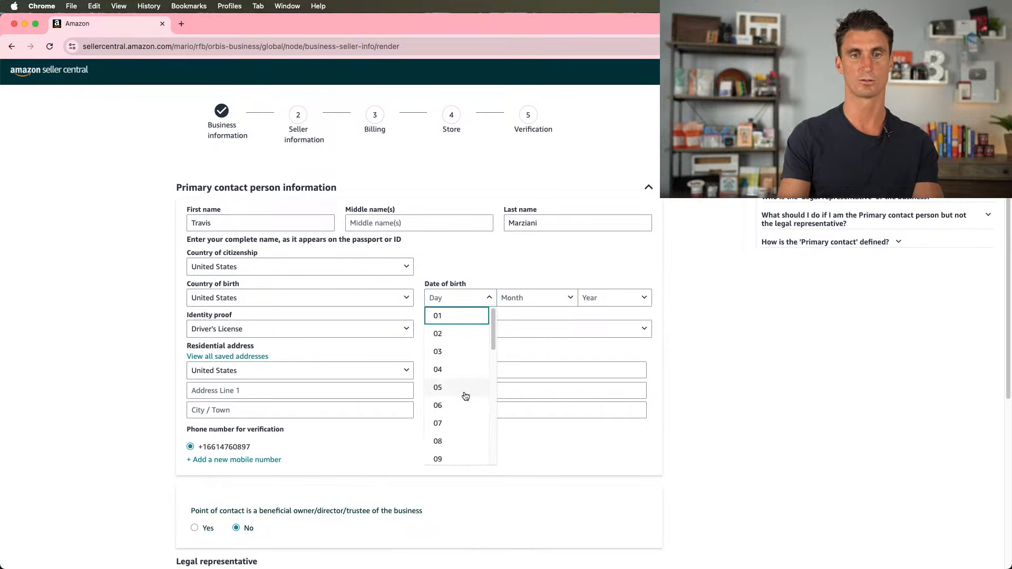
{"action": "left_click", "coordinate": [438, 369]}
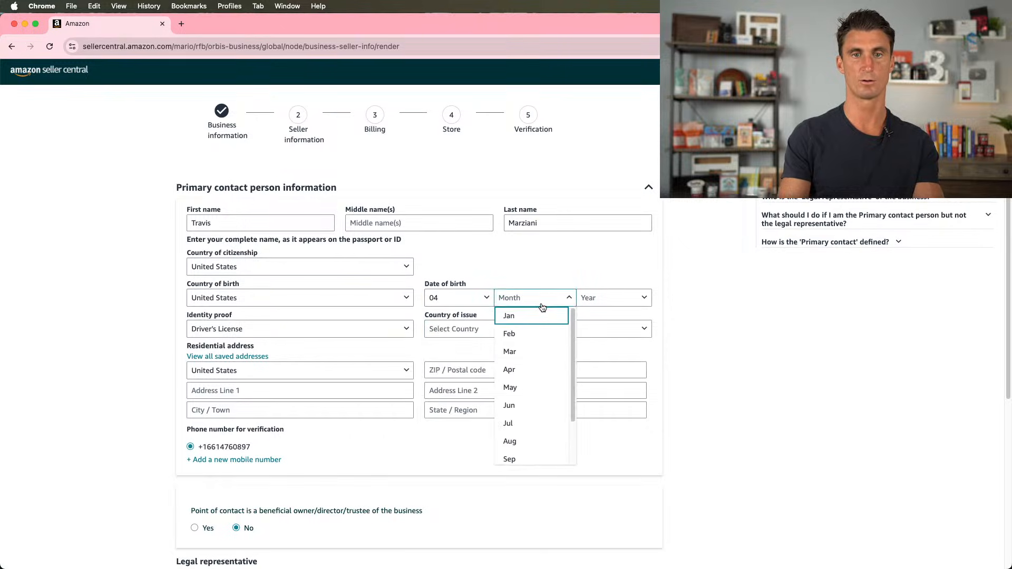
{"action": "scroll", "scroll_direction": "down", "scroll_amount": 3}
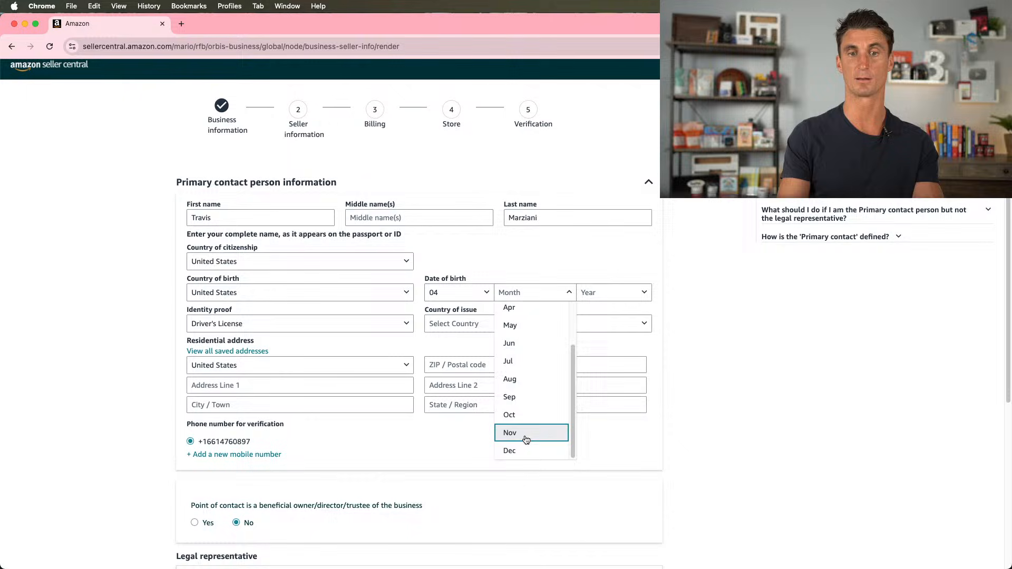
{"action": "left_click", "coordinate": [509, 433]}
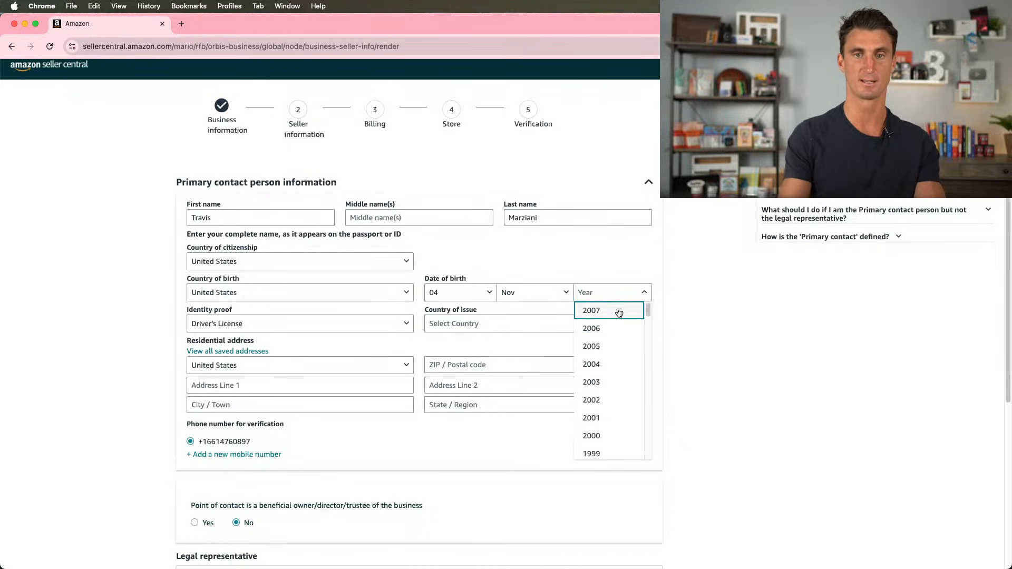
{"action": "scroll", "scroll_direction": "down", "scroll_amount": 3}
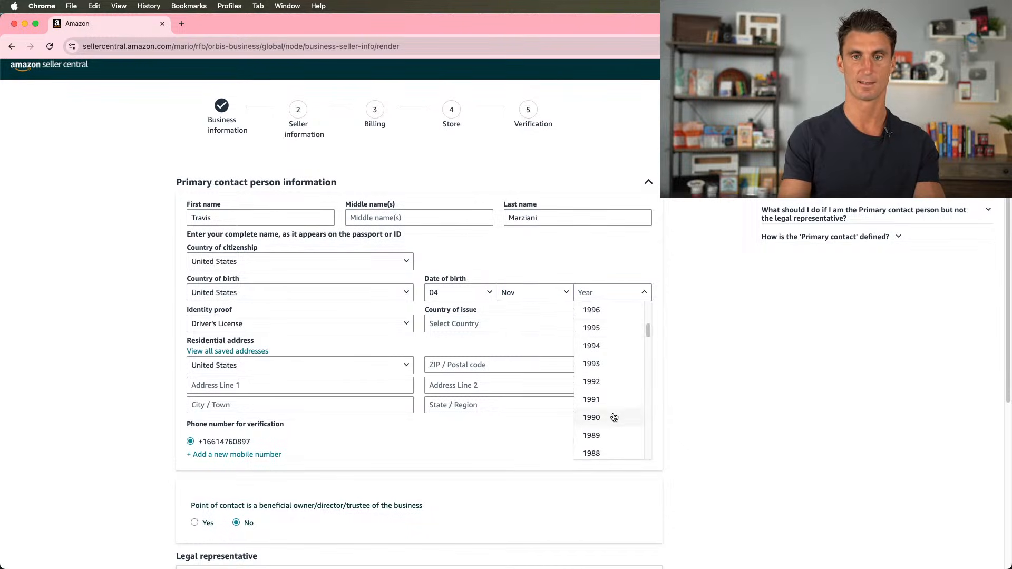
{"action": "left_click", "coordinate": [592, 452]}
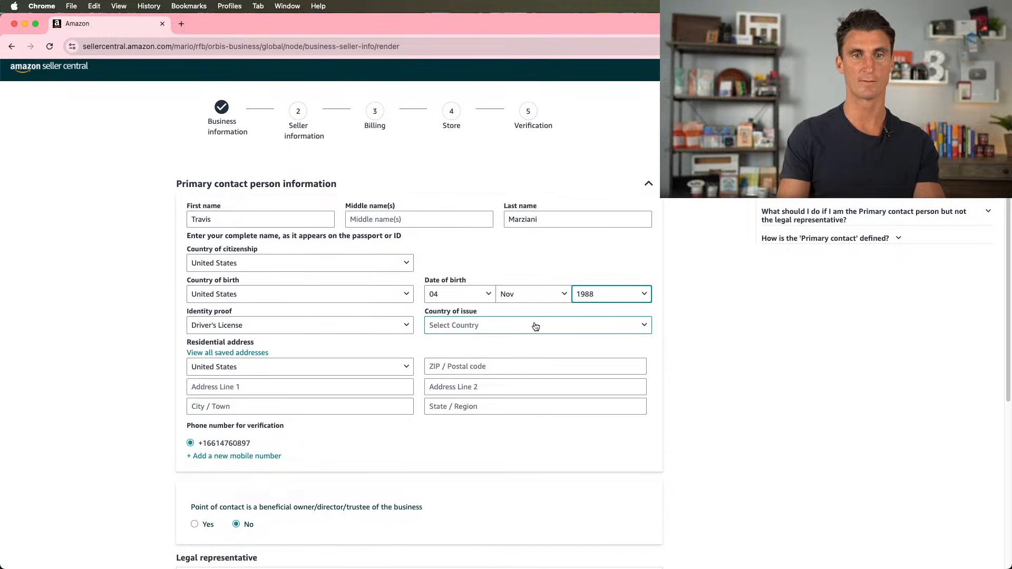
Set the driver's license country of issue to United States and enter the license number
{"action": "left_click", "coordinate": [536, 325]}
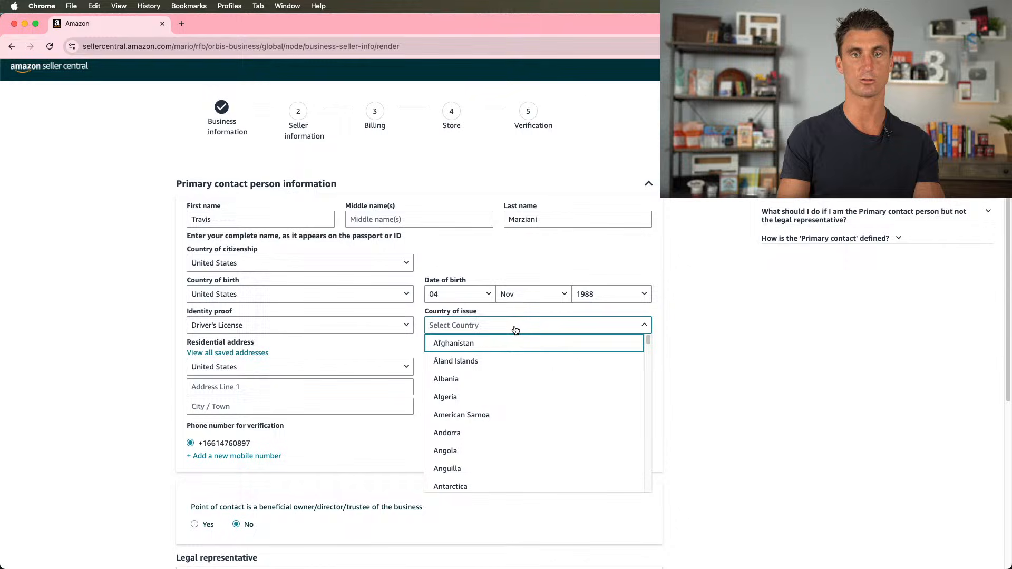
{"action": "scroll", "scroll_direction": "down", "scroll_amount": 3}
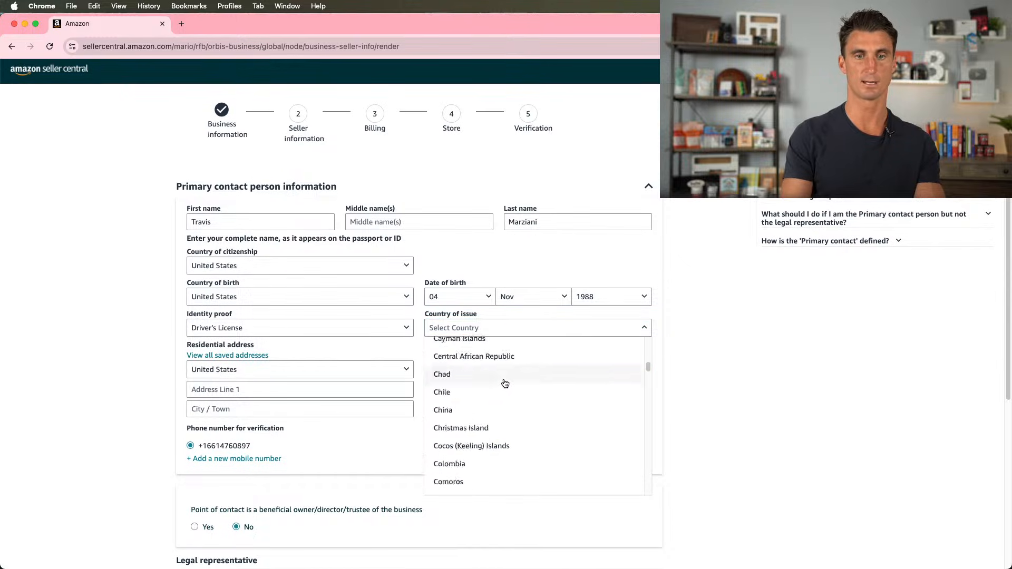
{"action": "scroll", "scroll_direction": "down", "scroll_amount": 3}
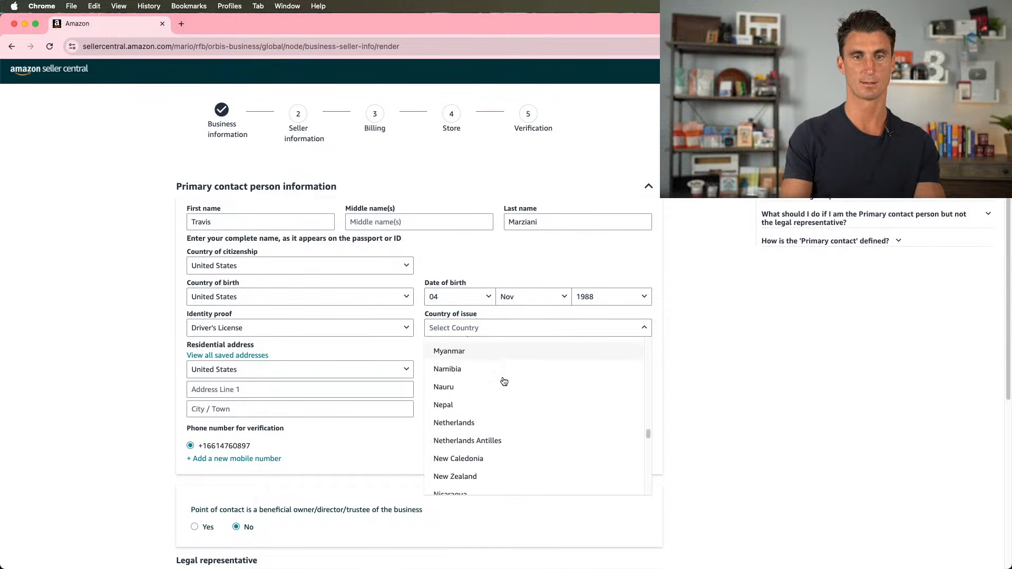
{"action": "scroll", "scroll_direction": "down", "scroll_amount": 3}
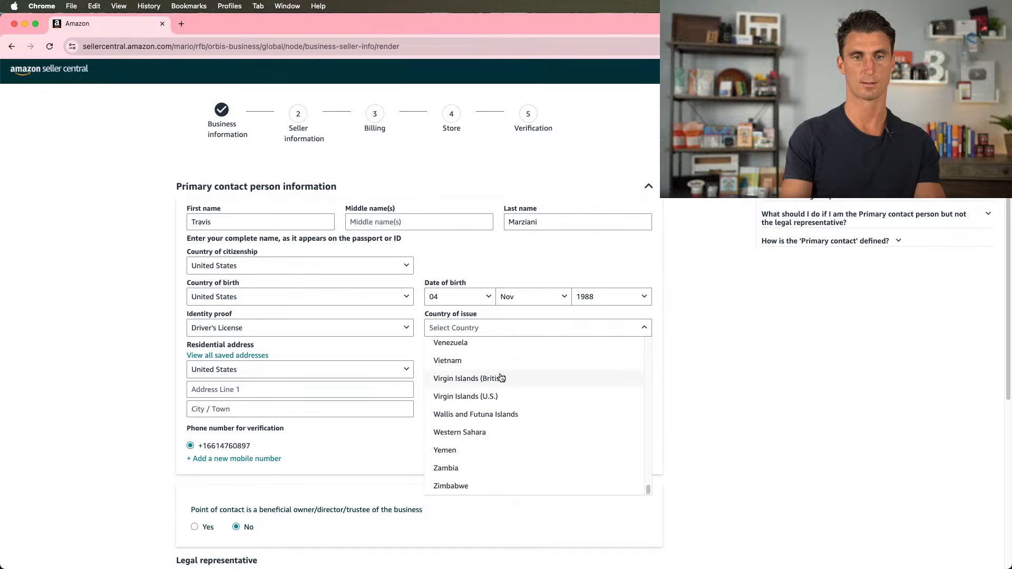
{"action": "scroll", "scroll_direction": "down", "scroll_amount": 3}
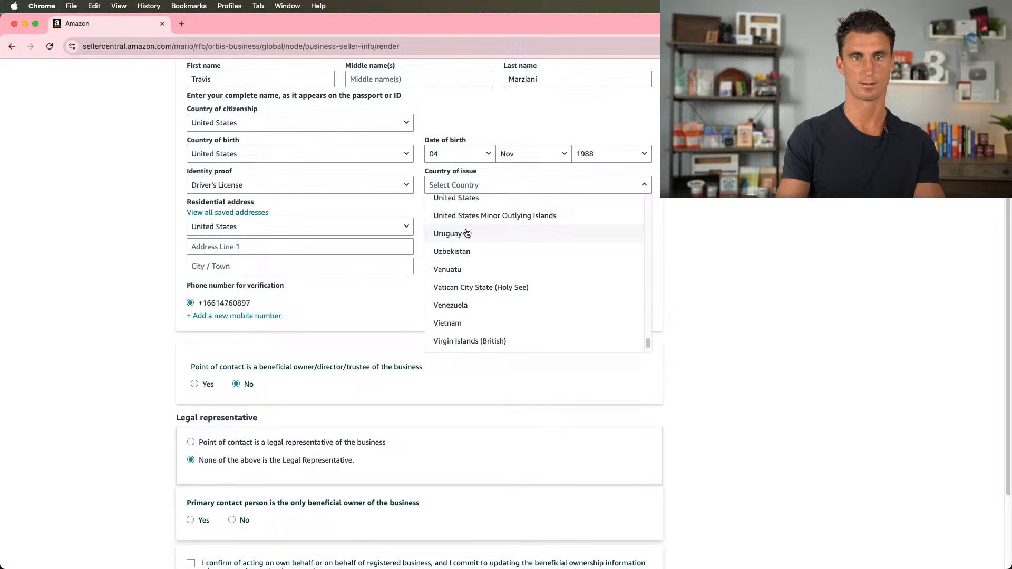
{"action": "left_click", "coordinate": [457, 197]}
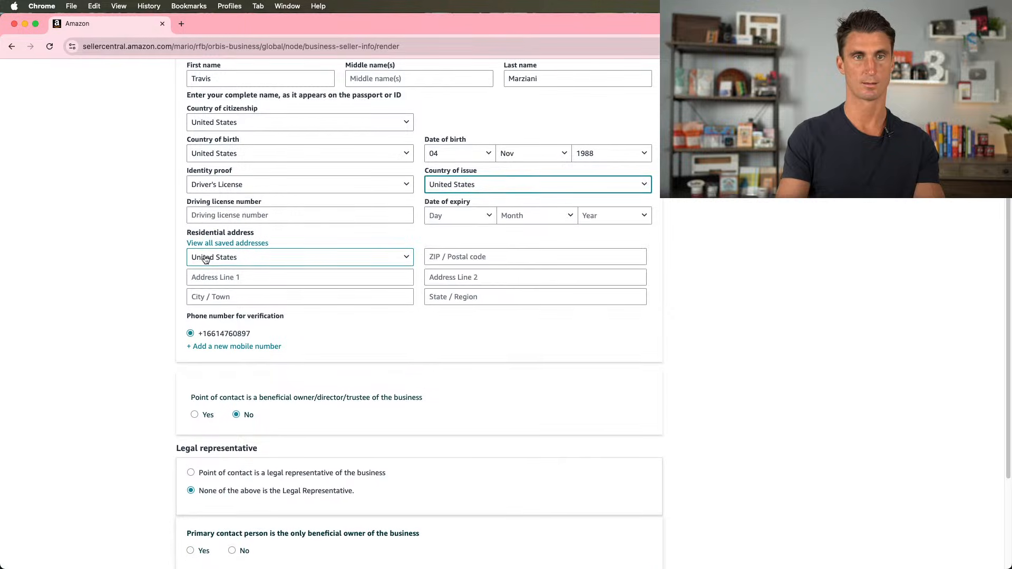
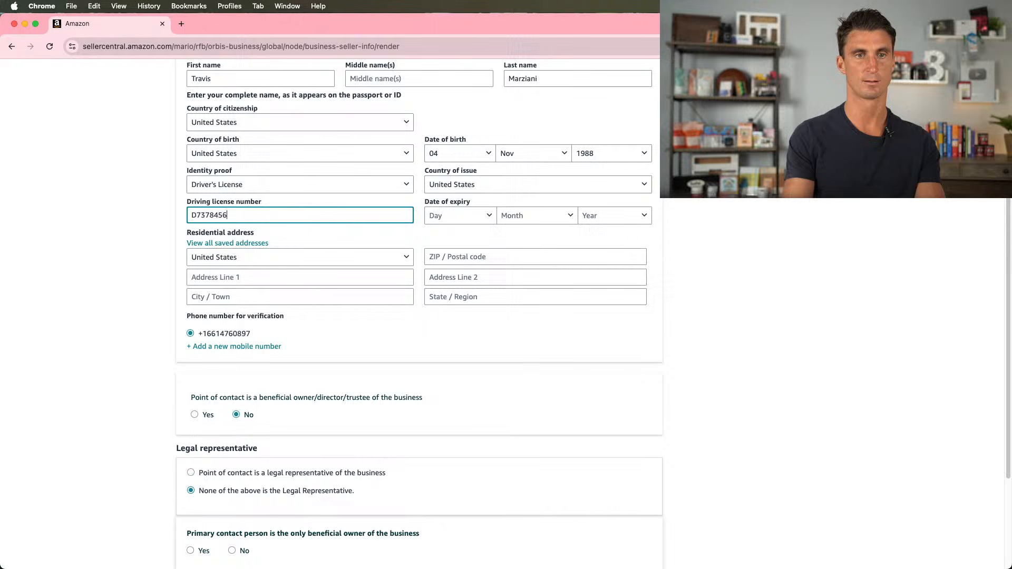
Set the license expiry date to 11 Nov 2029
{"action": "left_click", "coordinate": [458, 215]}
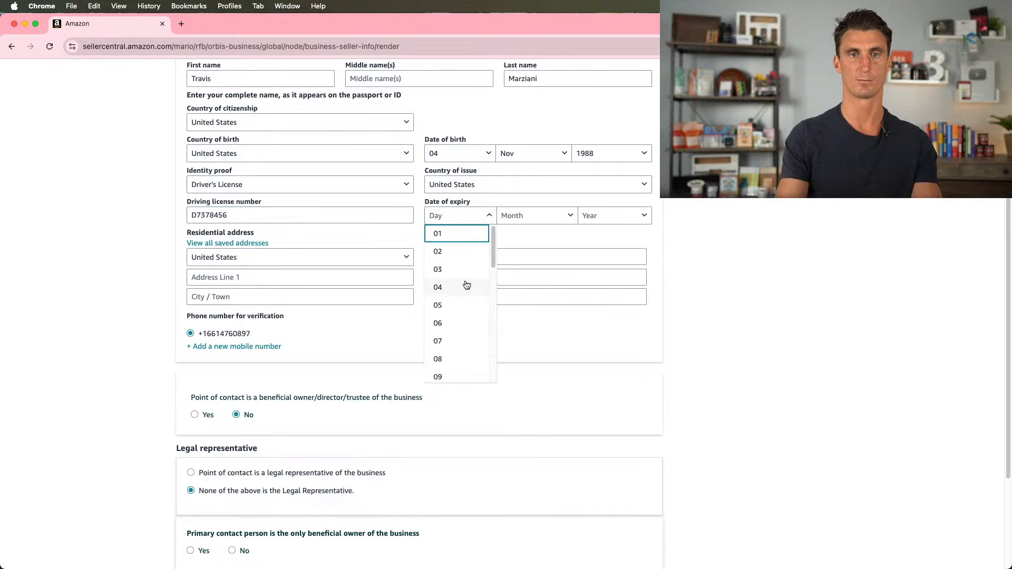
{"action": "scroll", "scroll_direction": "down", "scroll_amount": 3}
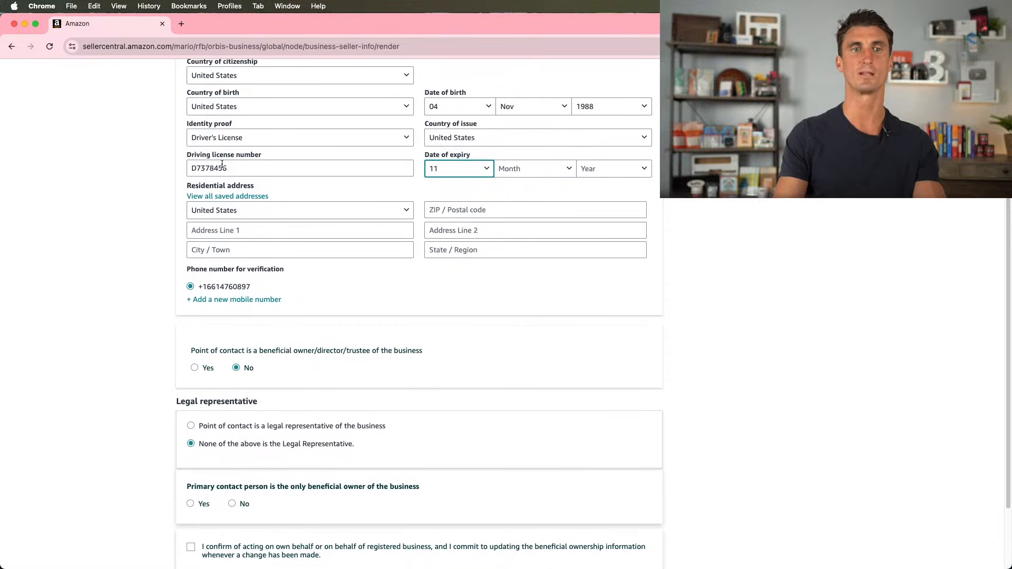
{"action": "left_click", "coordinate": [534, 169]}
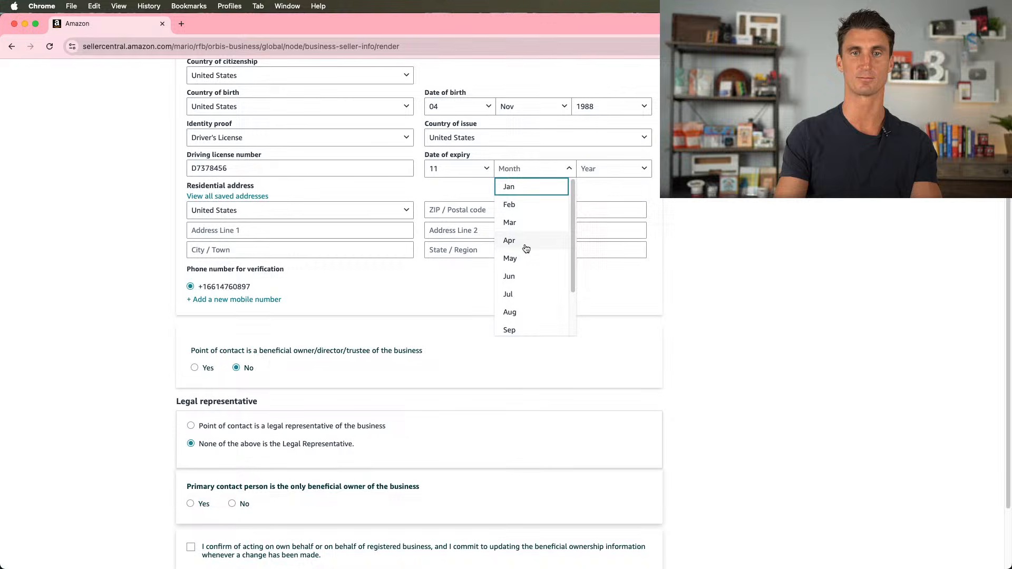
{"action": "scroll", "scroll_direction": "down", "scroll_amount": 3}
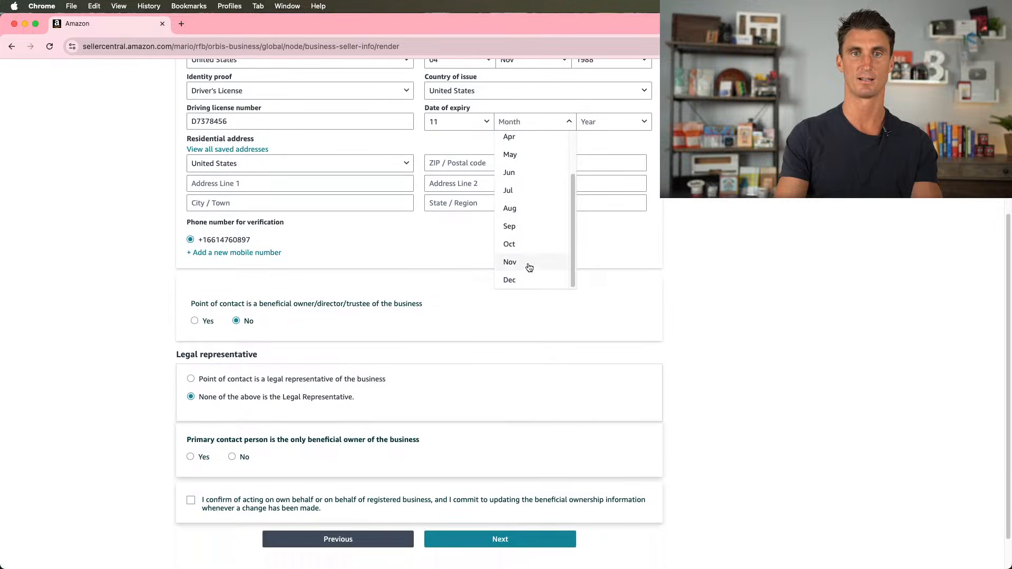
{"action": "left_click", "coordinate": [509, 262]}
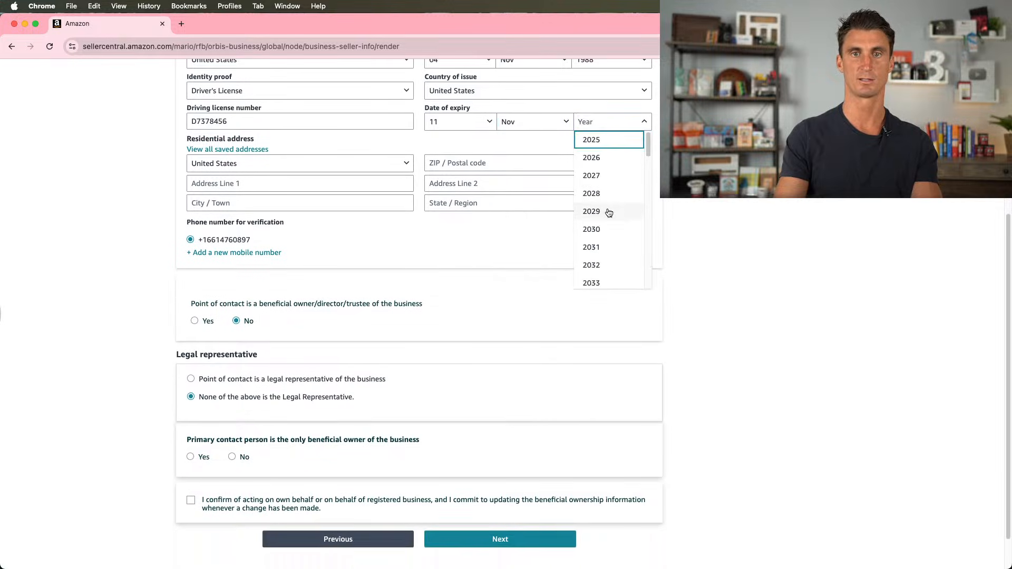
{"action": "left_click", "coordinate": [590, 211]}
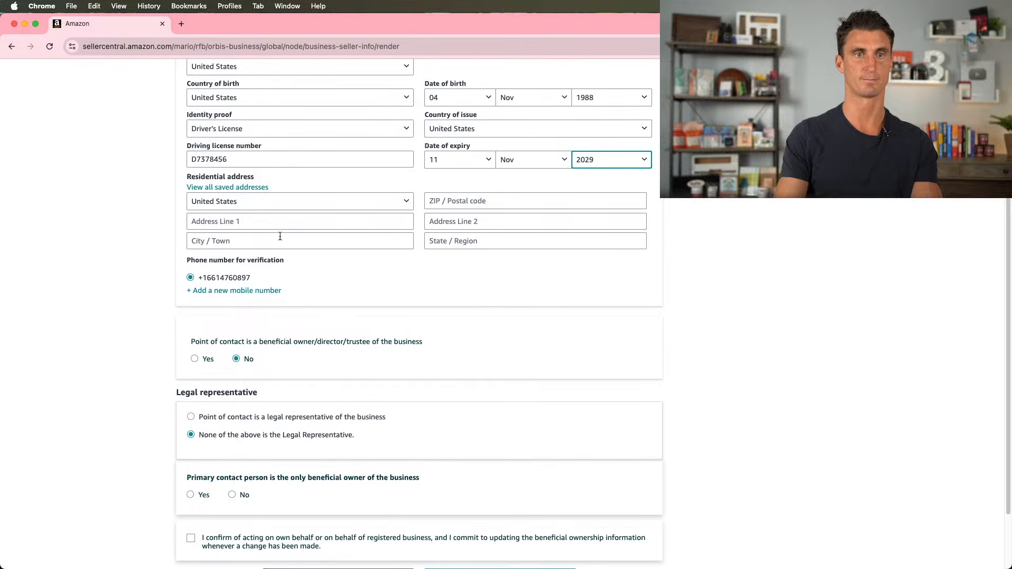
{"action": "type", "text": "2"}
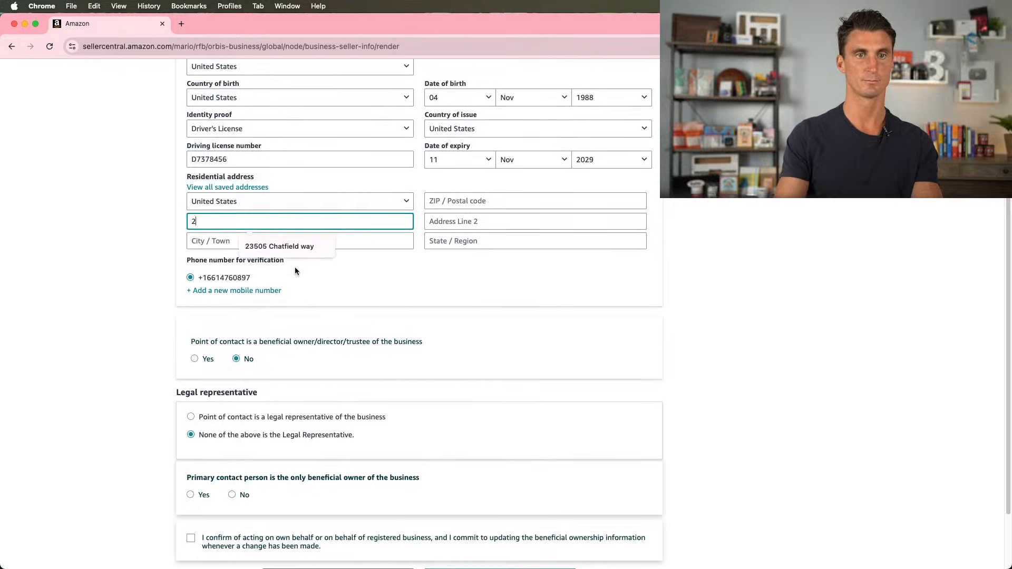
{"action": "left_click", "coordinate": [278, 246]}
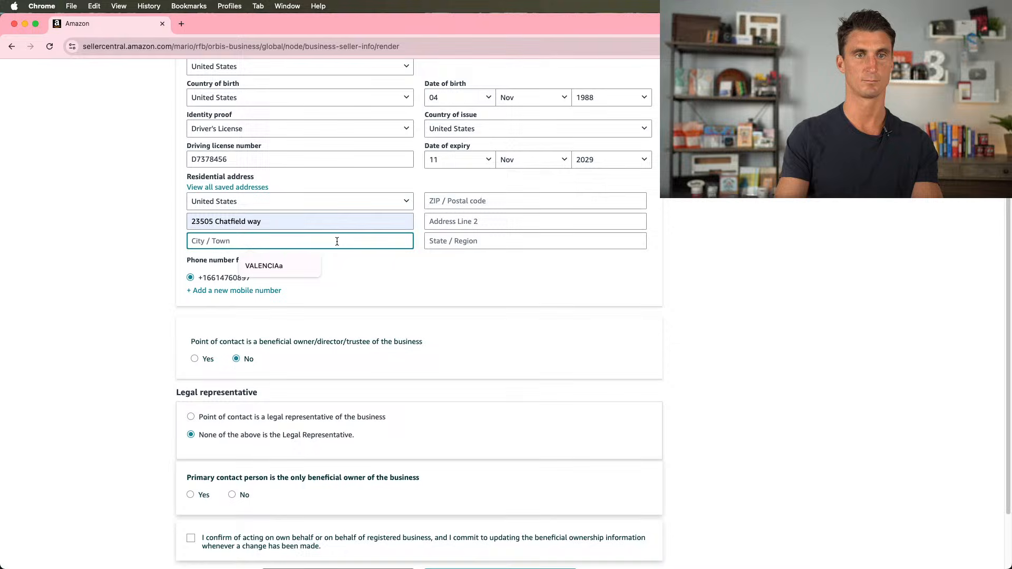
{"action": "left_click", "coordinate": [264, 266]}
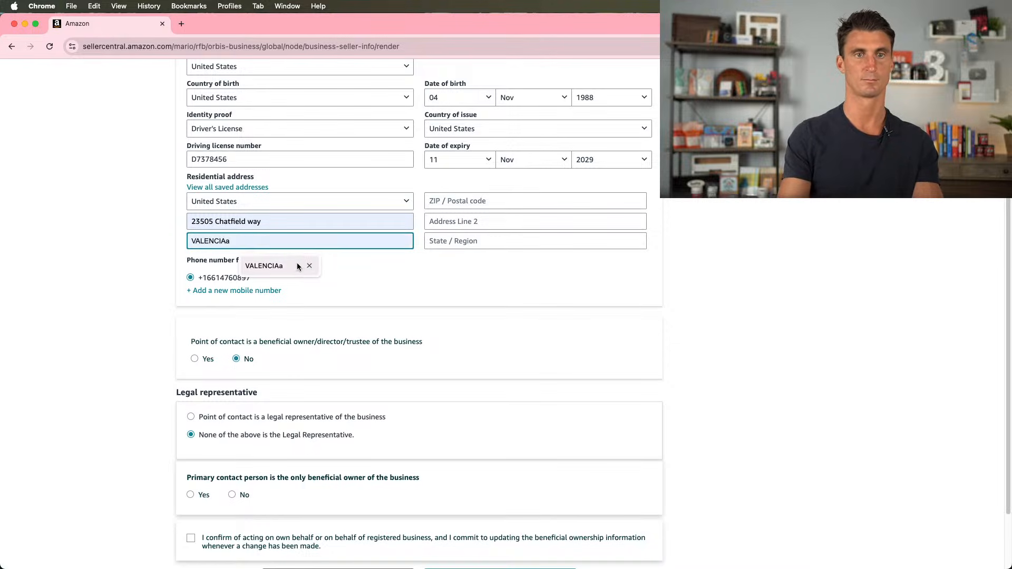
{"action": "type", "text": "91354"}
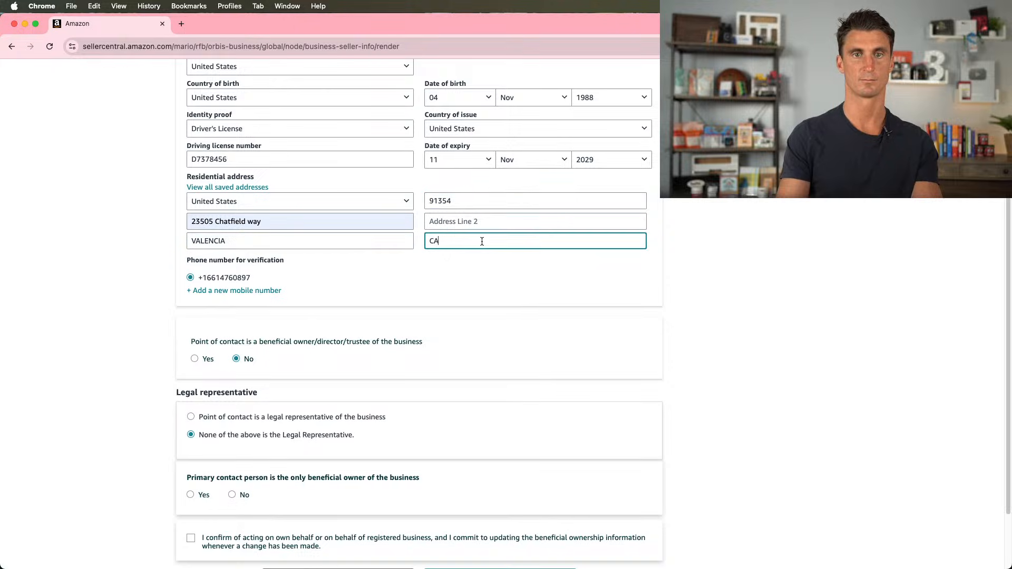
{"action": "mouse_move", "coordinate": [412, 298]}
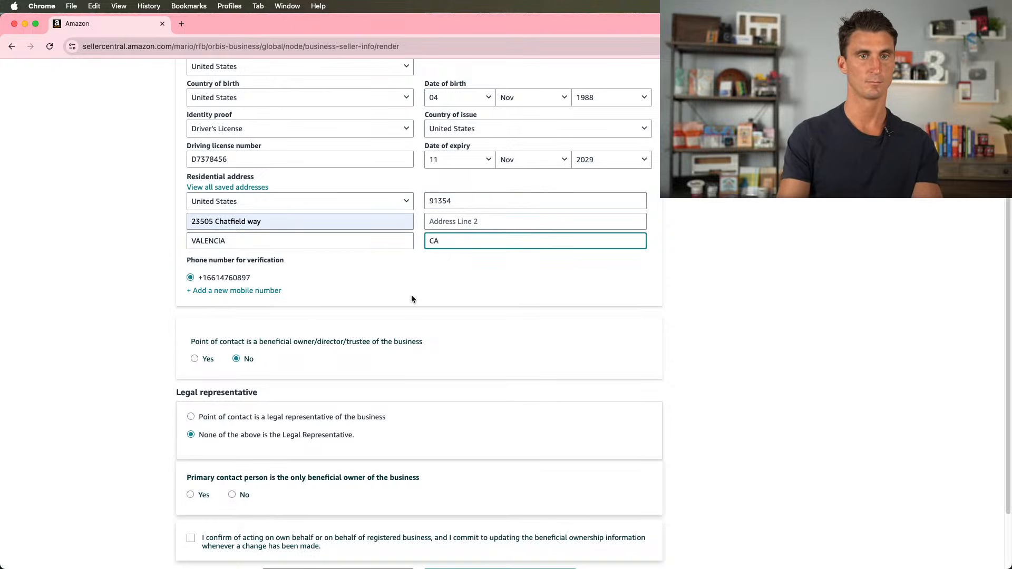
{"action": "mouse_move", "coordinate": [371, 355]}
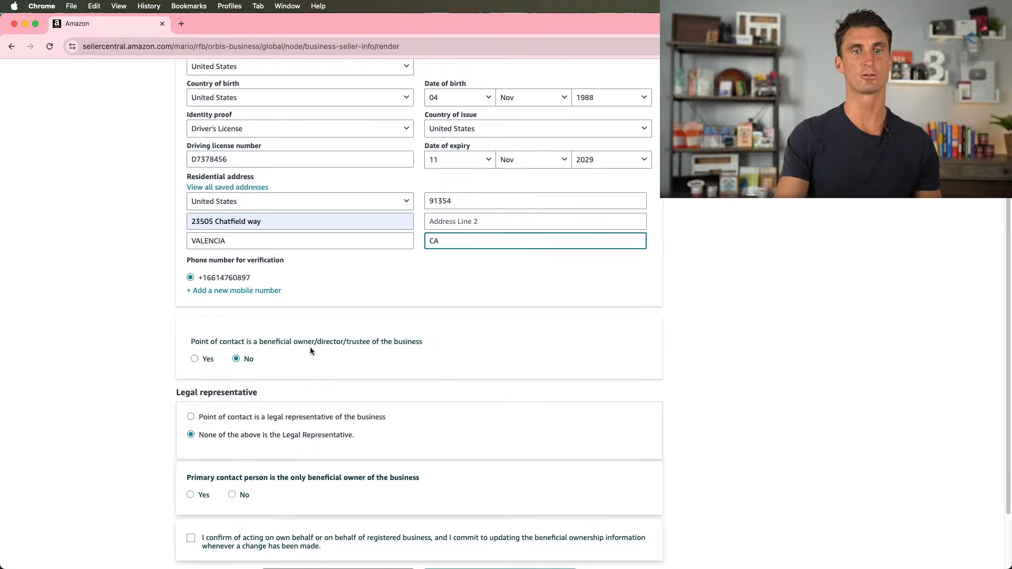
Answer Yes to beneficial owner and only beneficial owner, confirm the statement, and submit
{"action": "left_click", "coordinate": [194, 359]}
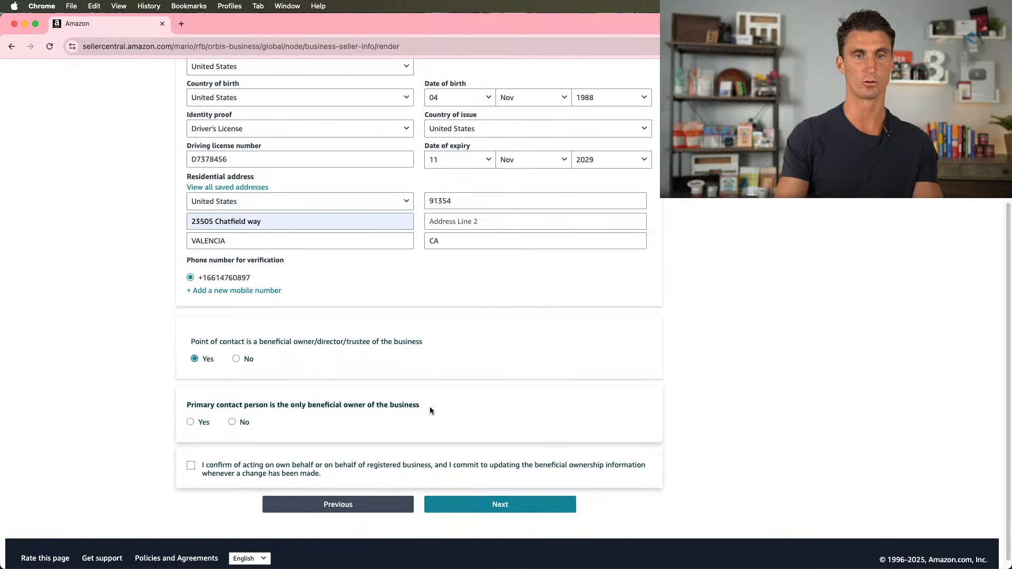
{"action": "left_click", "coordinate": [190, 422]}
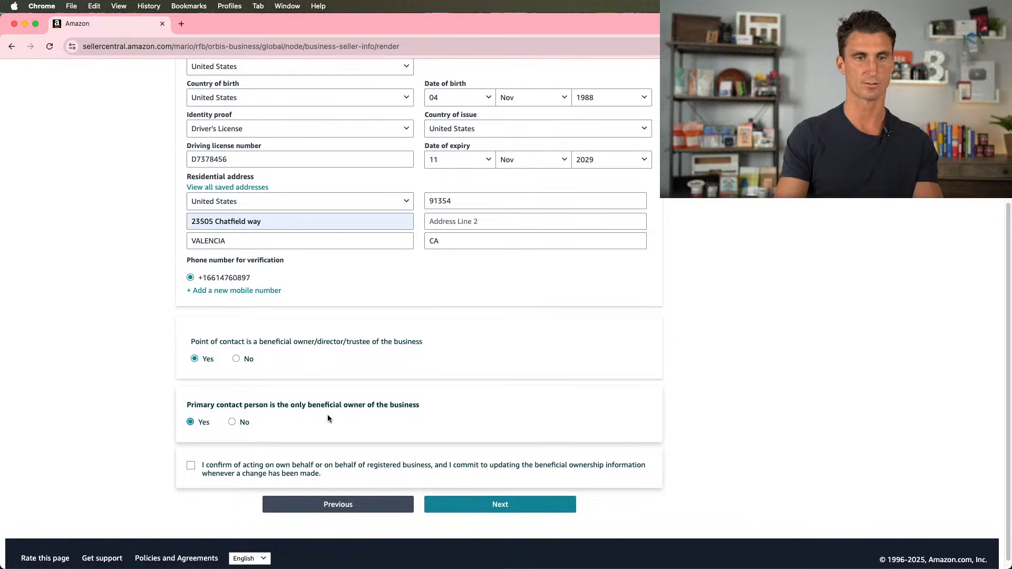
{"action": "left_click", "coordinate": [191, 466]}
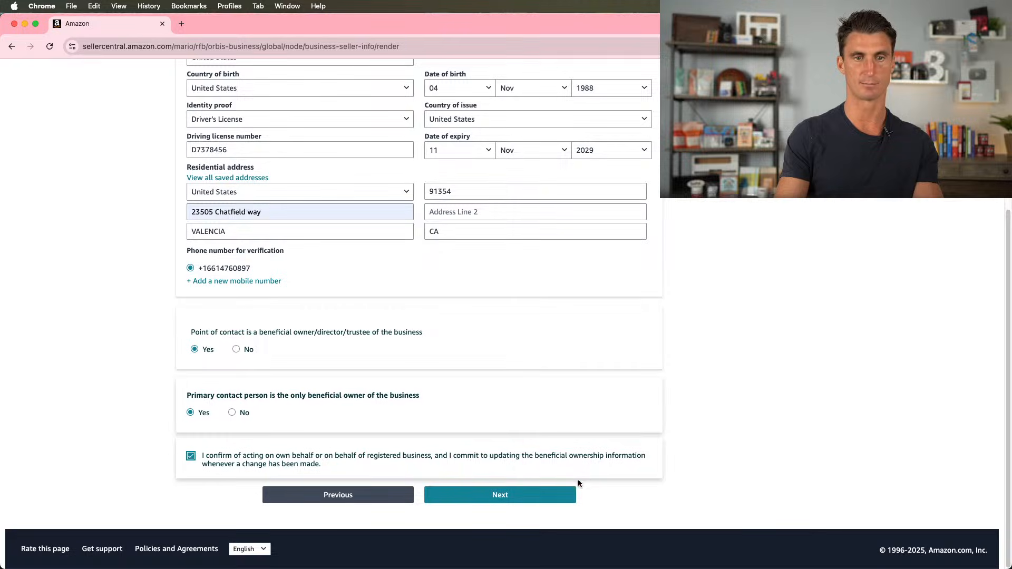
{"action": "left_click", "coordinate": [500, 495]}
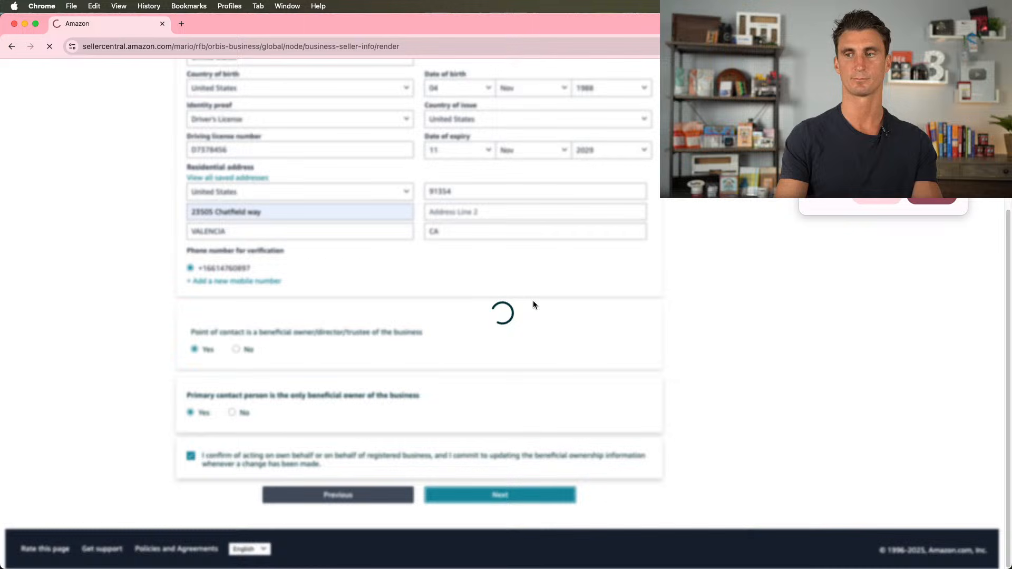
{"action": "left_click", "coordinate": [500, 495]}
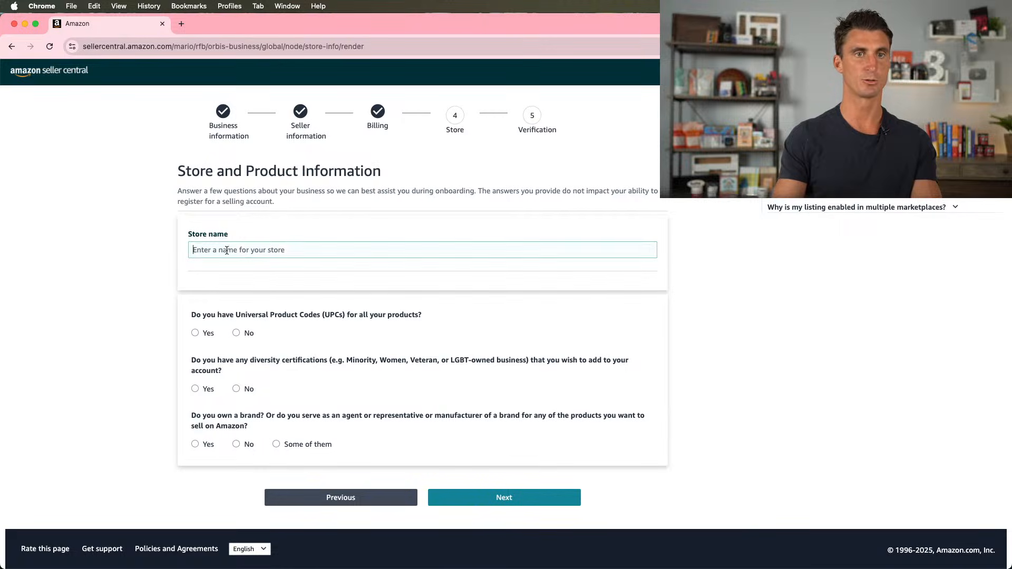
Enter the store name and answer yes to UPCs, no to diversity certifications, yes to brand and trademark
{"action": "type", "text": "Passion Products Unlimit"}
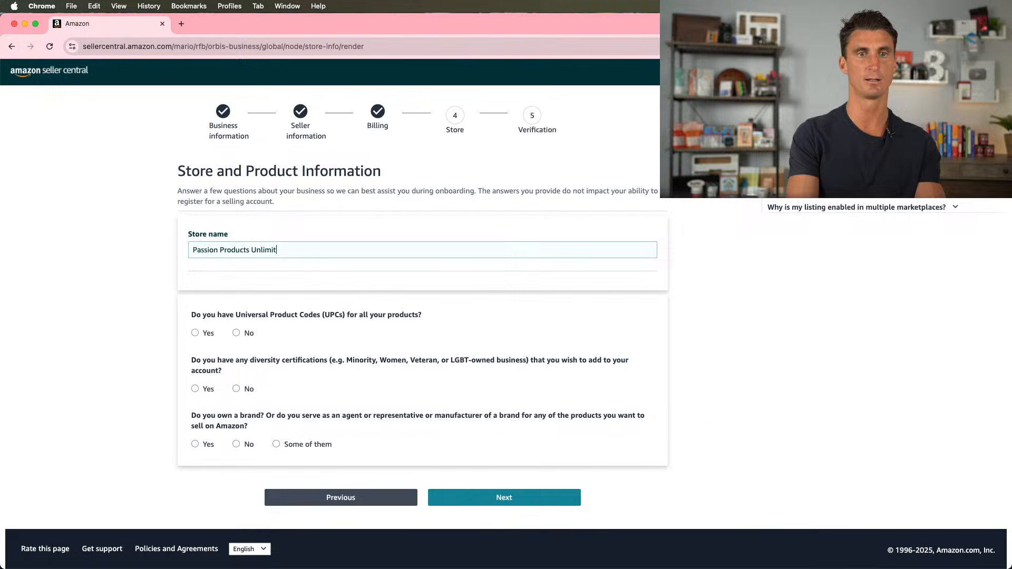
{"action": "type", "text": "ed"}
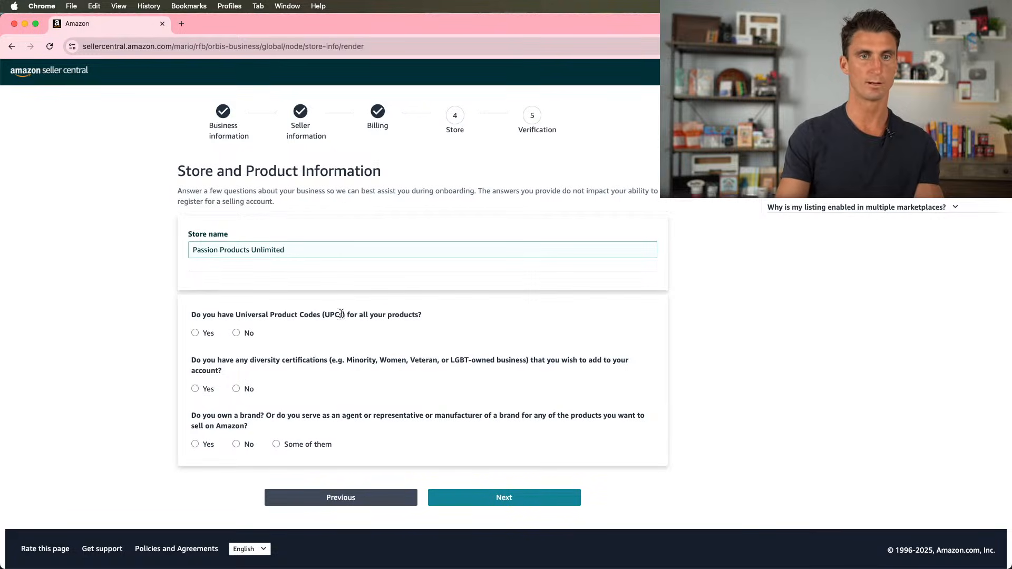
{"action": "left_click", "coordinate": [195, 333]}
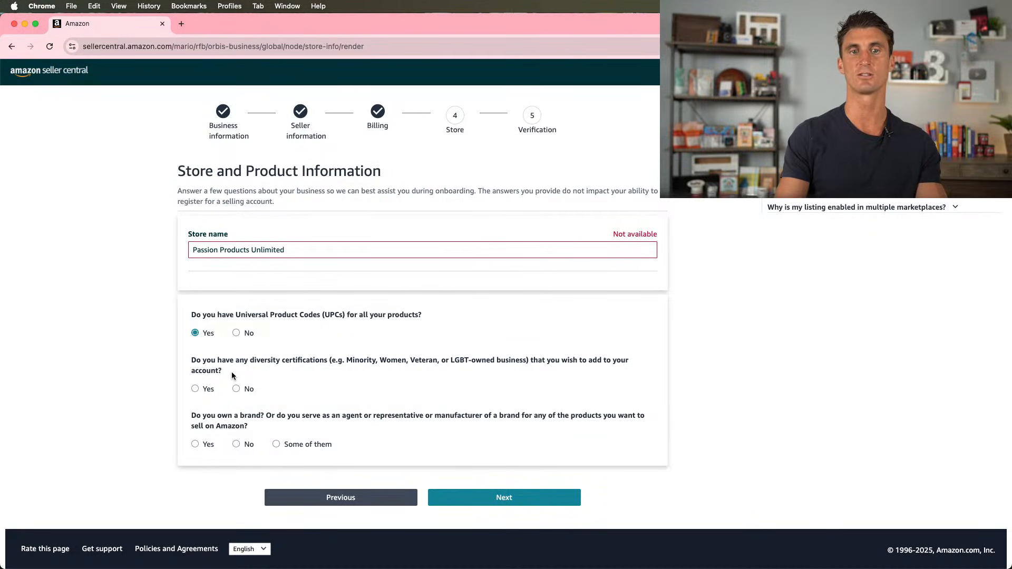
{"action": "mouse_move", "coordinate": [442, 369]}
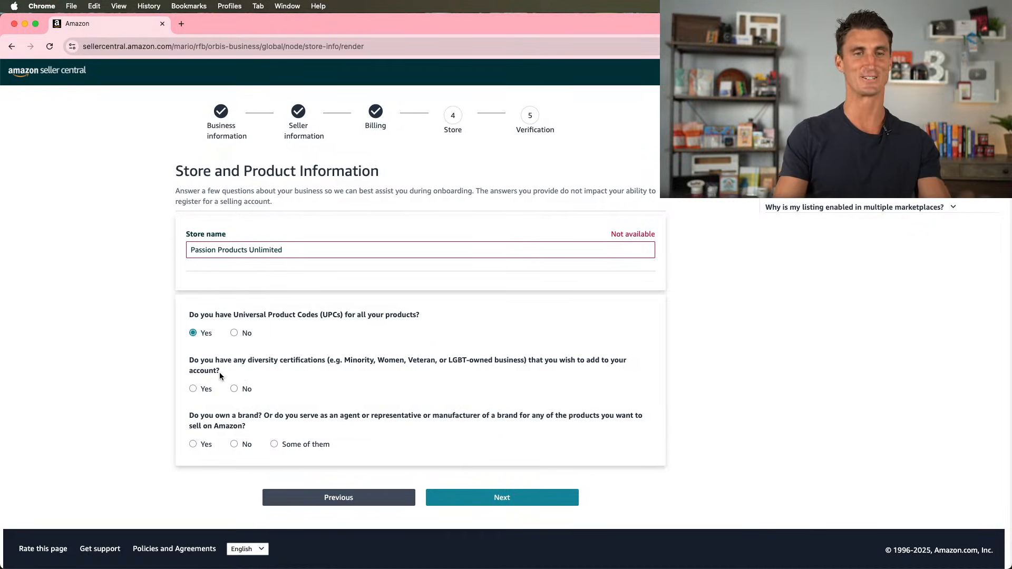
{"action": "left_click", "coordinate": [192, 389]}
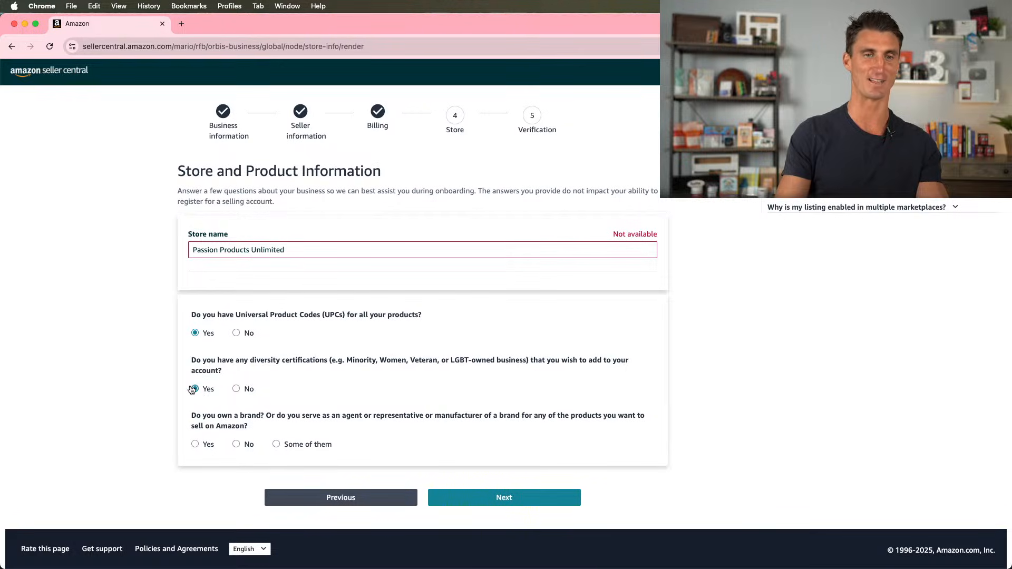
{"action": "left_click", "coordinate": [236, 388]}
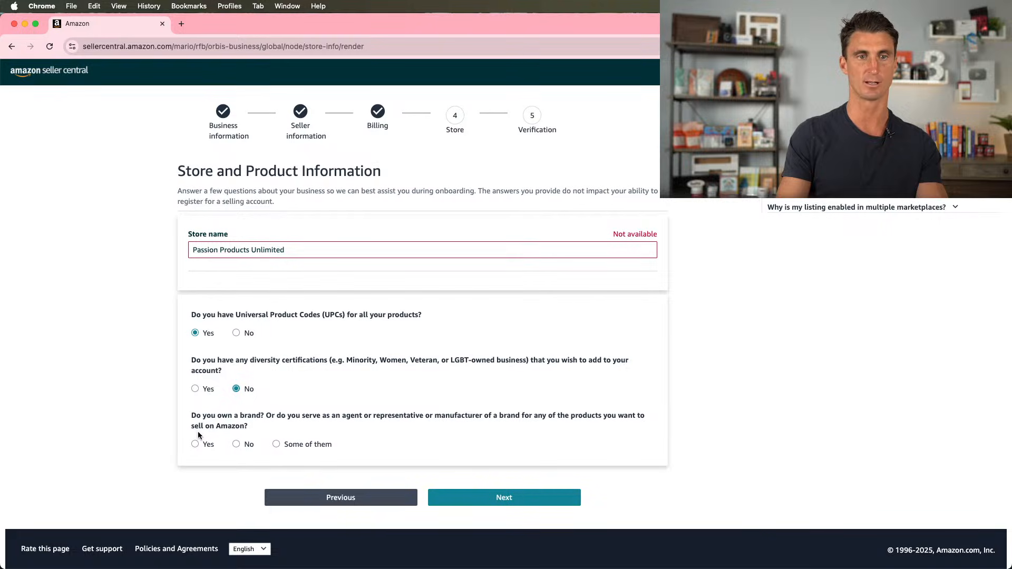
{"action": "left_click", "coordinate": [194, 444]}
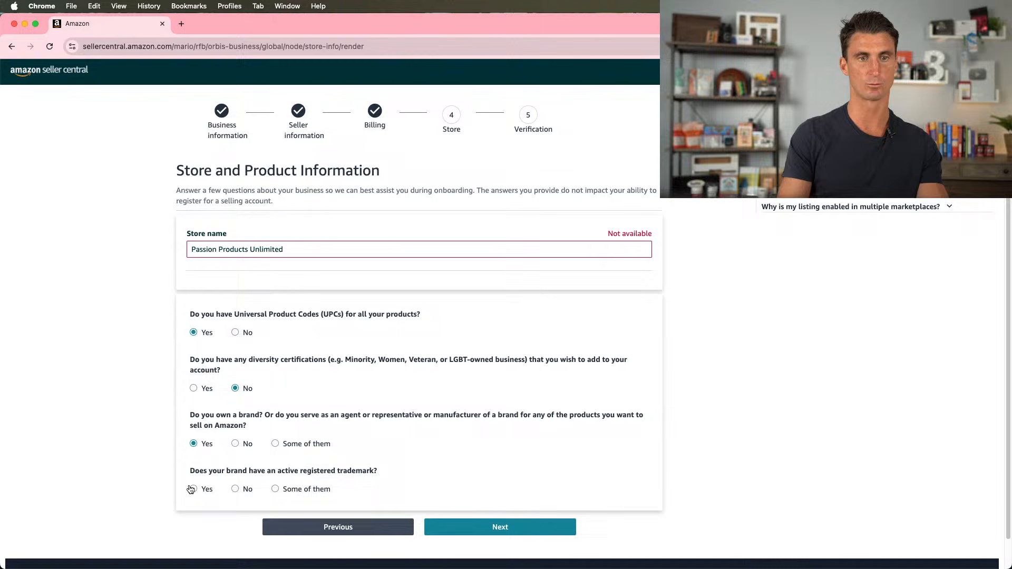
{"action": "left_click", "coordinate": [193, 489]}
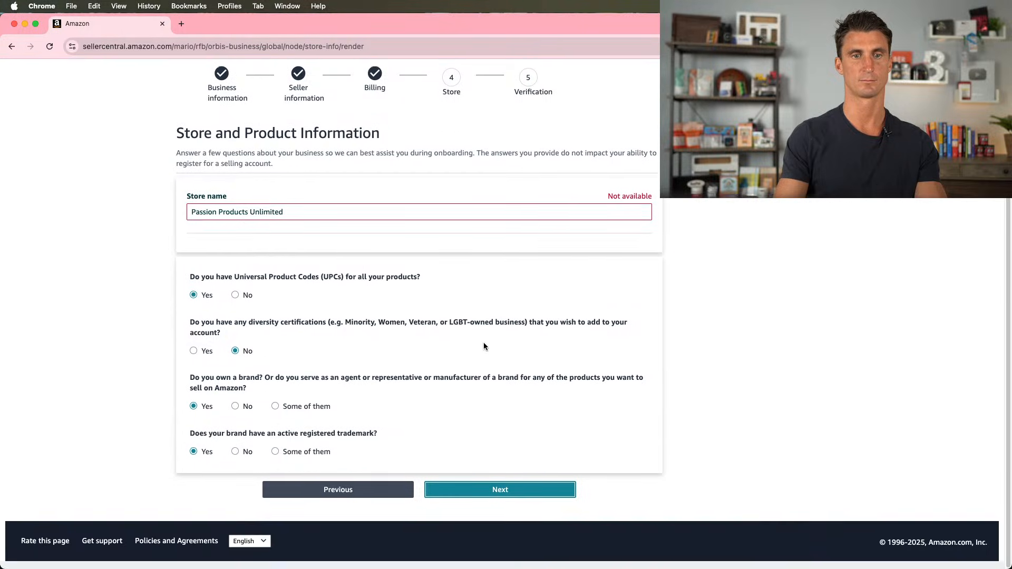
Change the unavailable store name to Passion Products Team and submit the store information
{"action": "scroll", "scroll_direction": "down", "scroll_amount": 3}
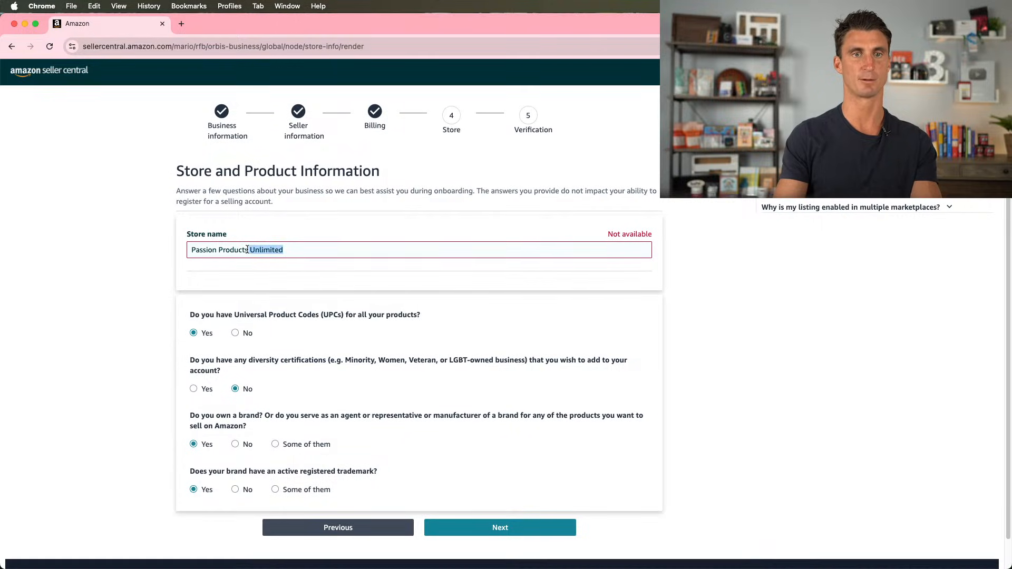
{"action": "type", "text": "Team"}
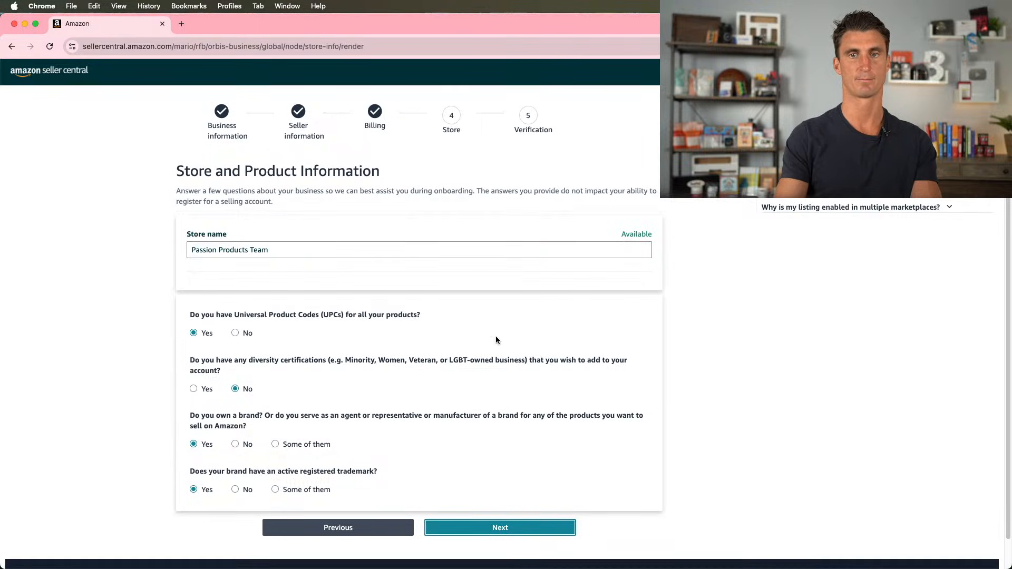
{"action": "left_click", "coordinate": [499, 527]}
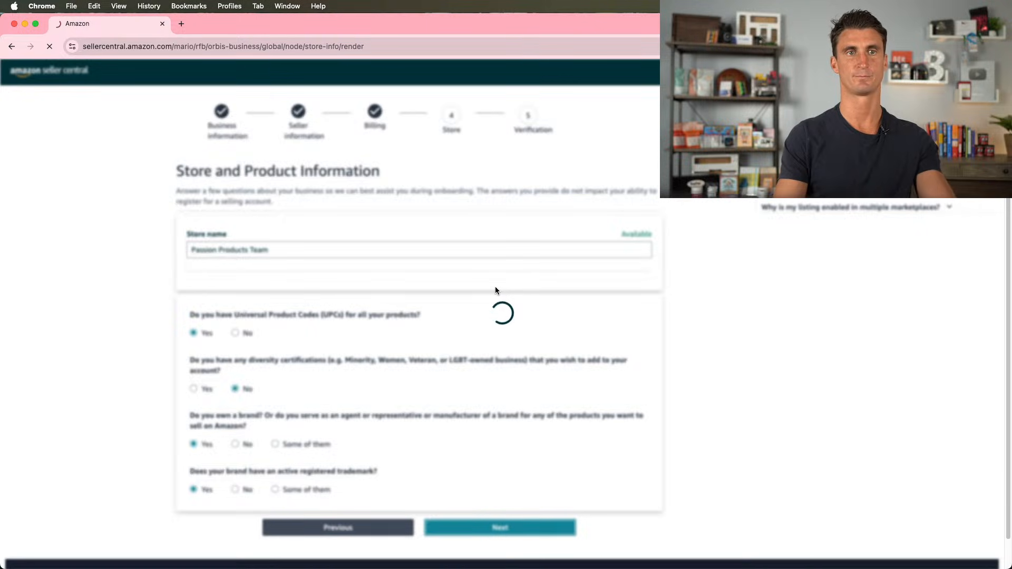
{"action": "left_click", "coordinate": [499, 527]}
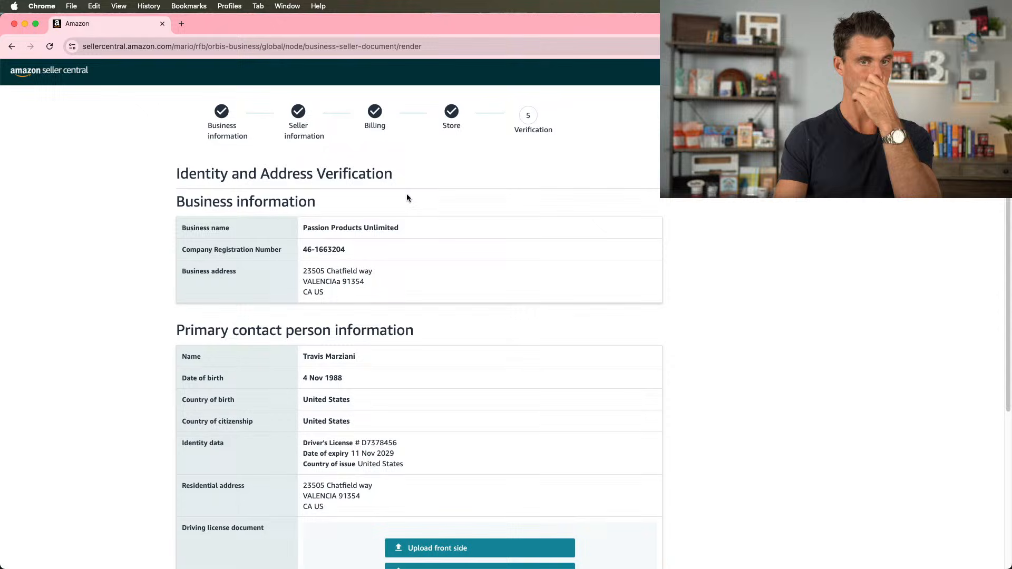
Scroll through the license and proof-of-address upload sections on the verification page
{"action": "scroll", "scroll_direction": "down", "scroll_amount": 3}
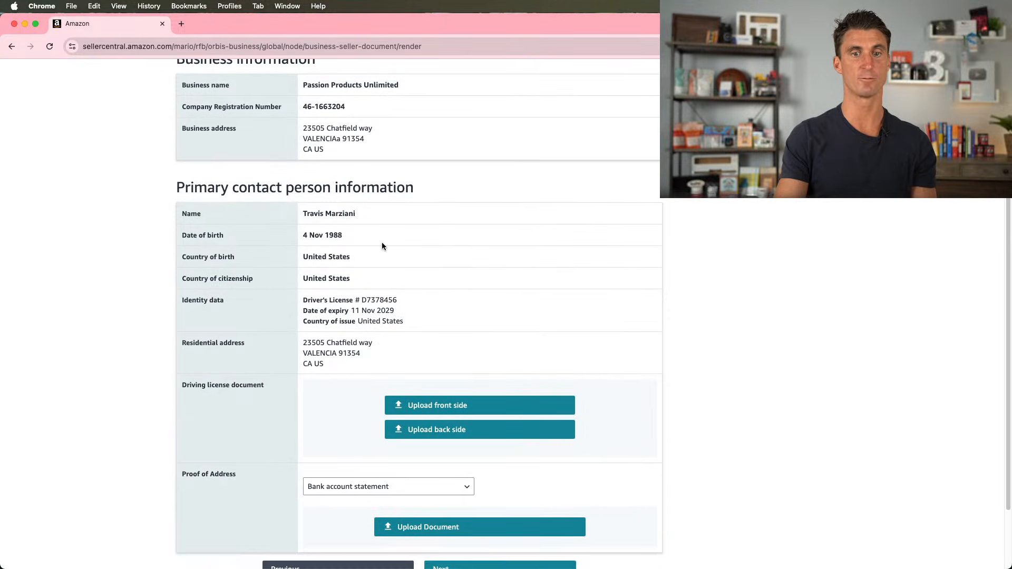
{"action": "mouse_move", "coordinate": [189, 386]}
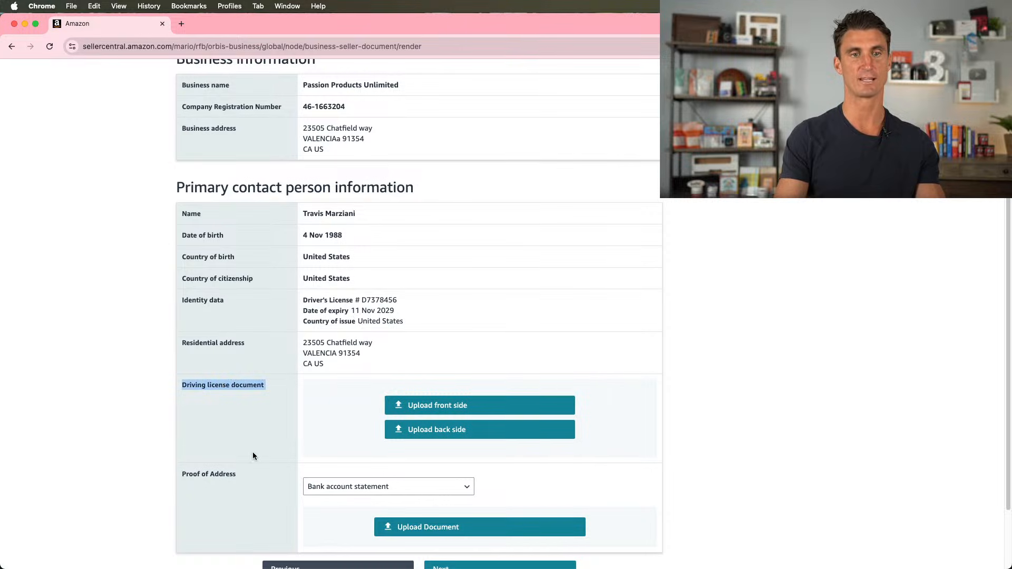
{"action": "scroll", "scroll_direction": "down", "scroll_amount": 3}
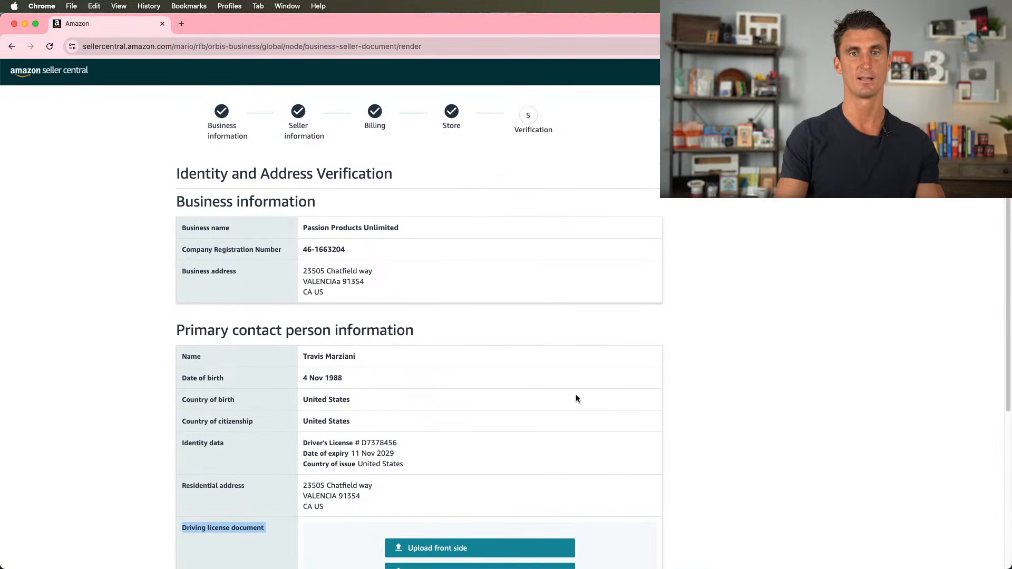
{"action": "scroll", "scroll_direction": "down", "scroll_amount": 3}
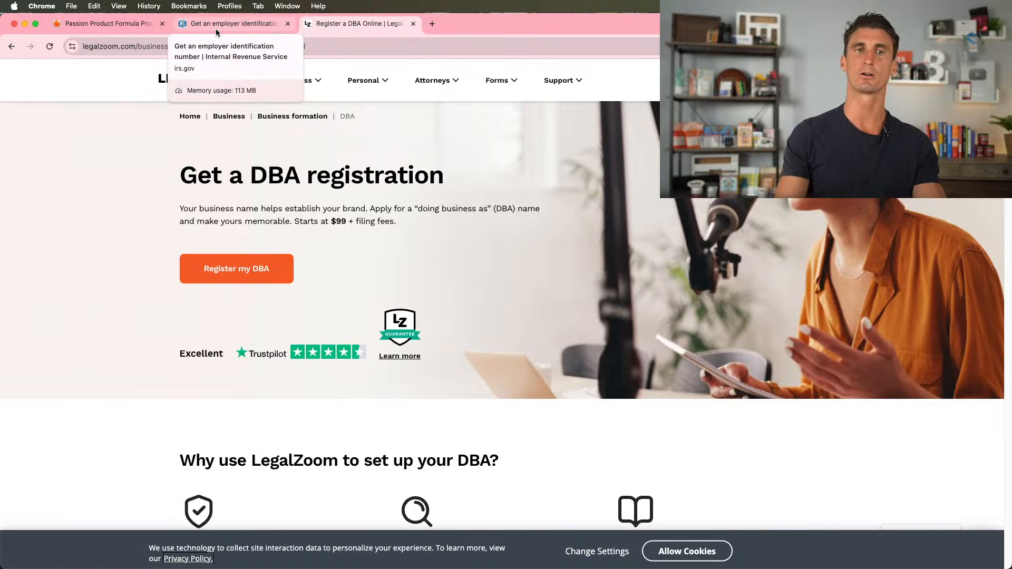
Google 'get an llc' in a new tab and browse LegalZoom's California LLC plans
{"action": "left_click", "coordinate": [556, 24]}
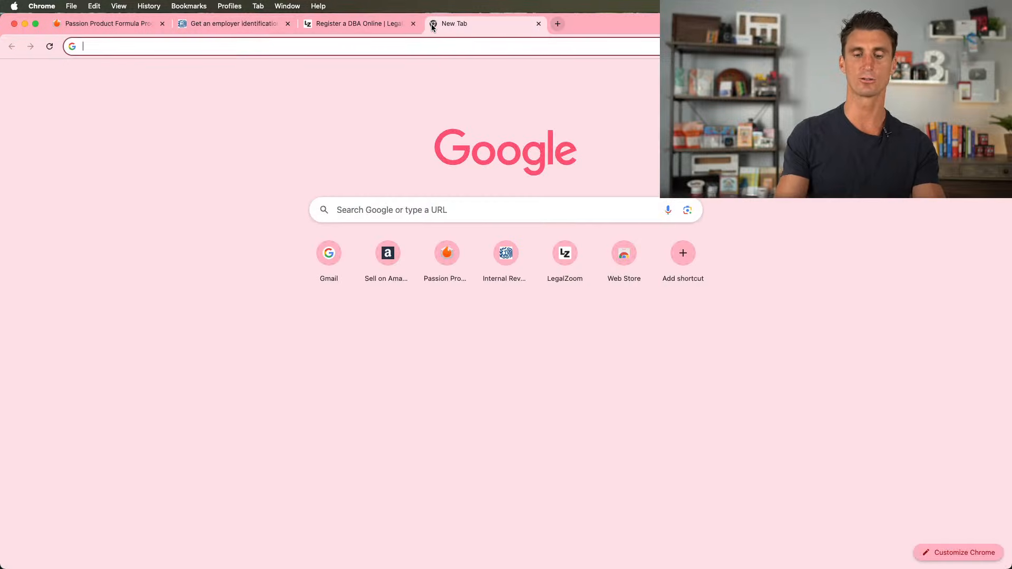
{"action": "type", "text": "get an llc"}
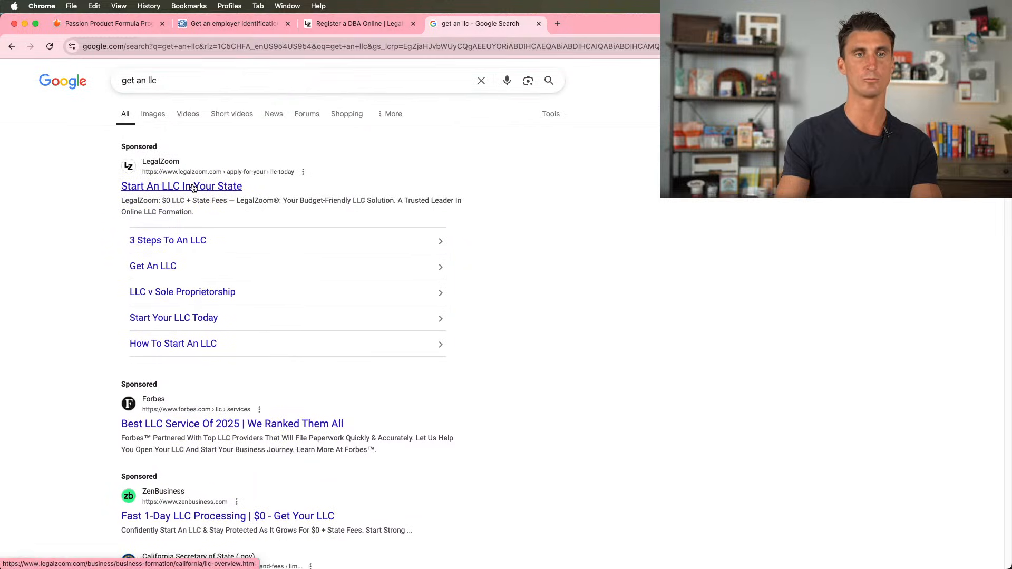
{"action": "left_click", "coordinate": [182, 185]}
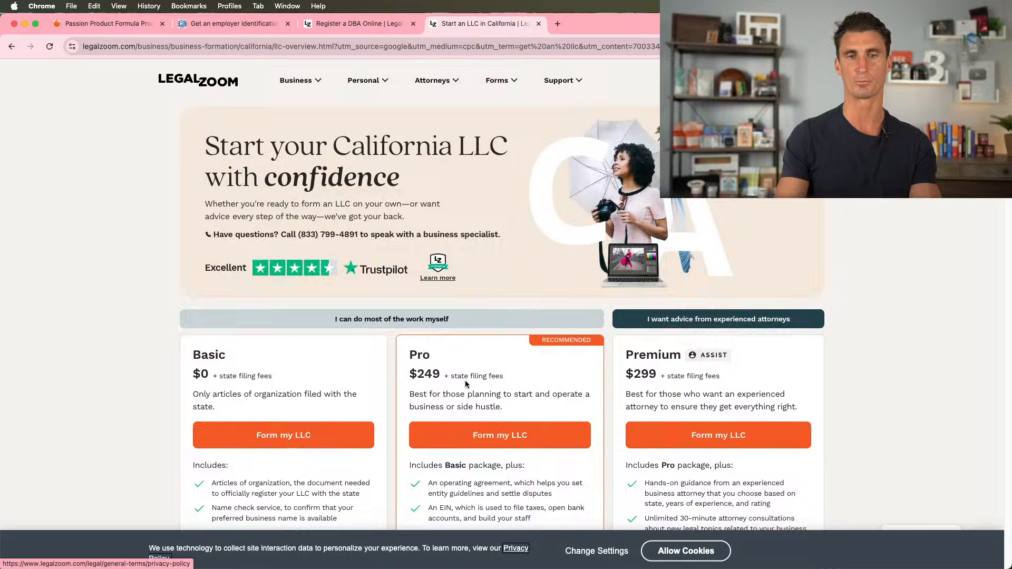
{"action": "scroll", "scroll_direction": "down", "scroll_amount": 3}
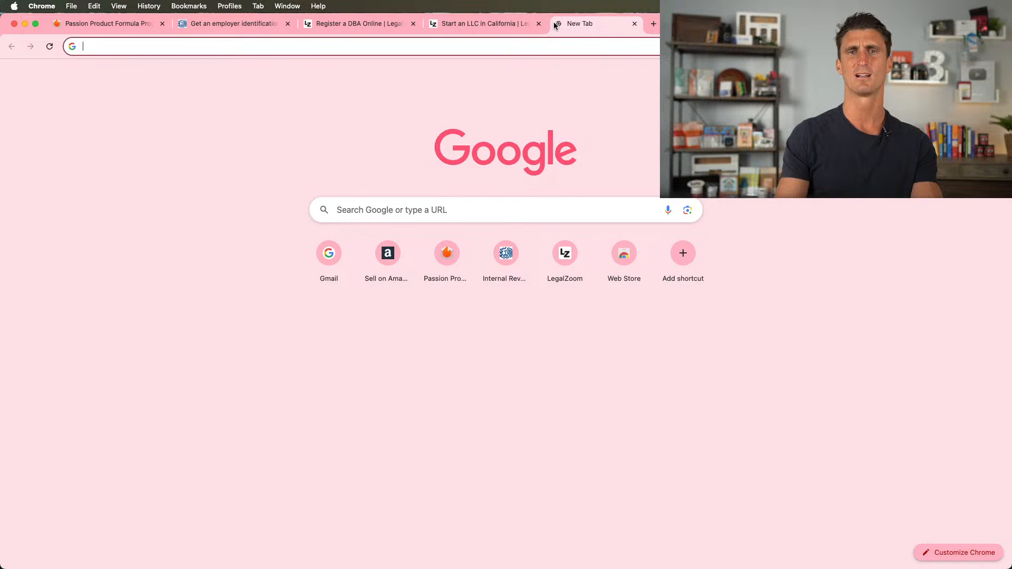
Load U.S. Bank's business checking page, view the featured checking options, then return to Passion Product Formula
{"action": "type", "text": "usbank.com/business-banking/business-bank-accounts/business-checking.html"}
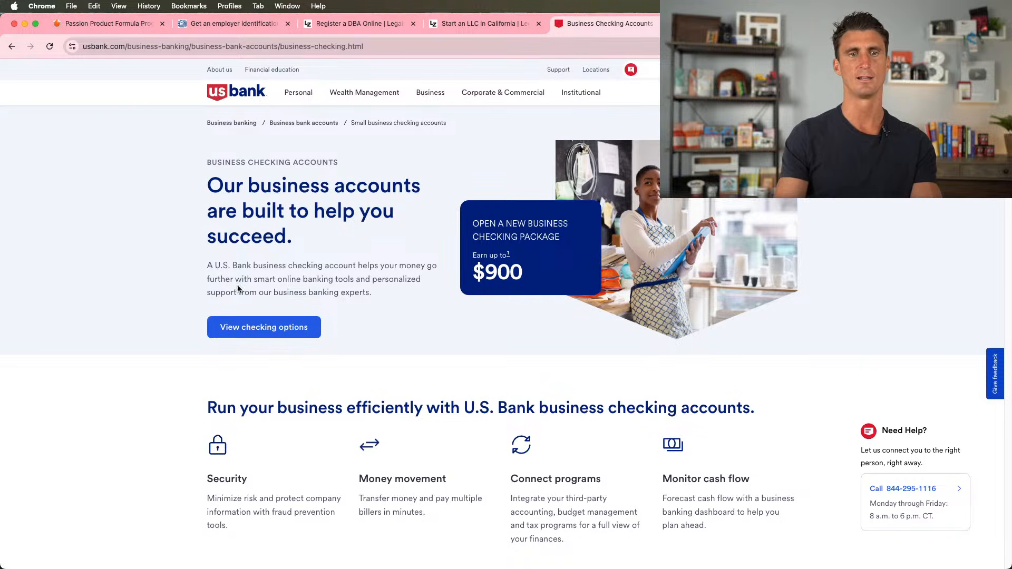
{"action": "left_click", "coordinate": [262, 327]}
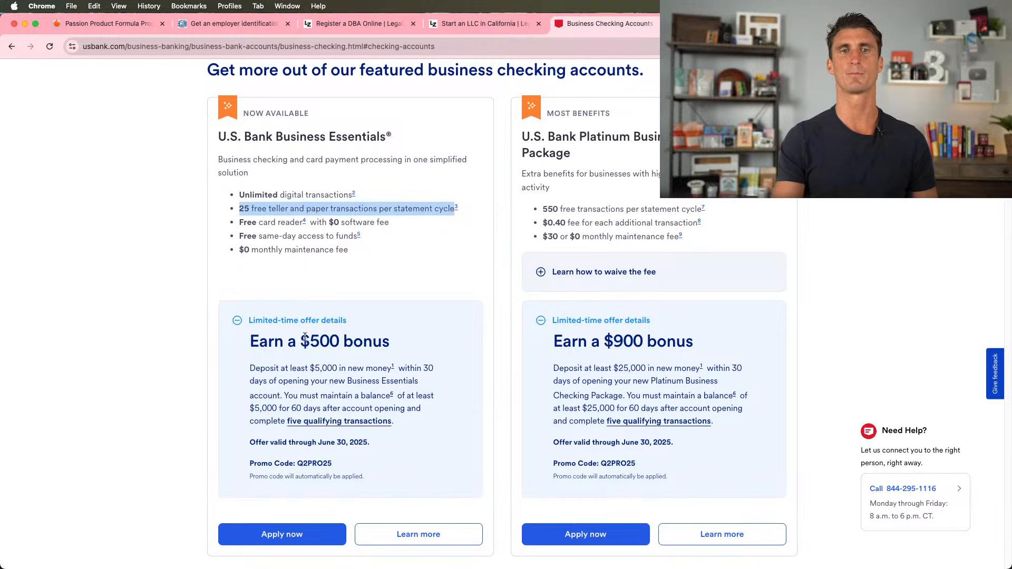
{"action": "left_click", "coordinate": [103, 23]}
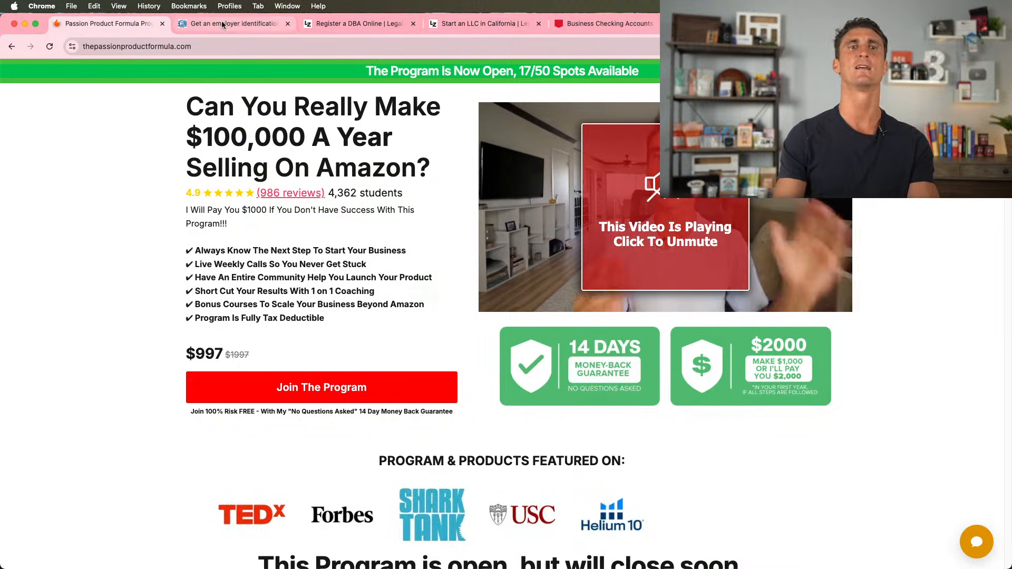
Switch back to the U.S. Bank business checking offers tab
{"action": "left_click", "coordinate": [600, 25]}
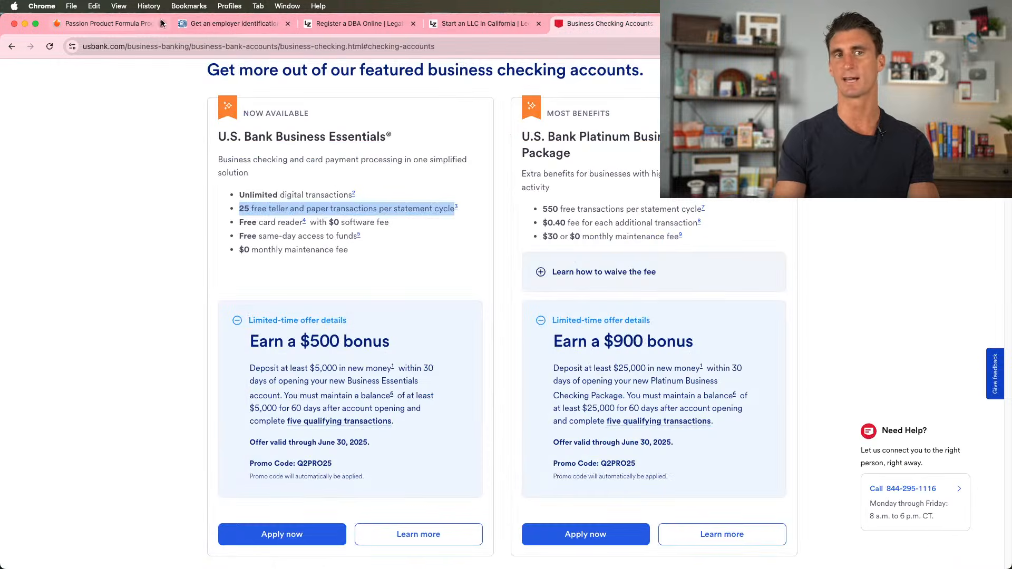
{"action": "mouse_move", "coordinate": [107, 24]}
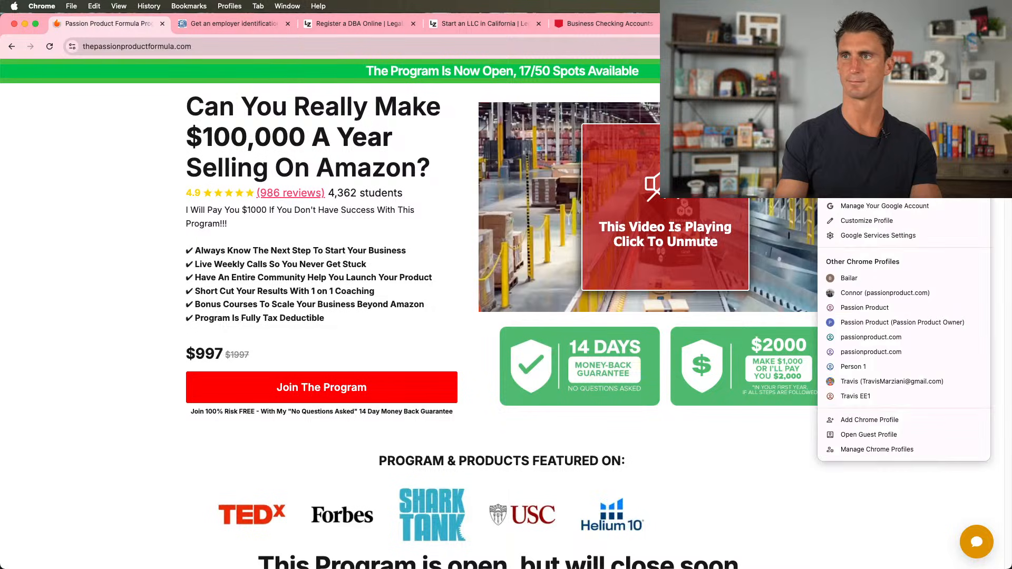
{"action": "mouse_move", "coordinate": [902, 323]}
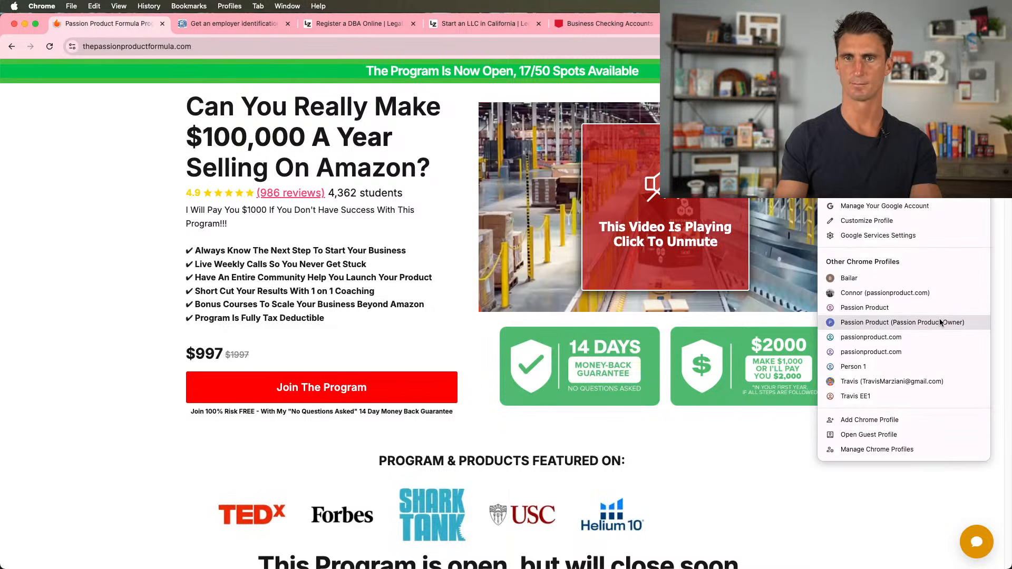